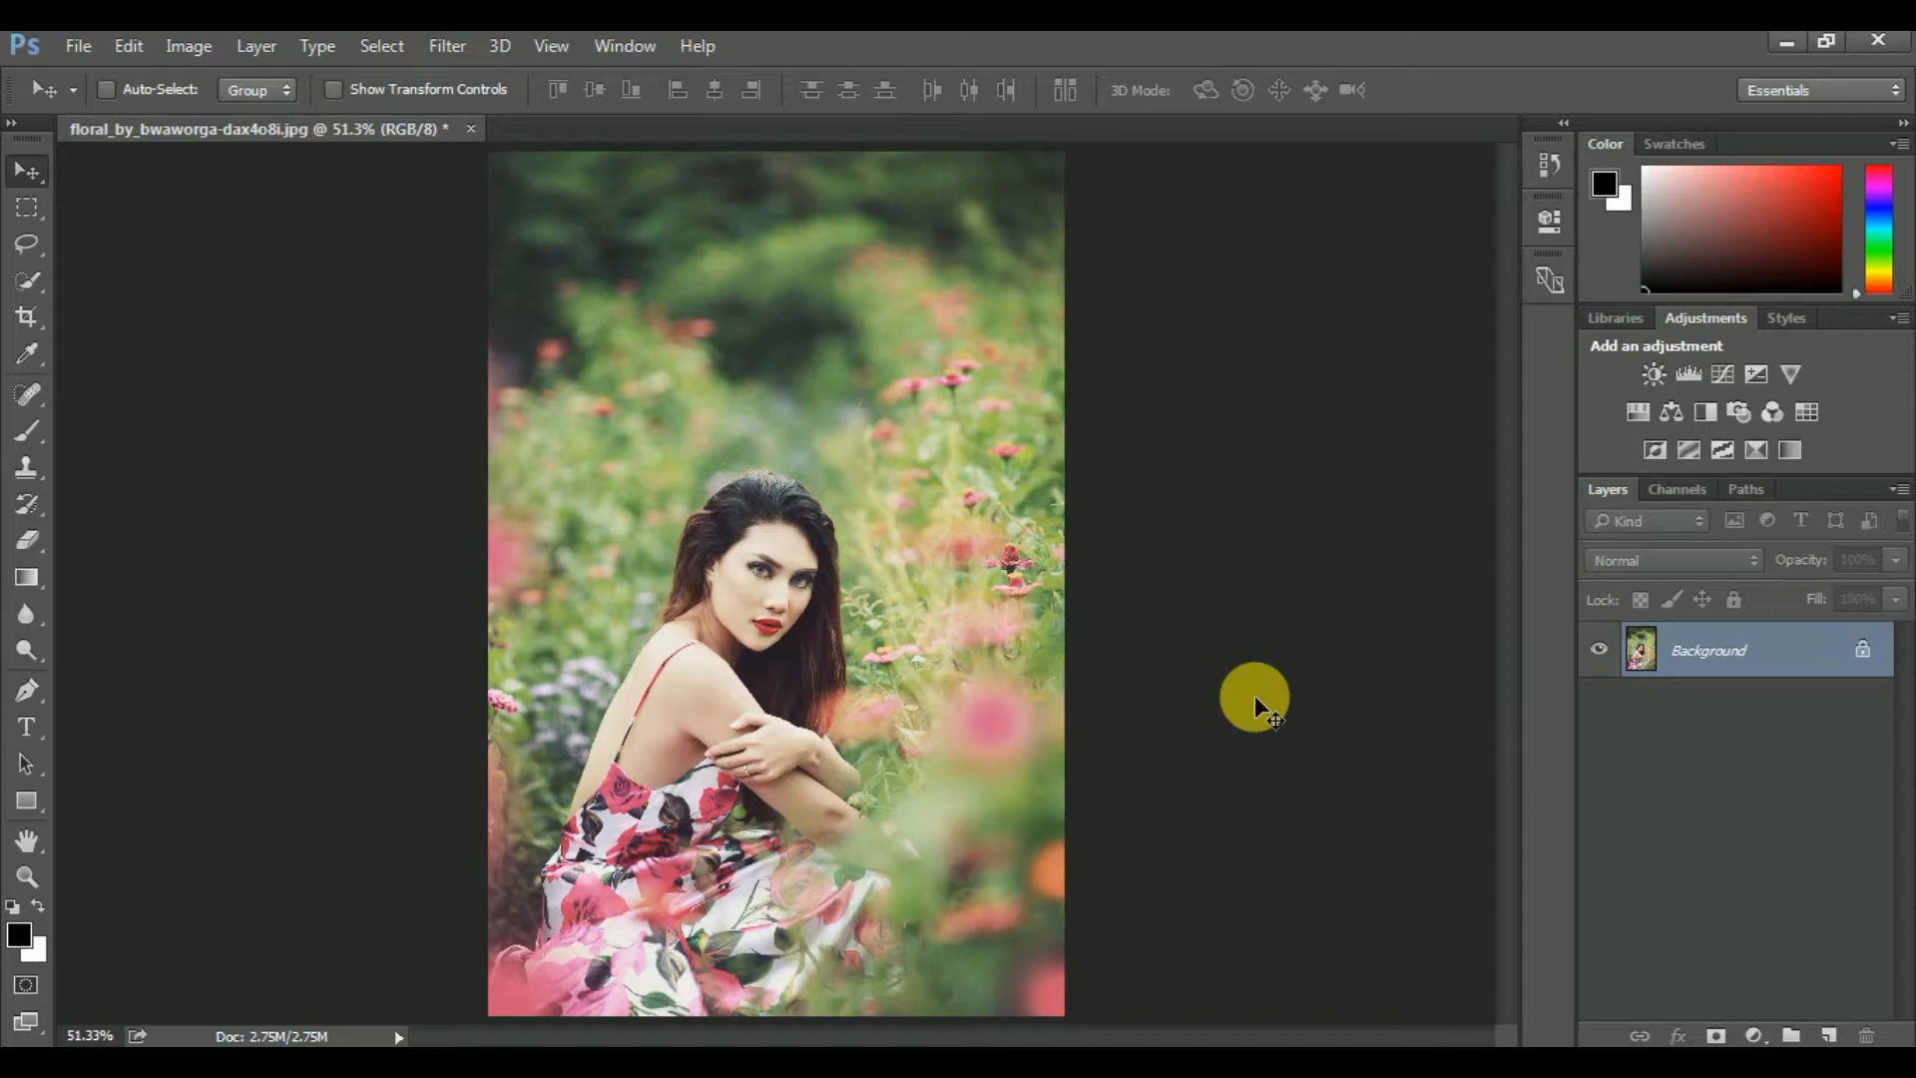
mouse_move(1106, 760)
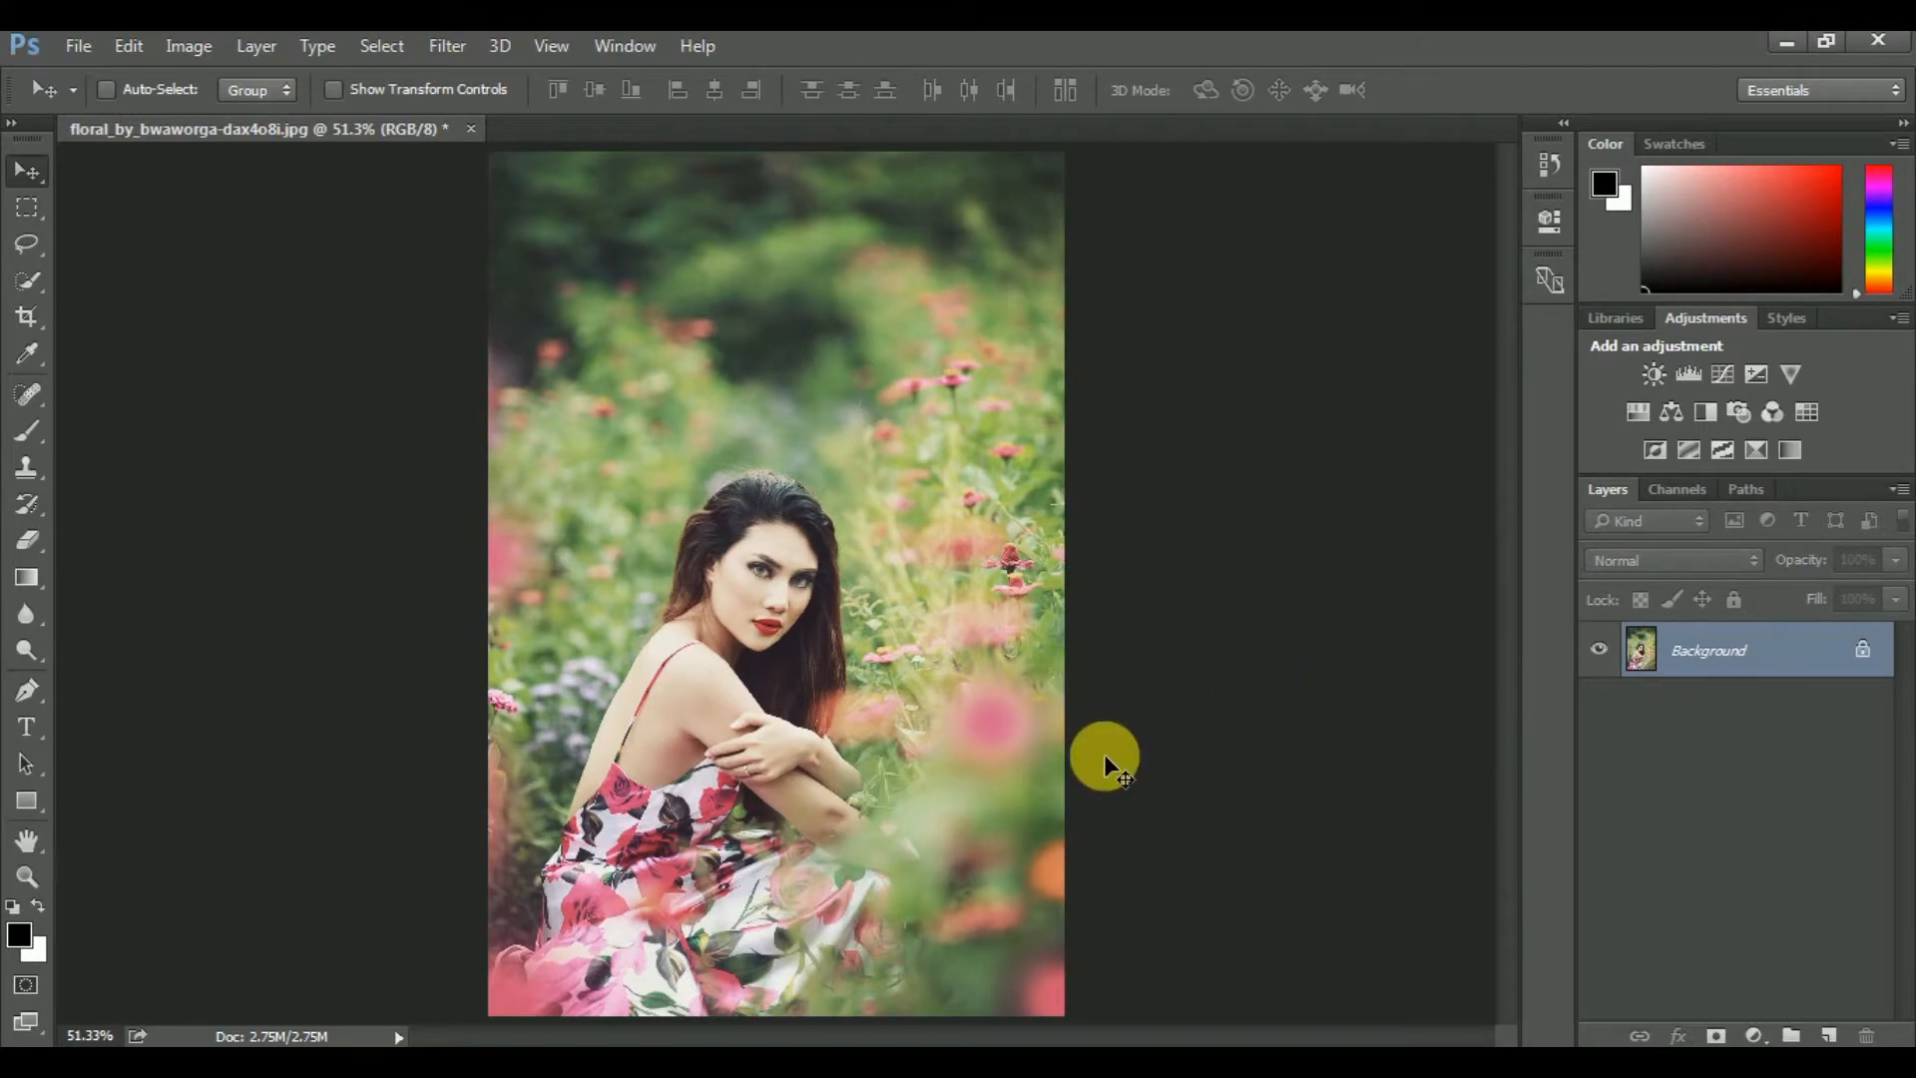
mouse_move(526, 60)
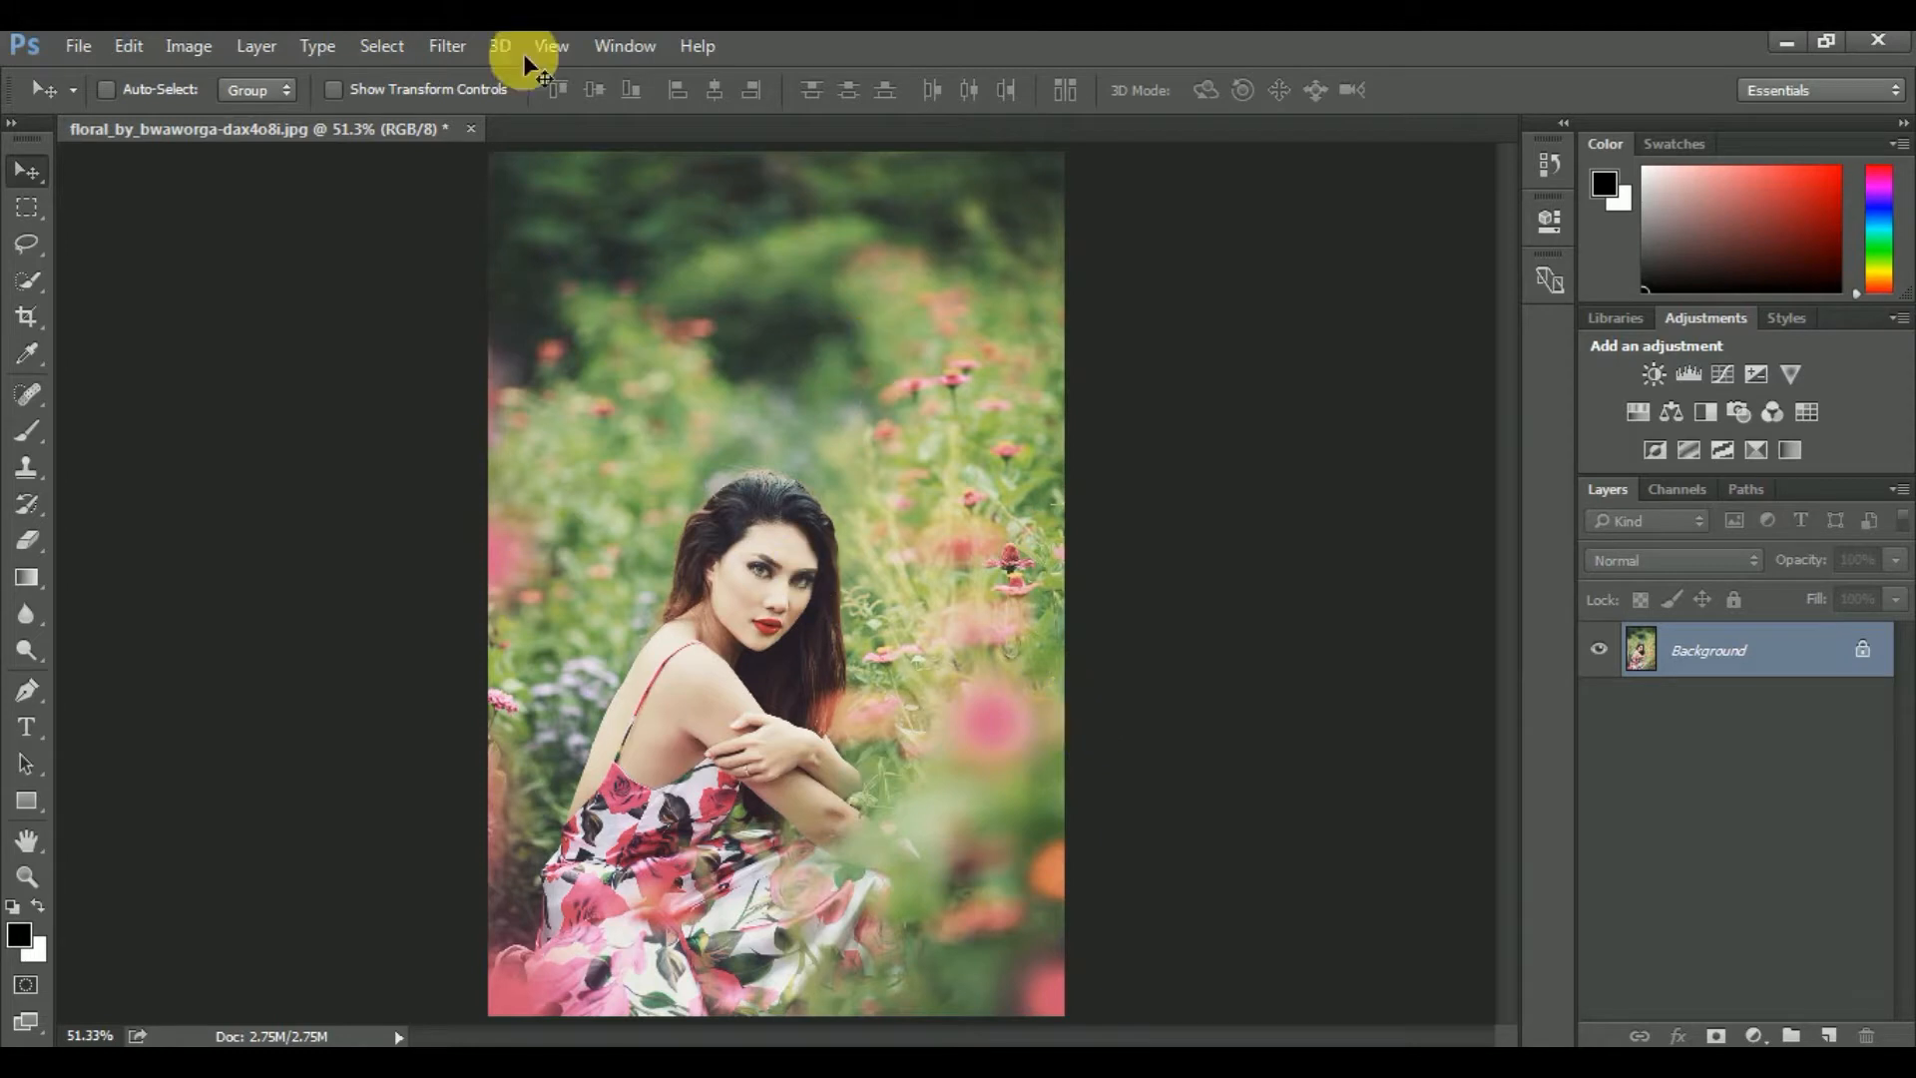
Place the purple-pink 'after' image as an embedded layer and commit it
click(77, 45)
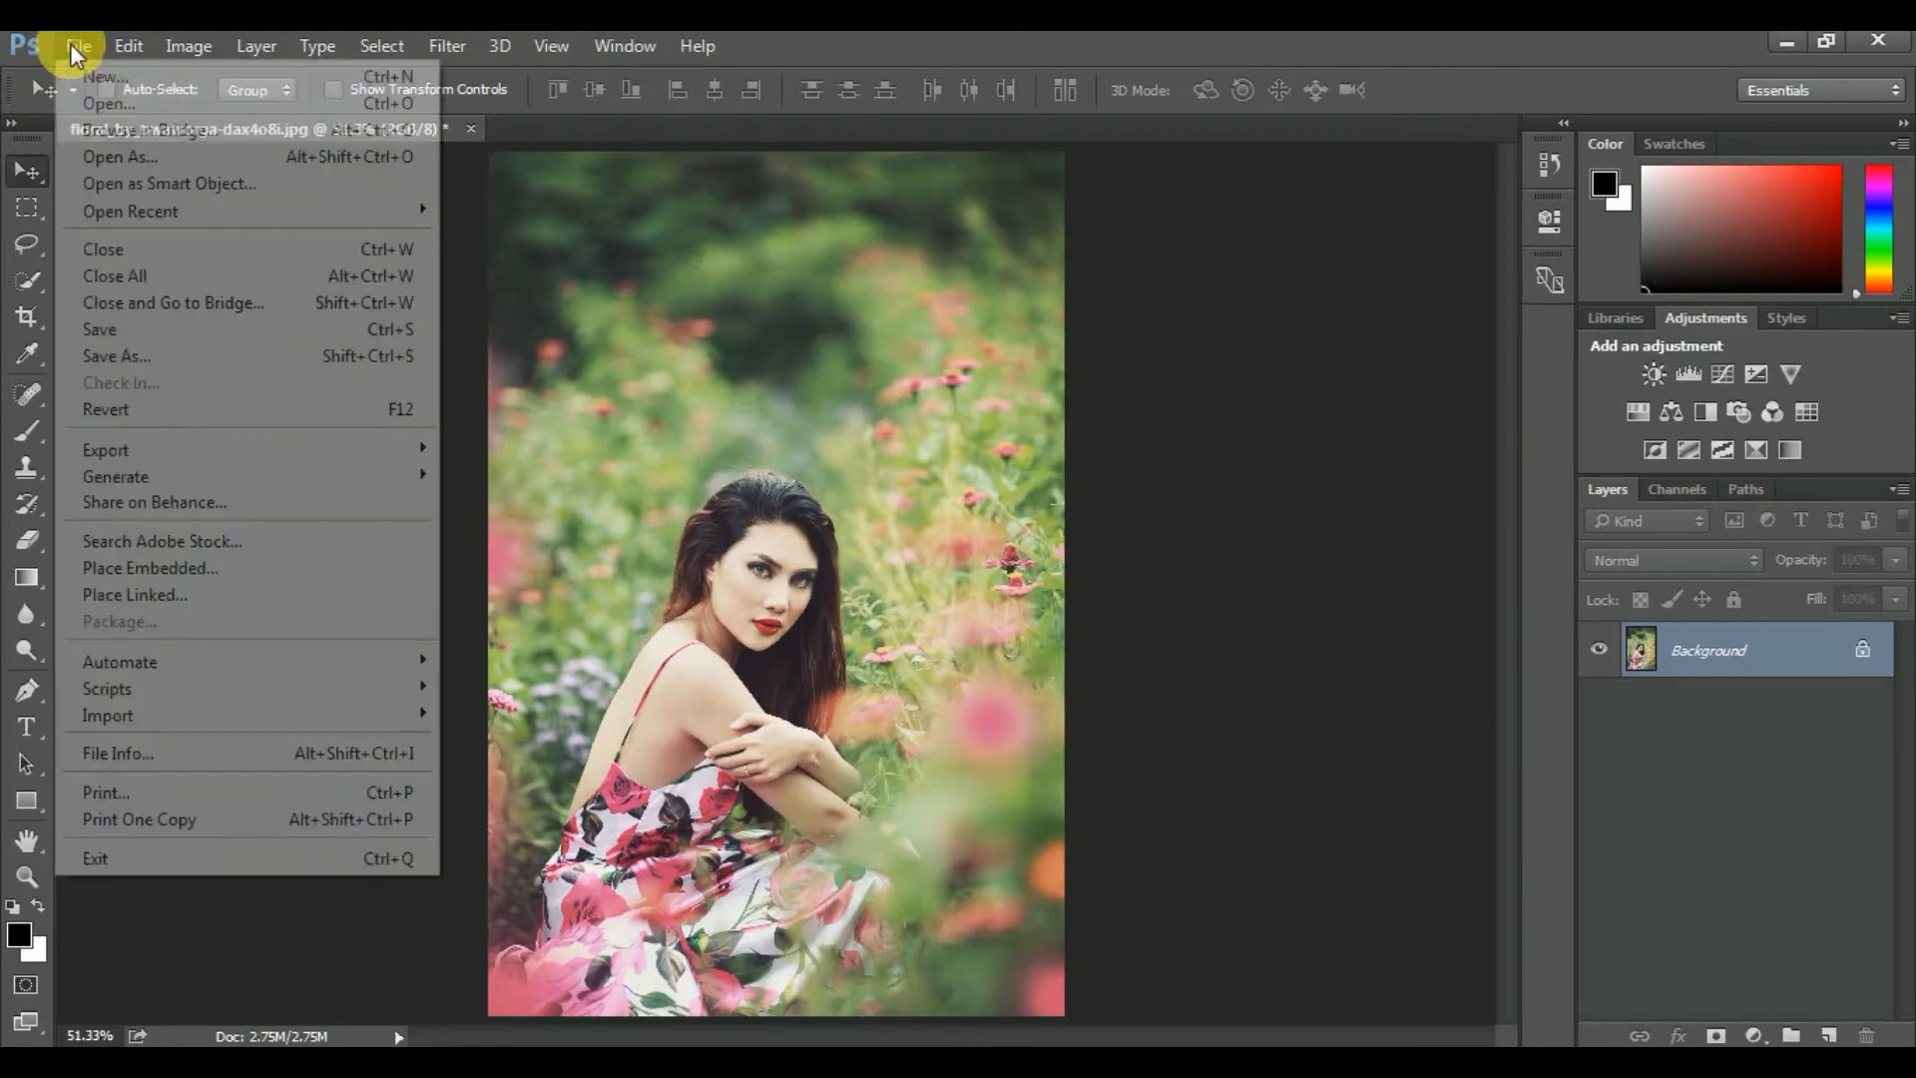
mouse_move(165, 567)
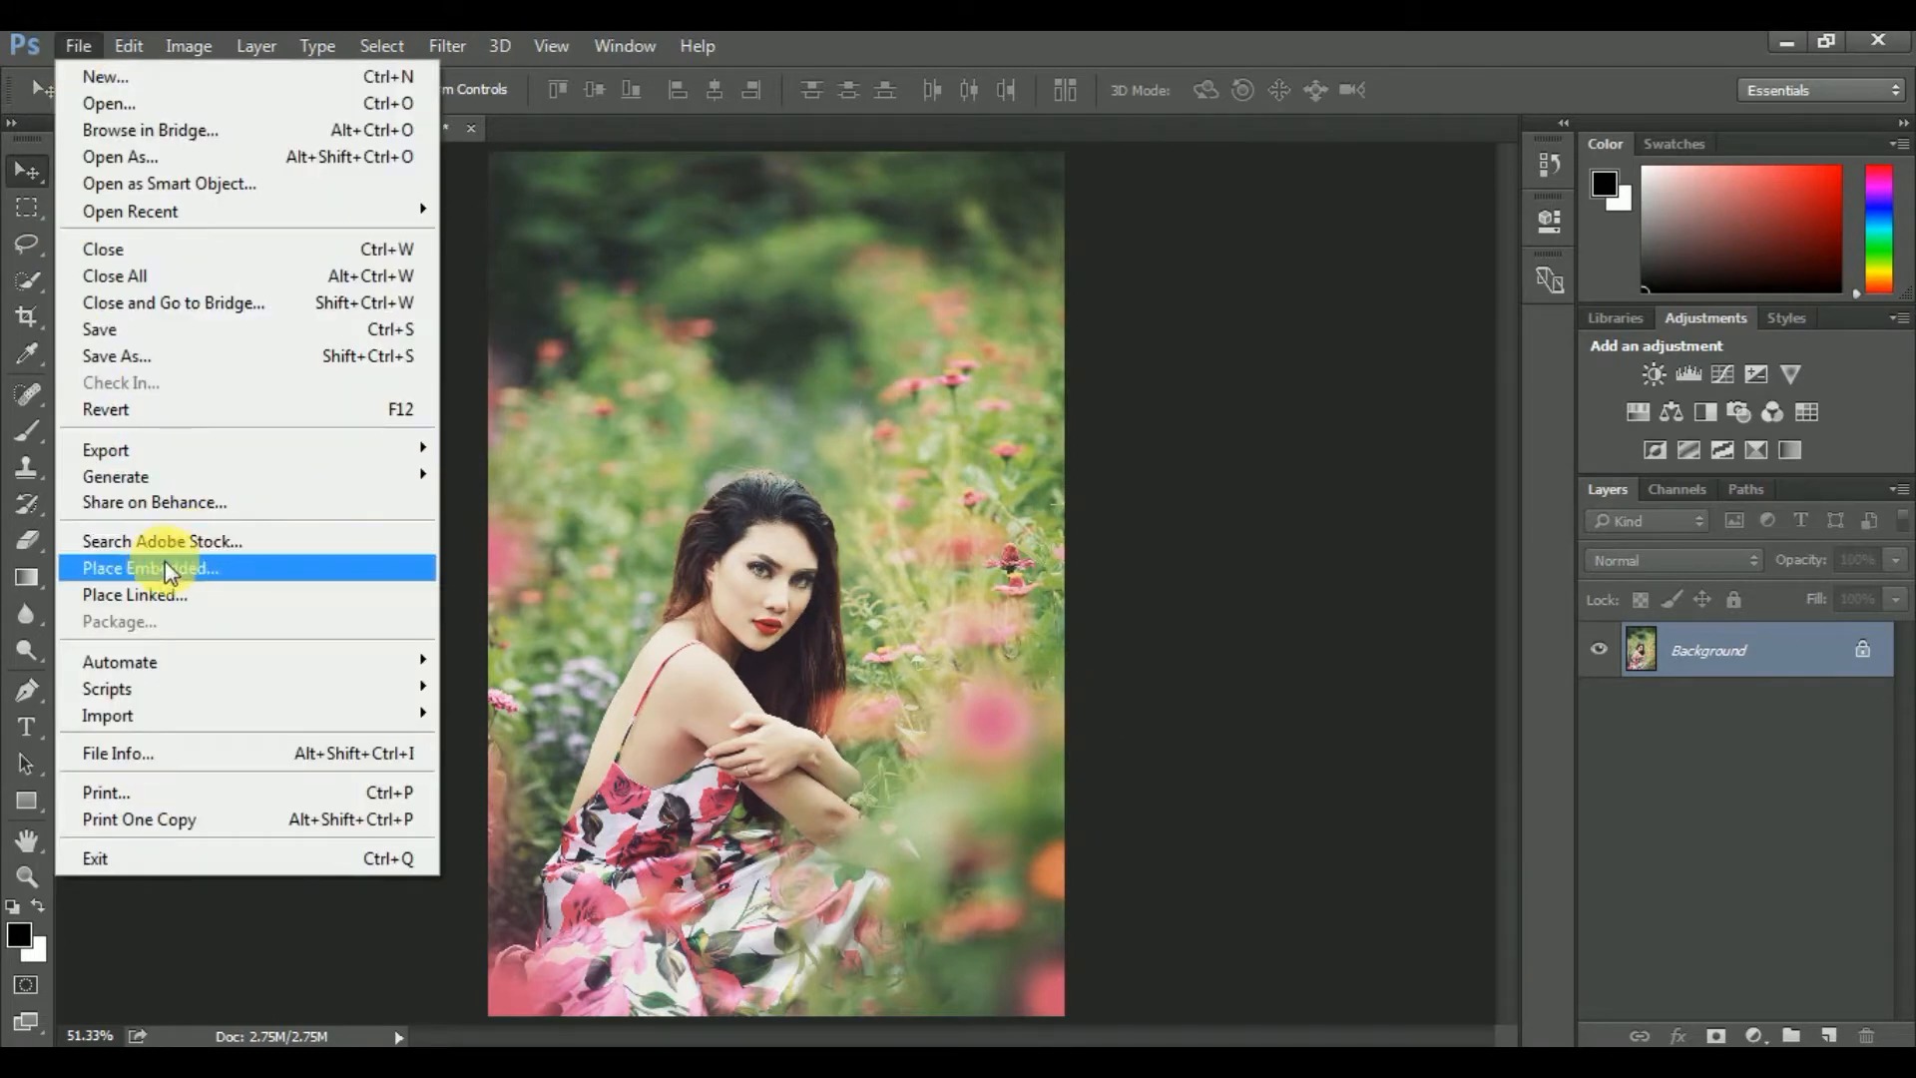
click(152, 567)
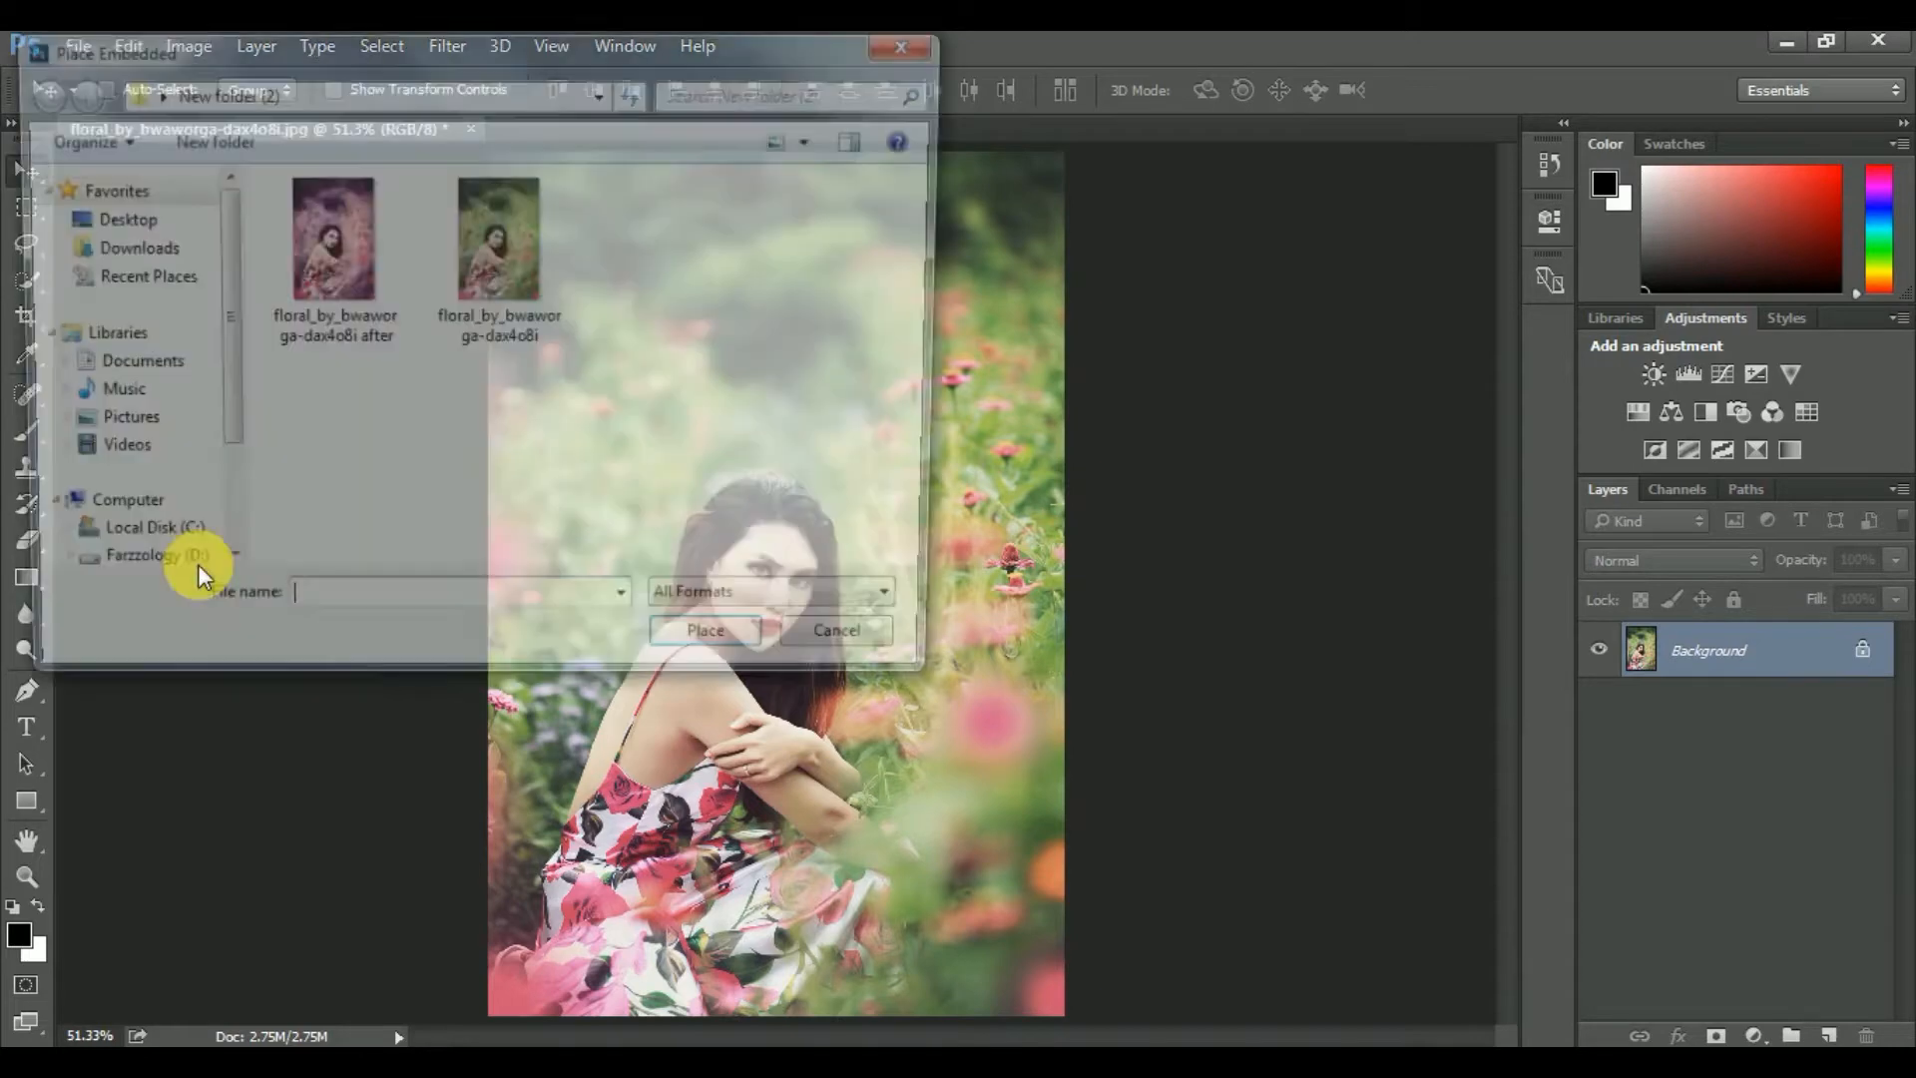
click(327, 244)
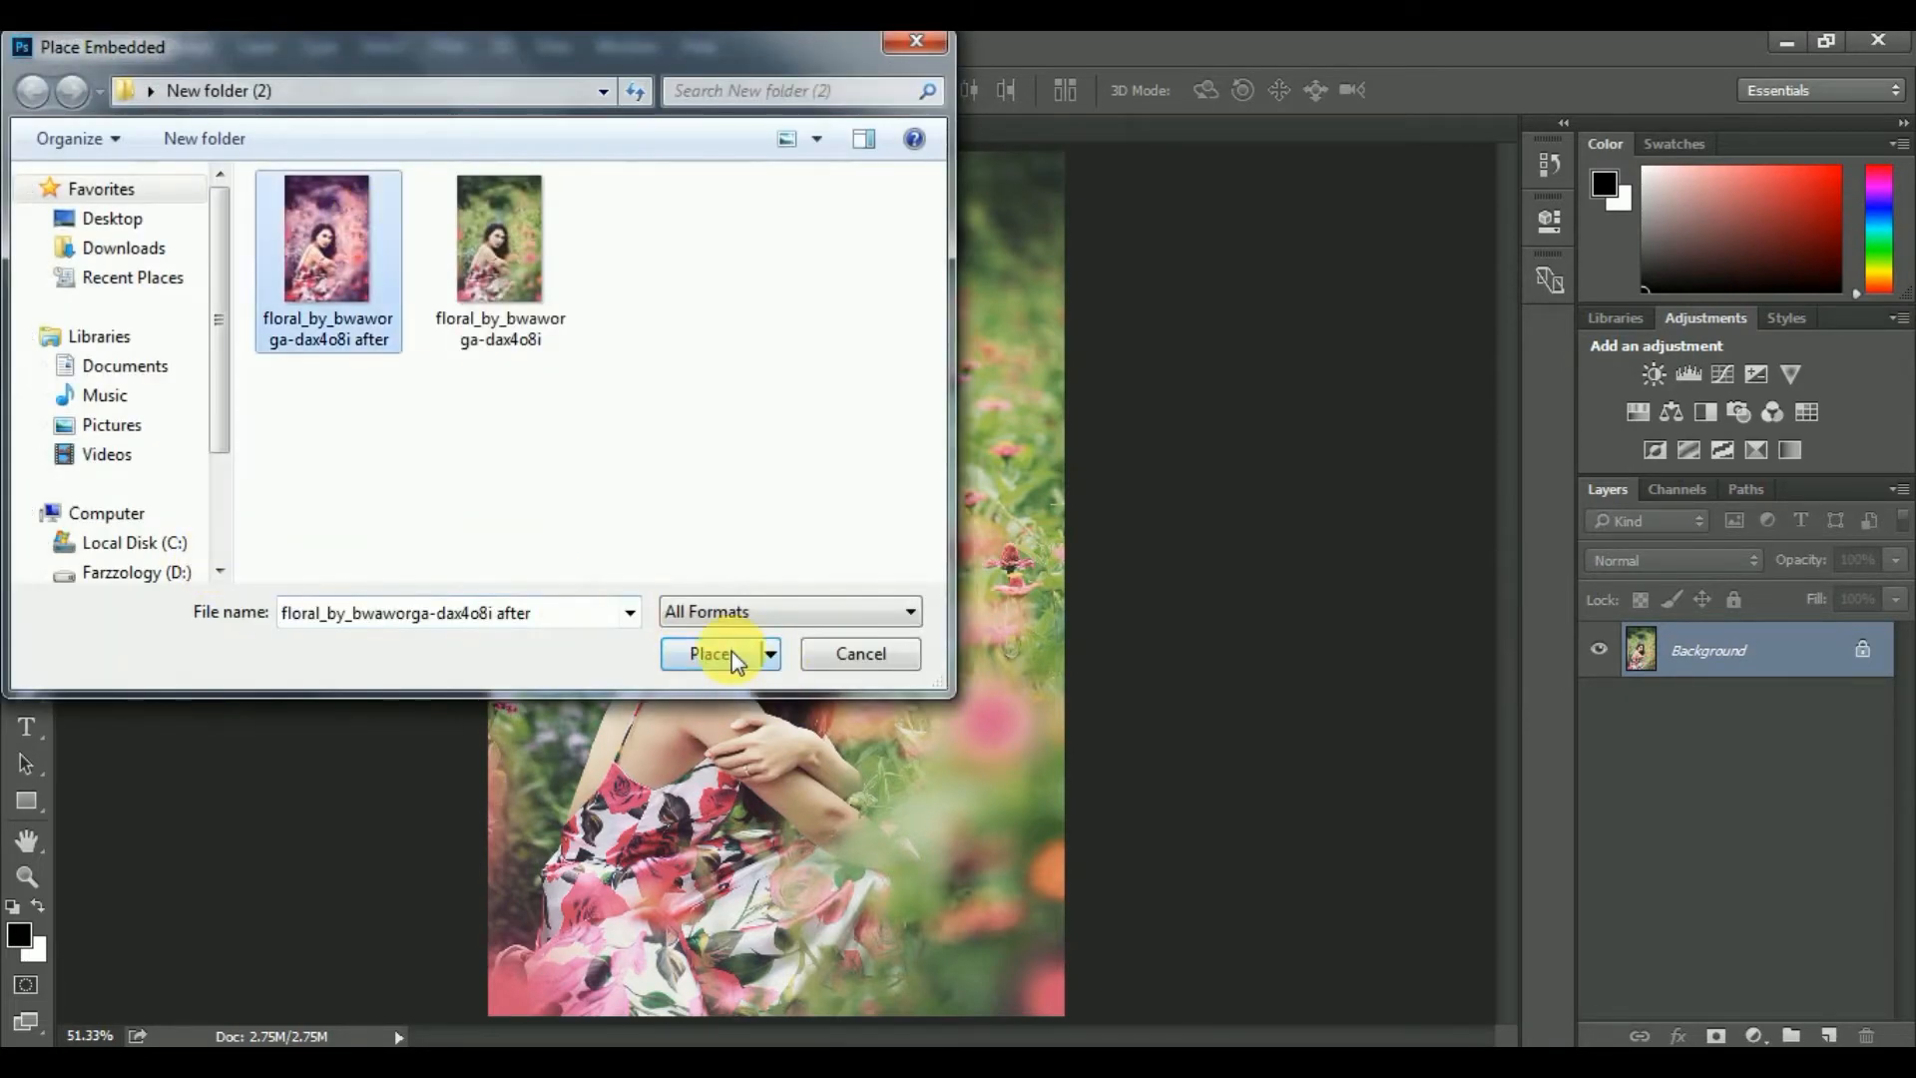
click(713, 652)
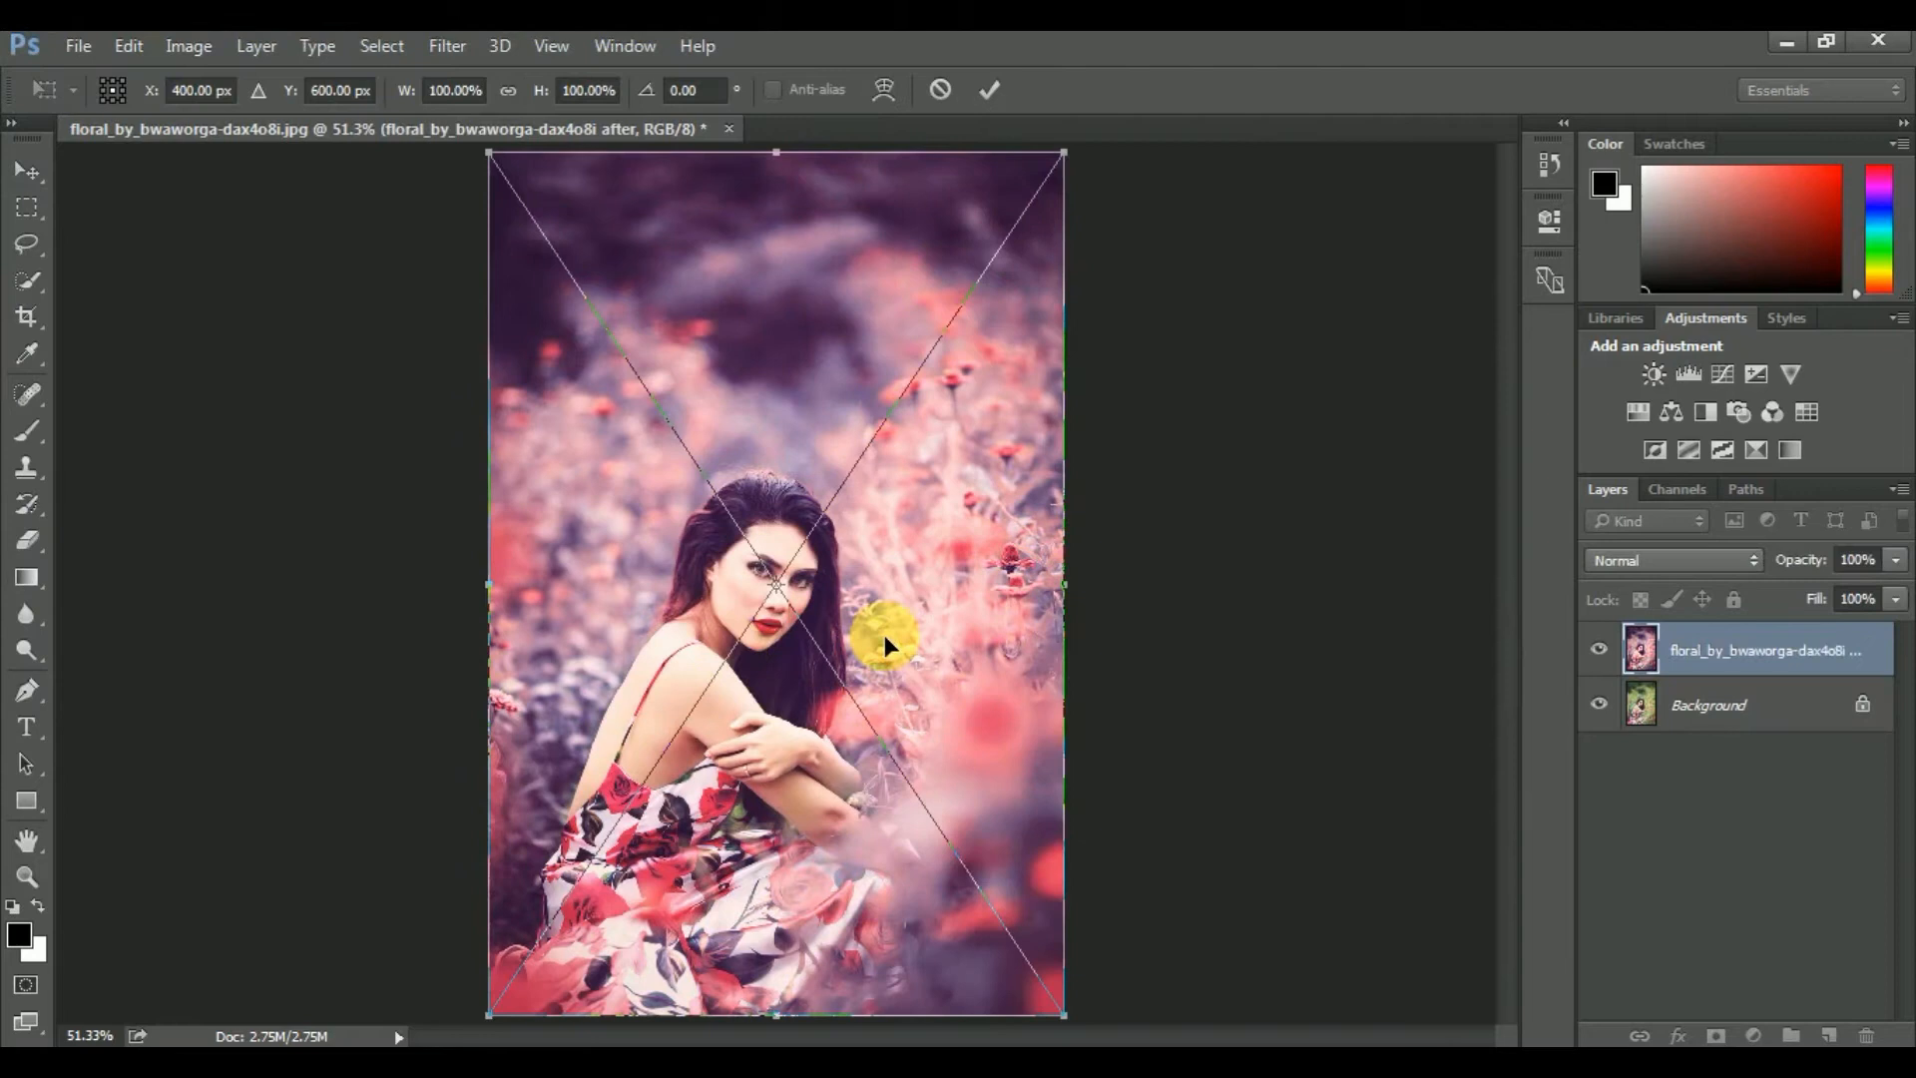
click(989, 88)
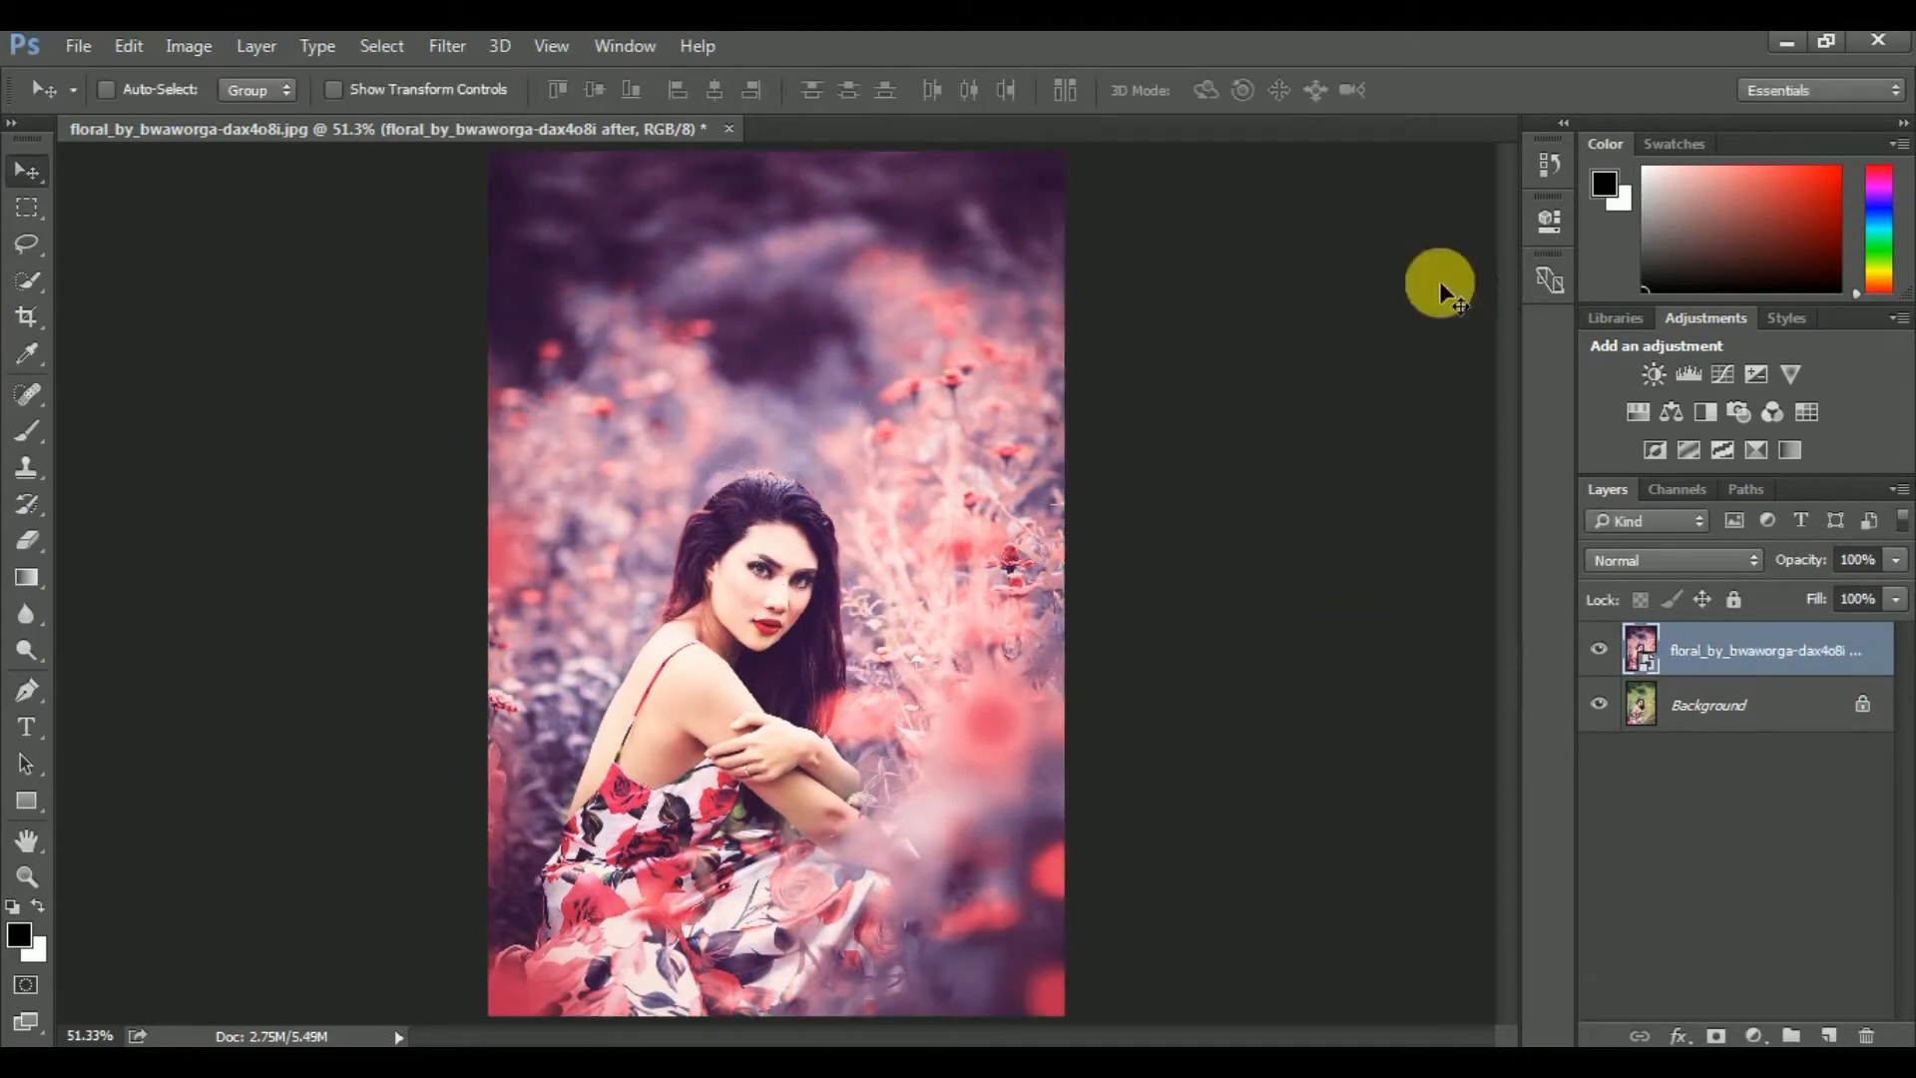
mouse_move(1599, 648)
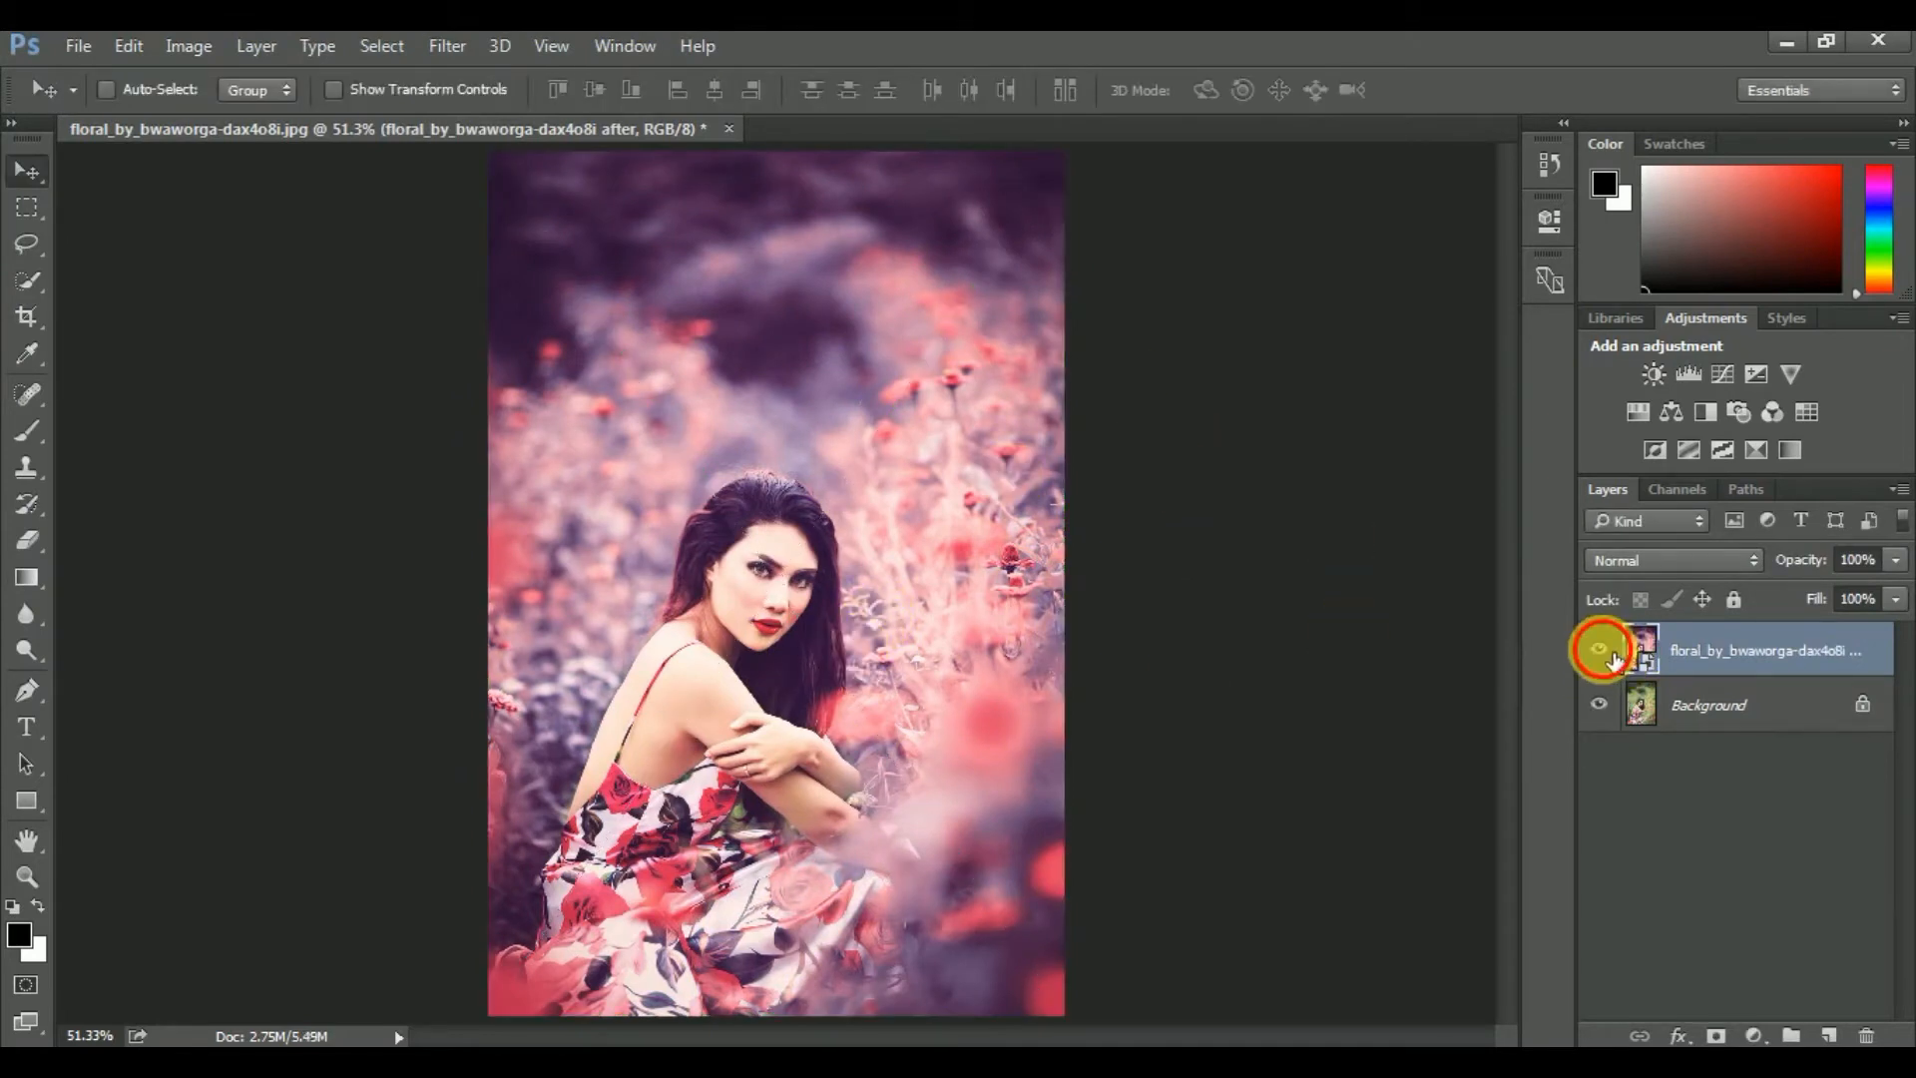
Toggle the top layer's visibility to compare the edited version with the original
click(1598, 649)
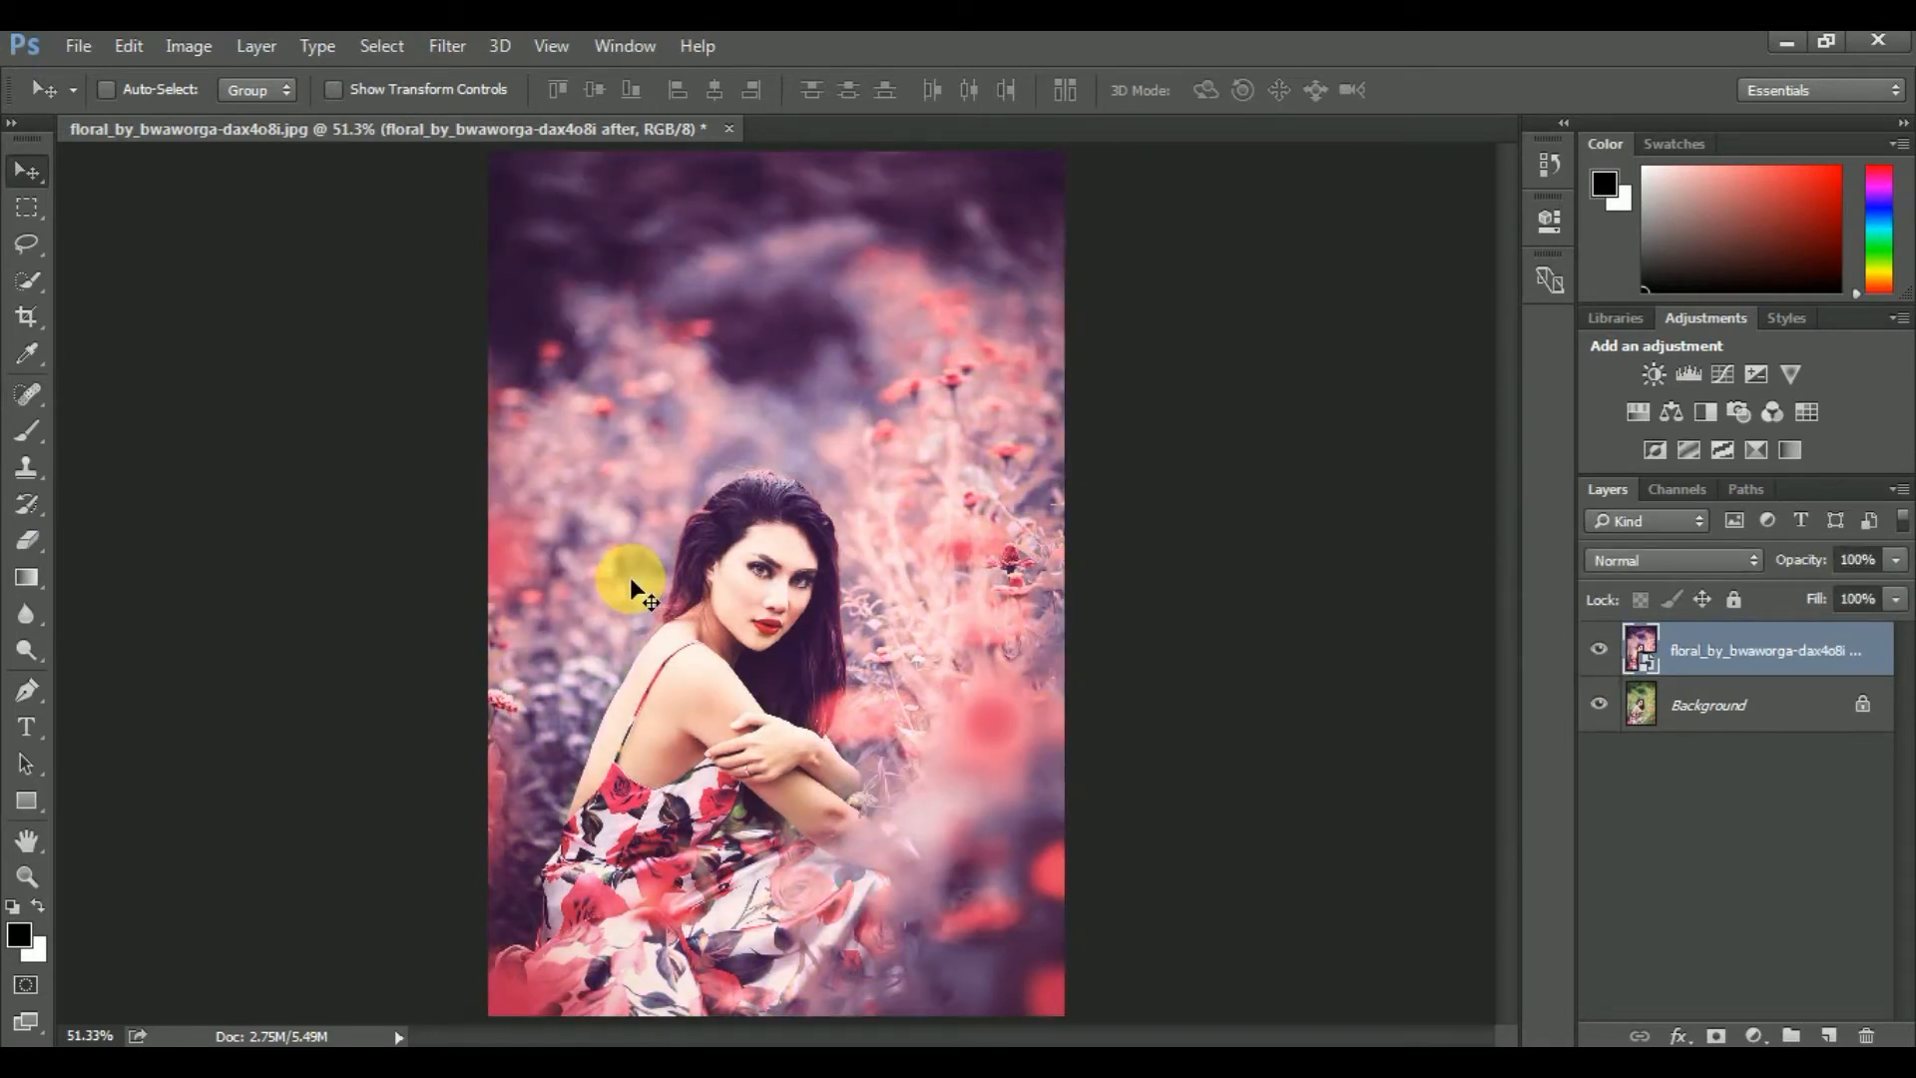
mouse_move(861, 630)
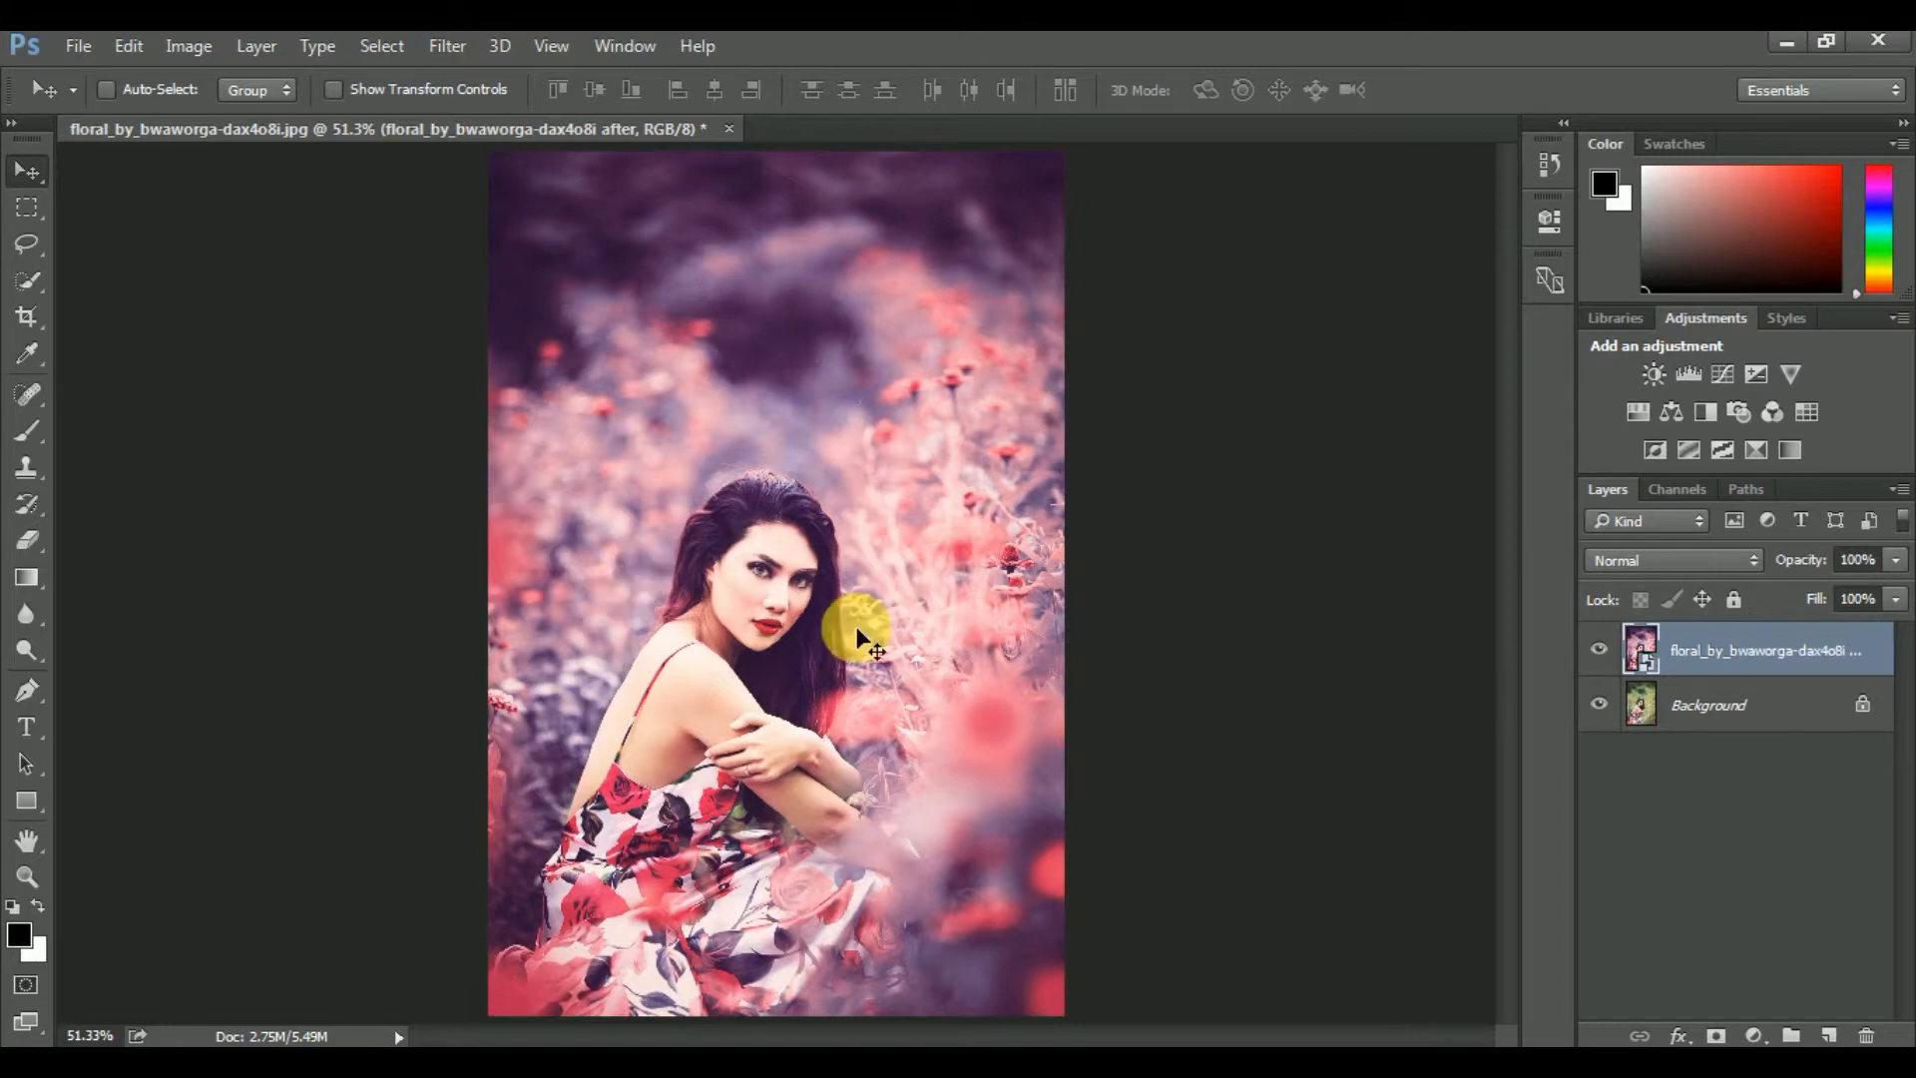
mouse_move(1136, 608)
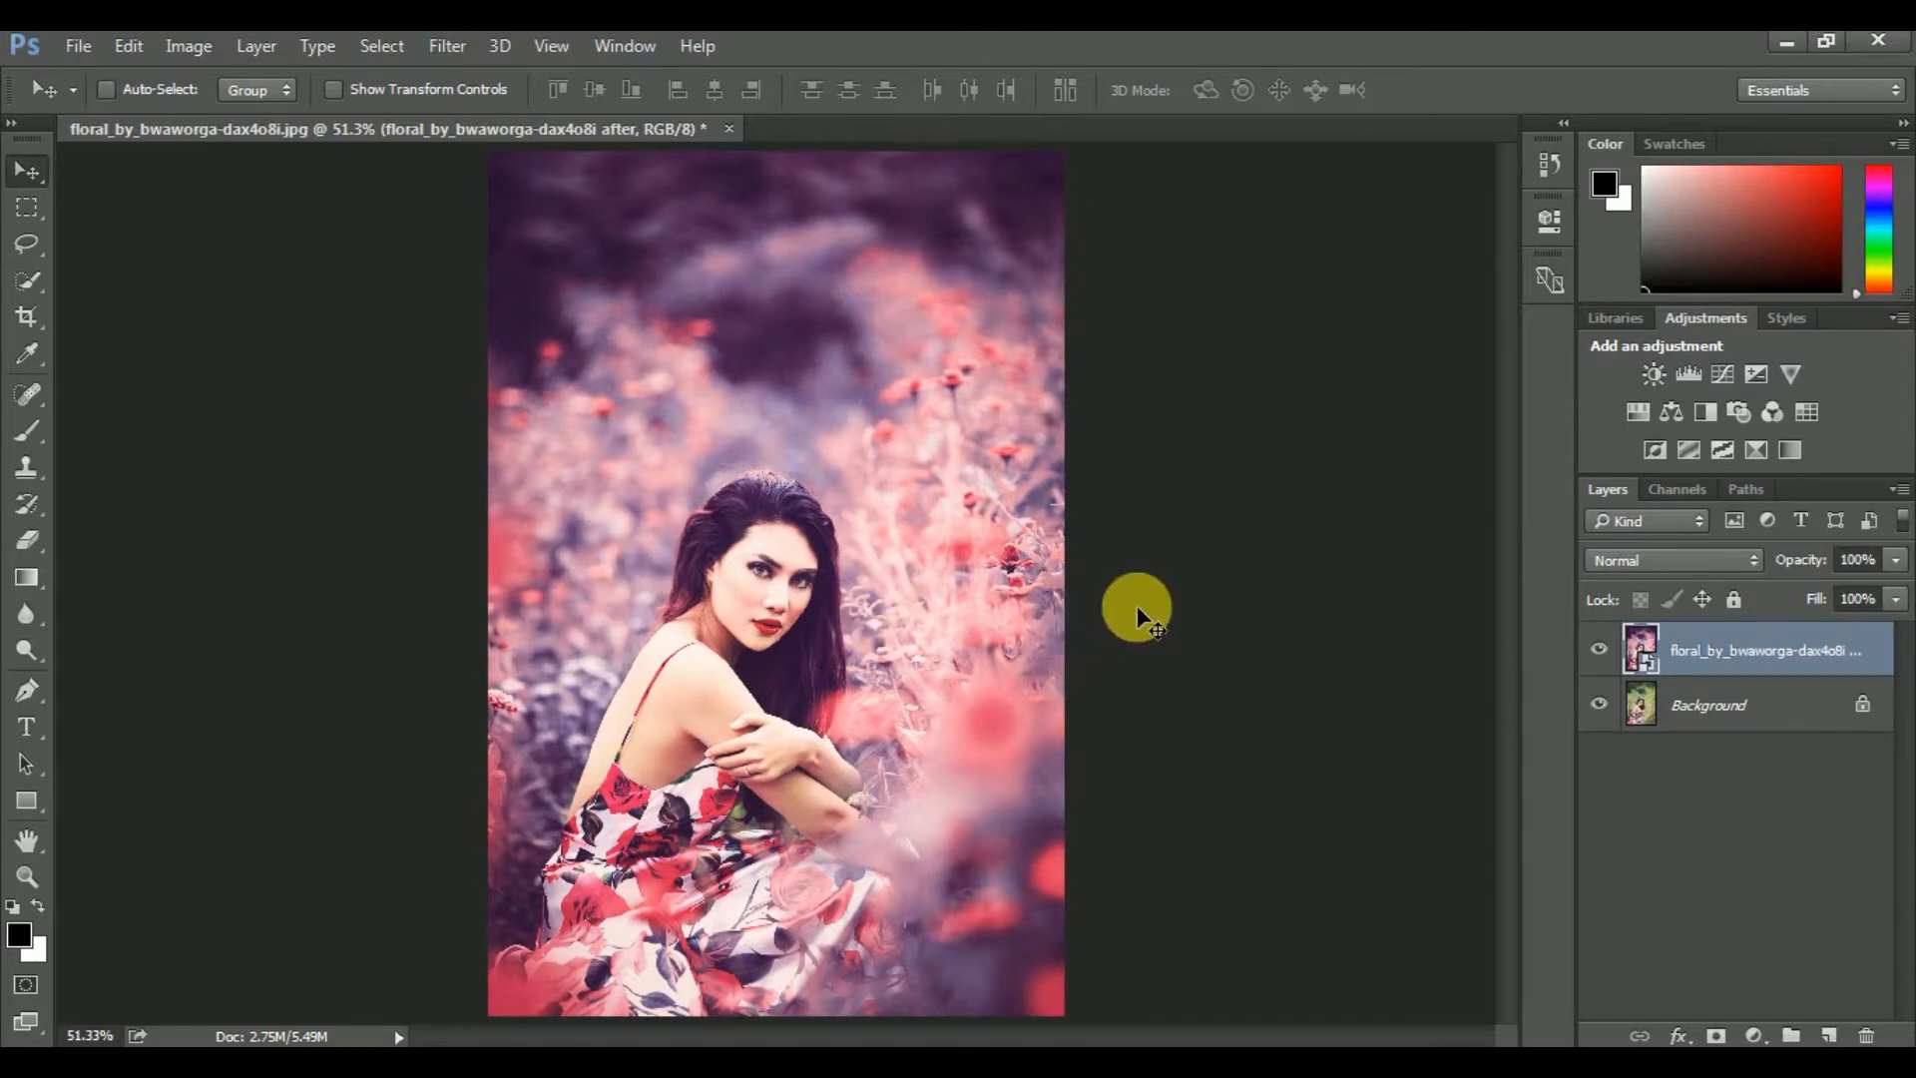
mouse_move(1213, 586)
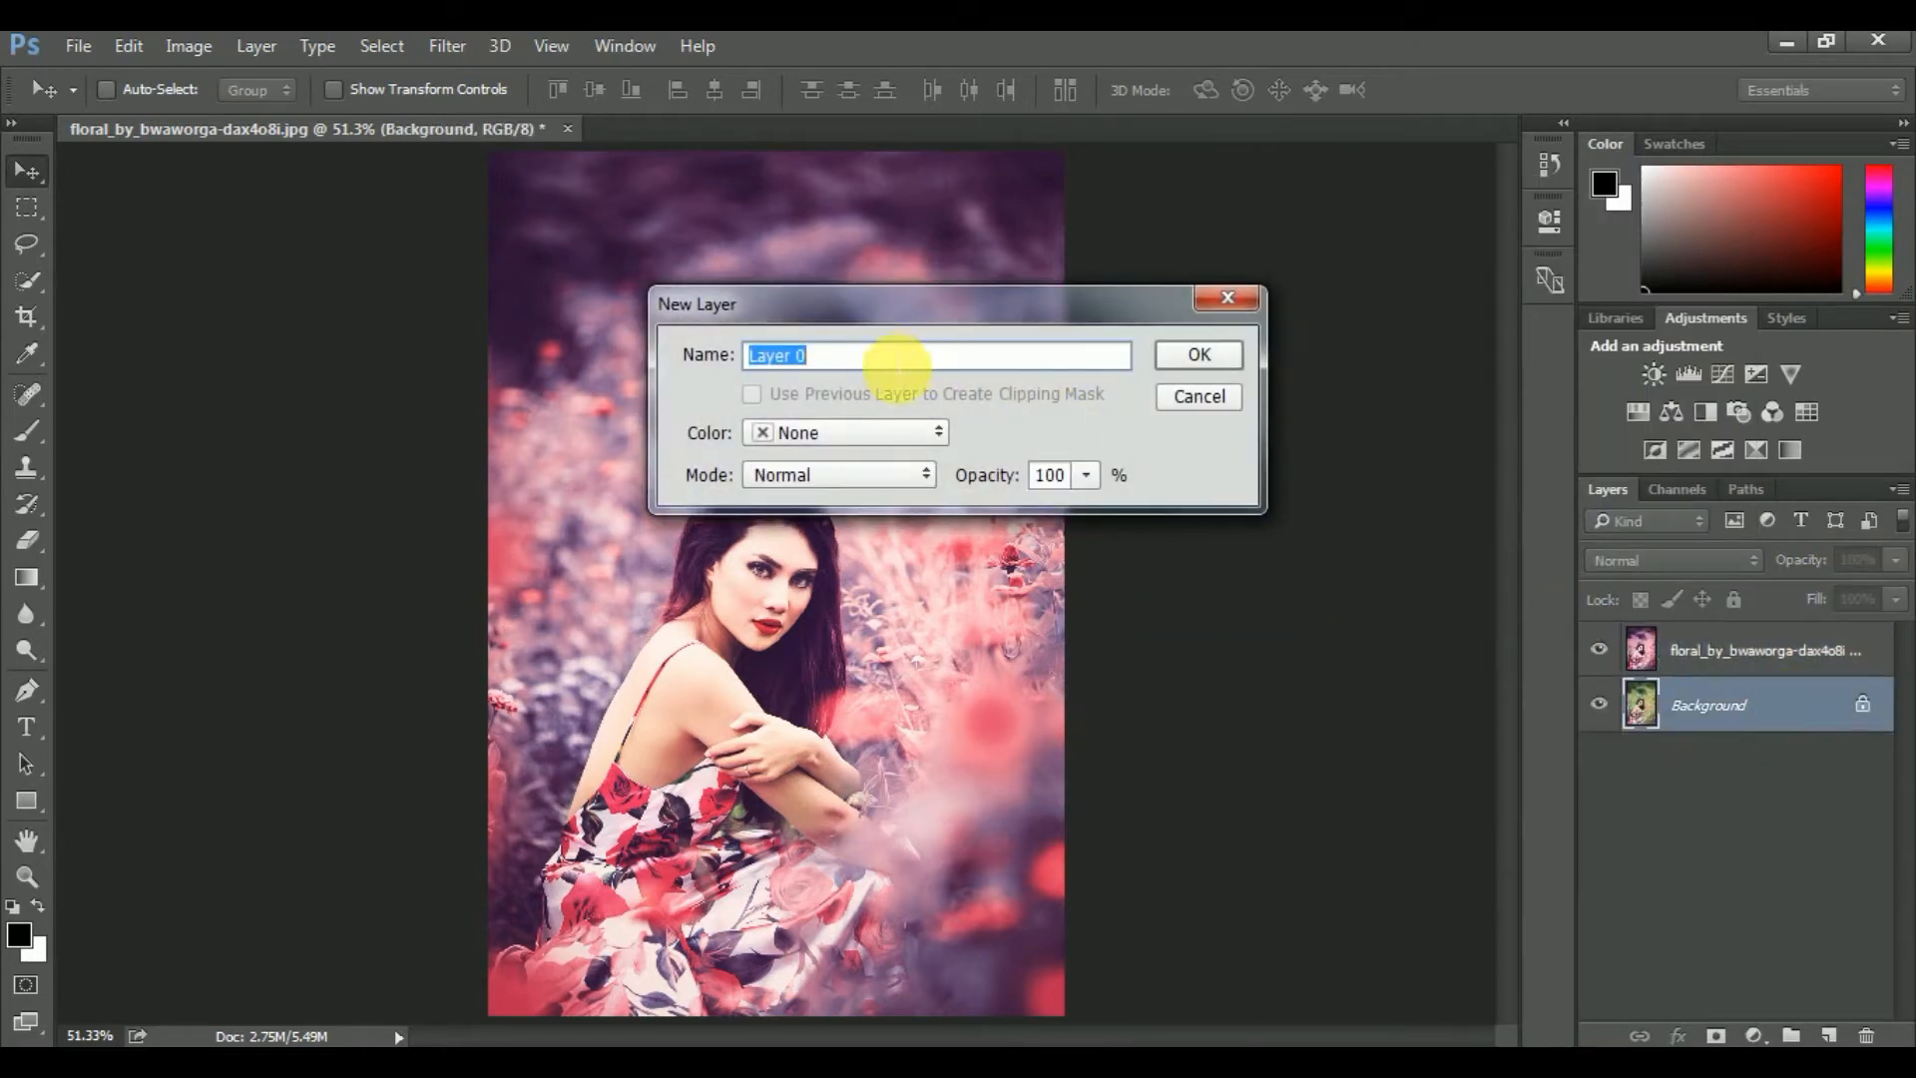
Name the background layer 'Before' and start renaming the top layer 'After'
text(Be)
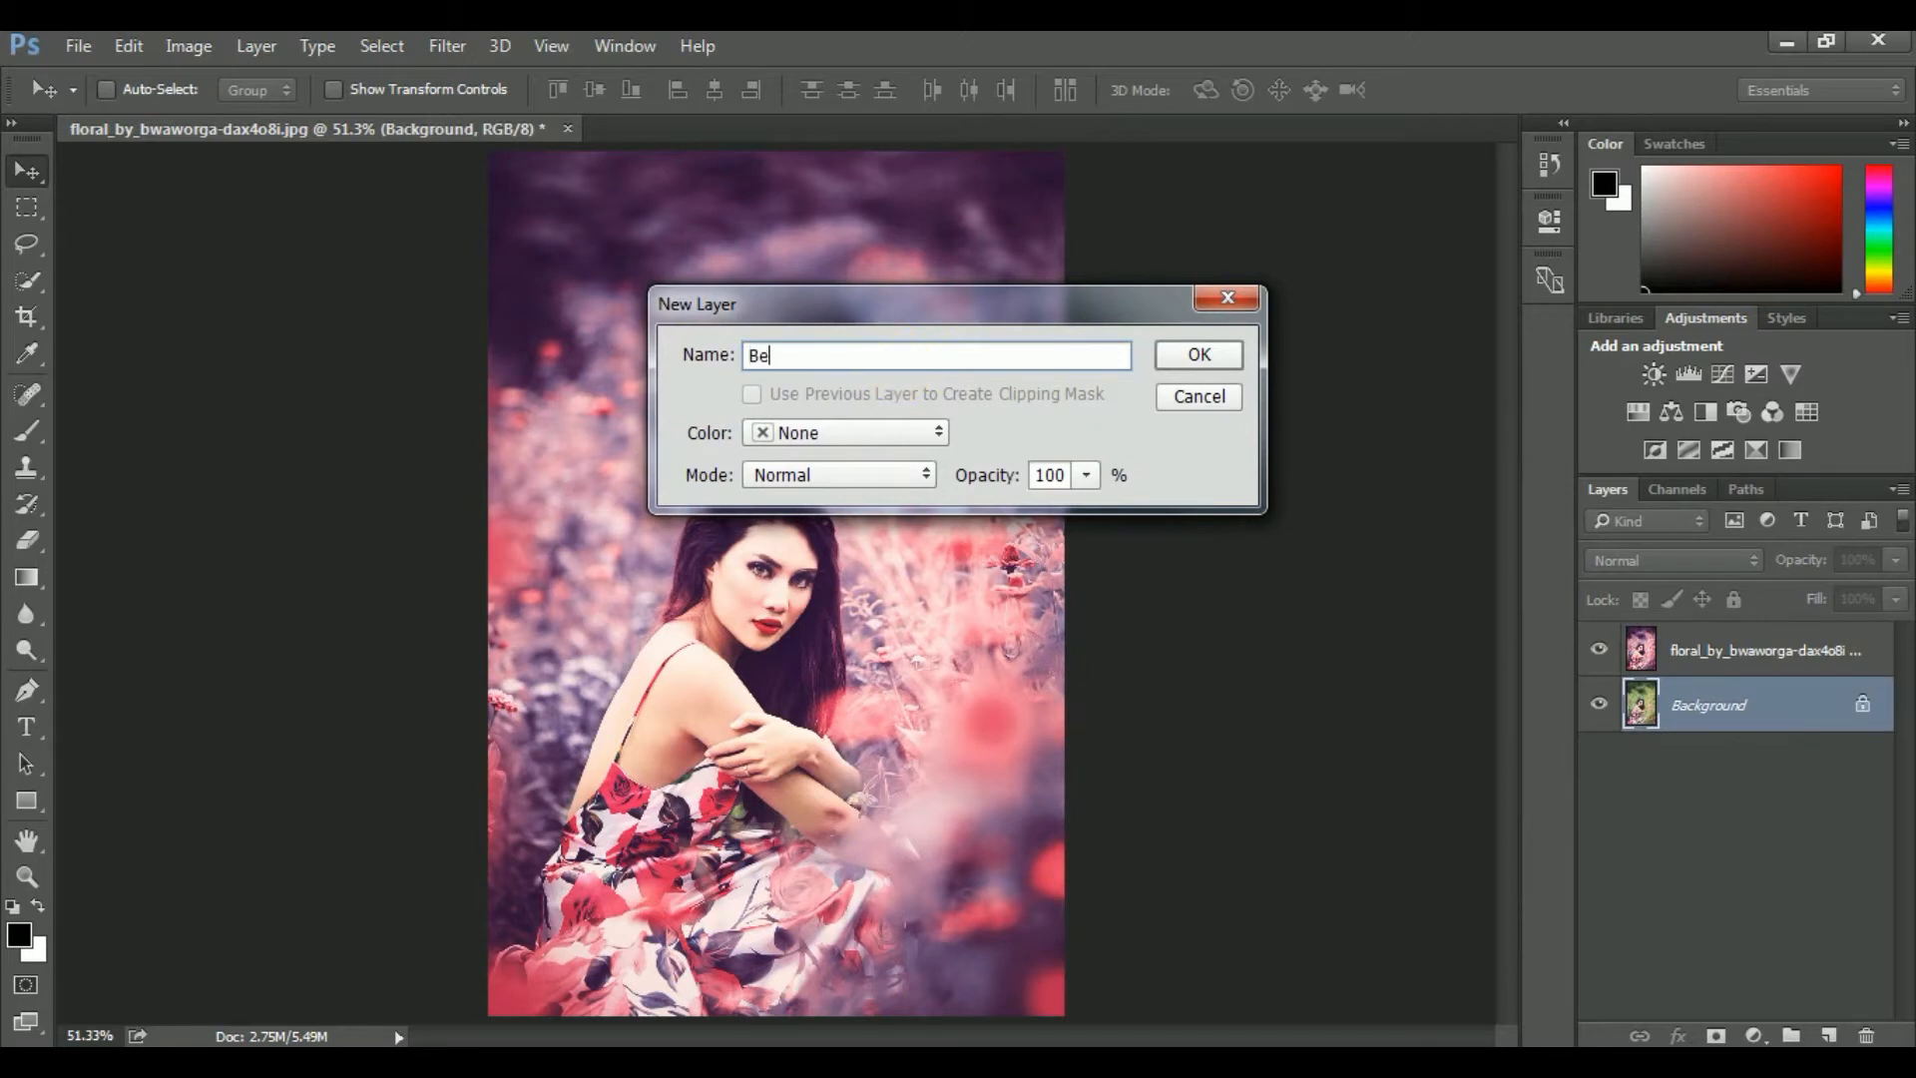
text(fore)
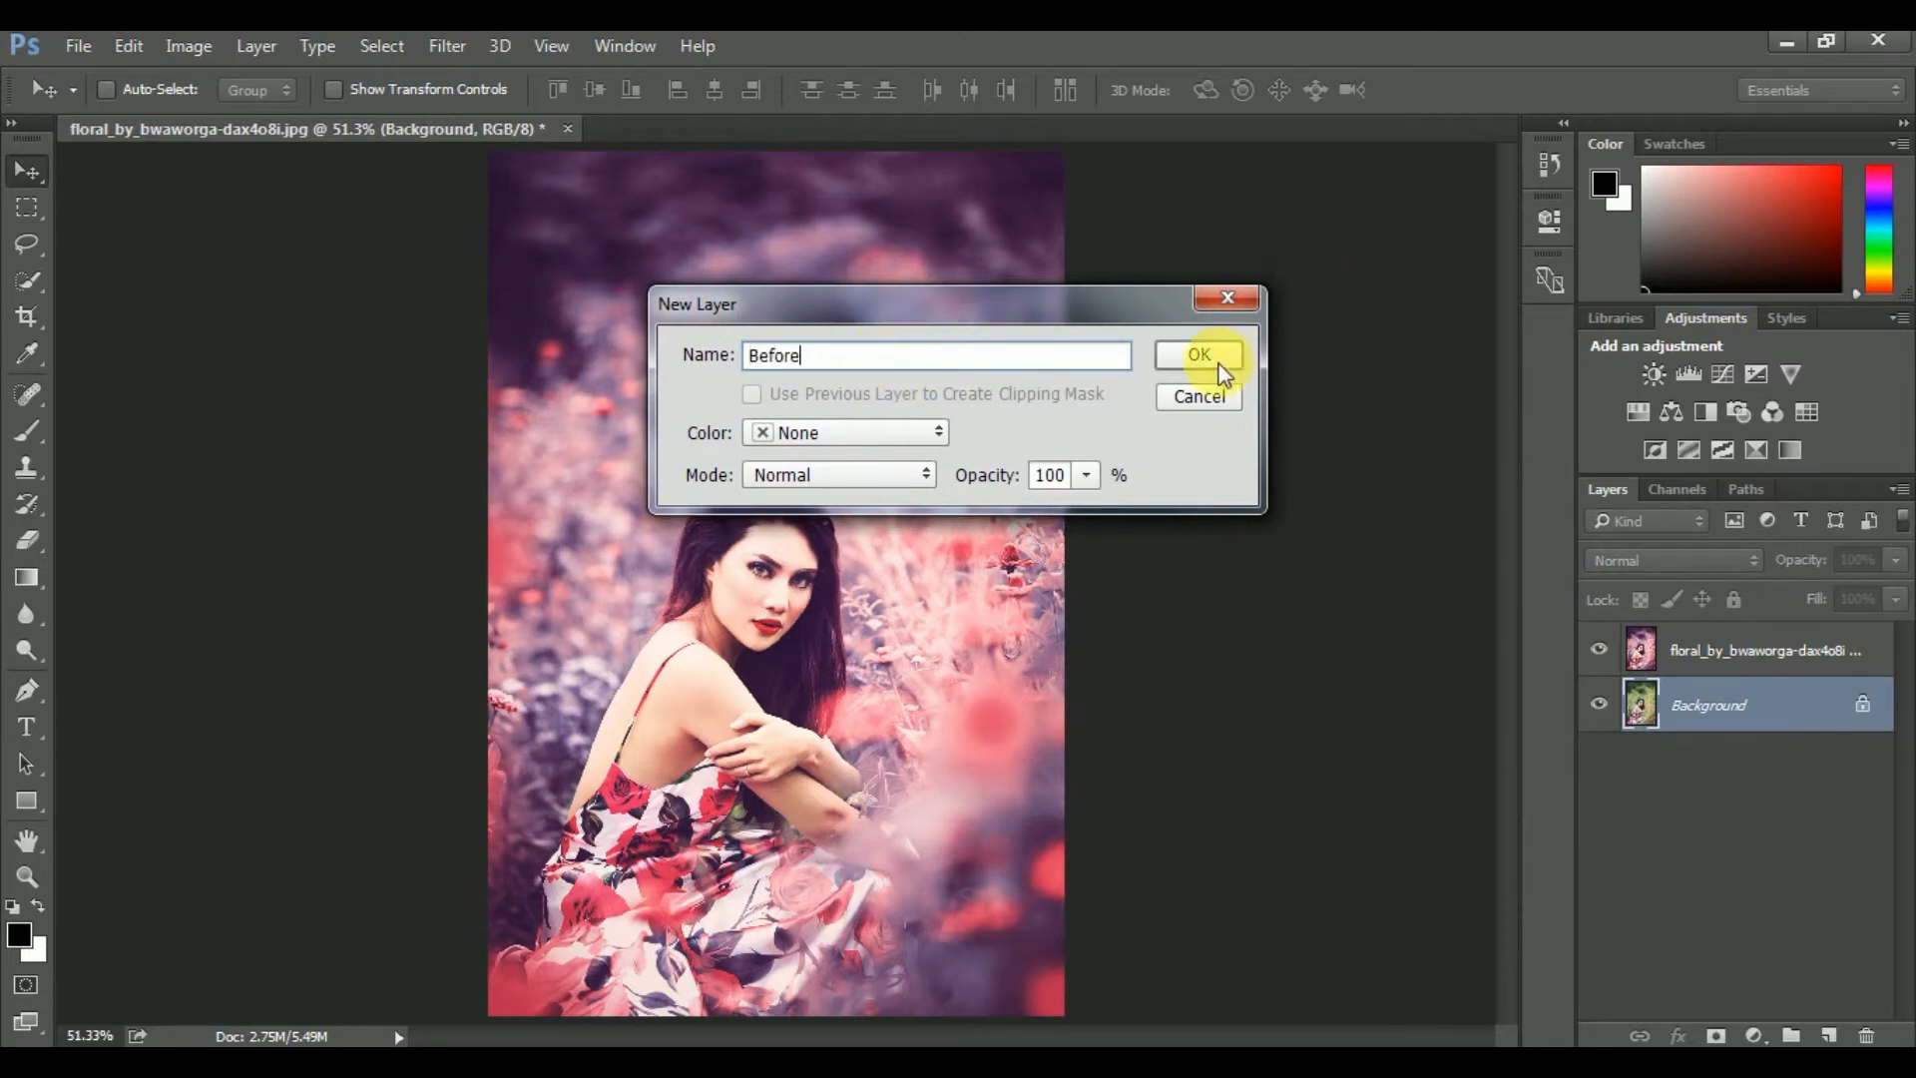
click(1197, 354)
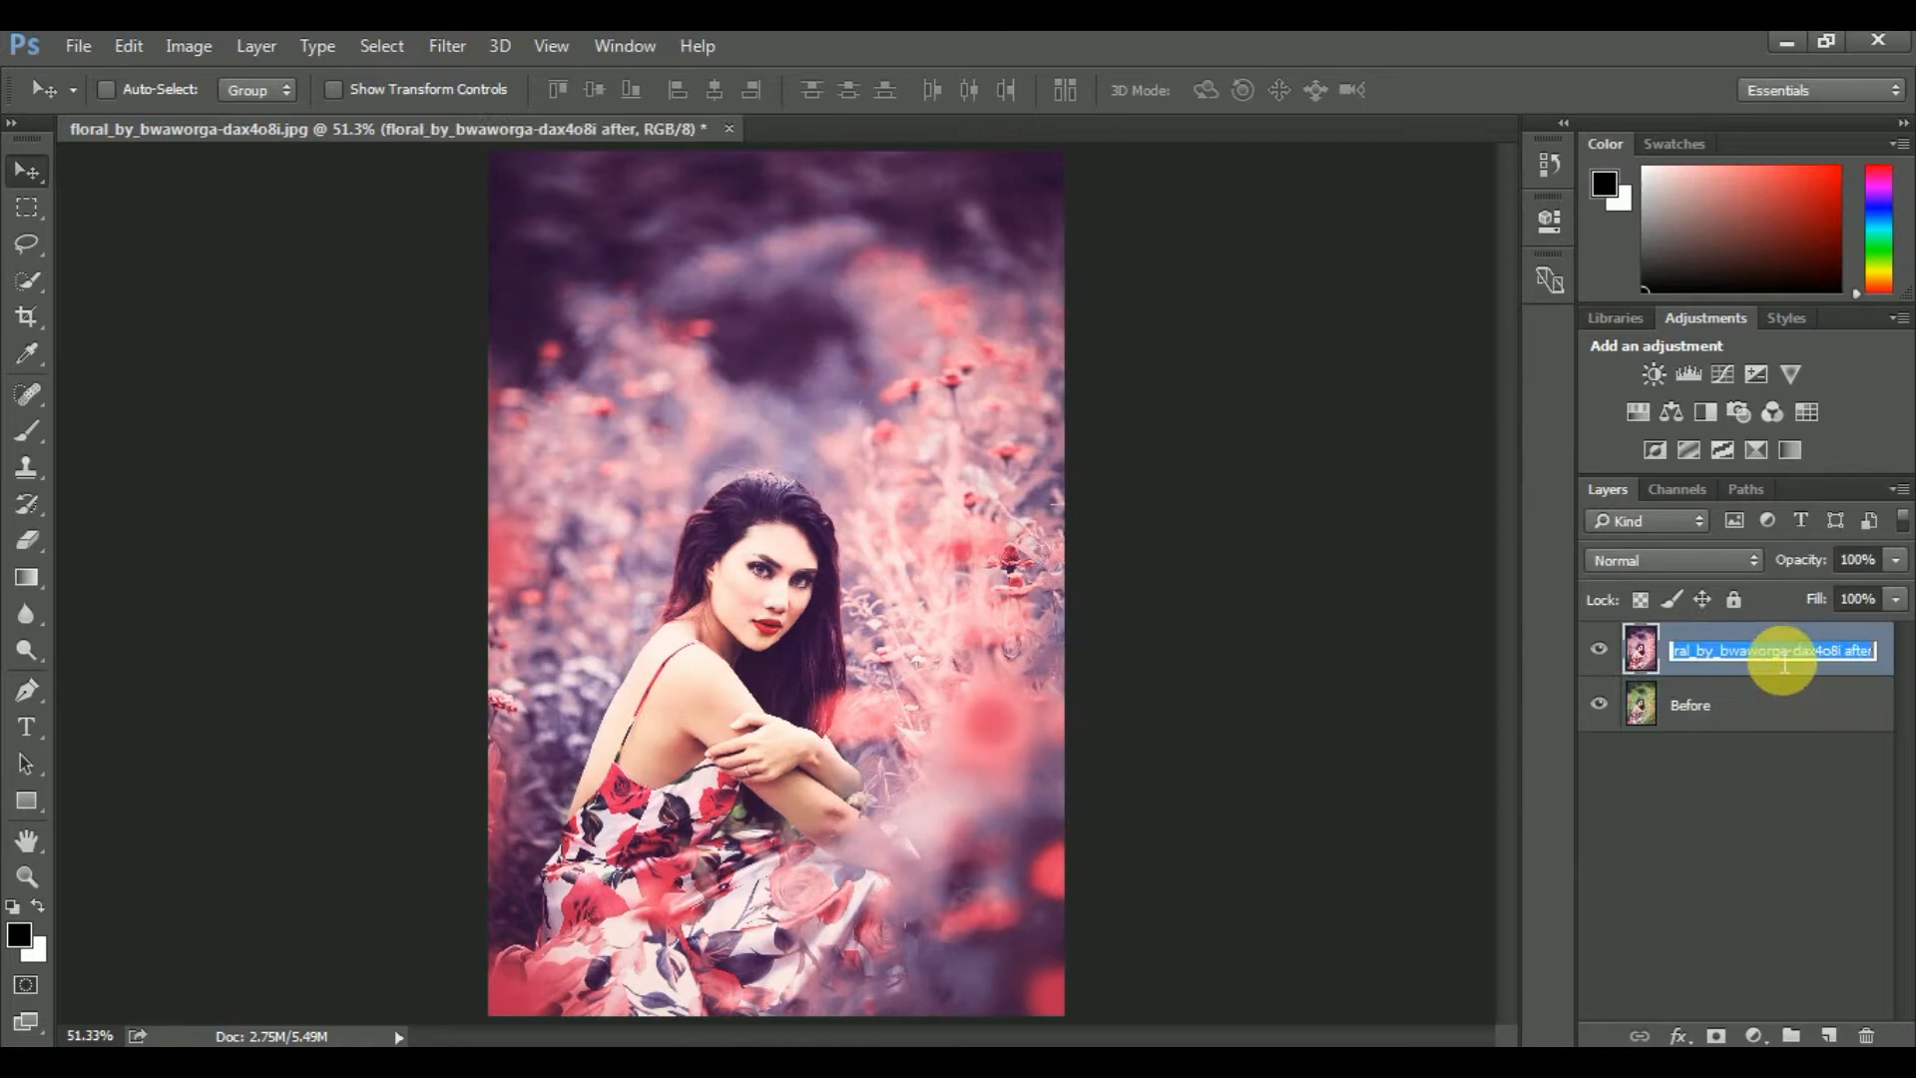
text(After)
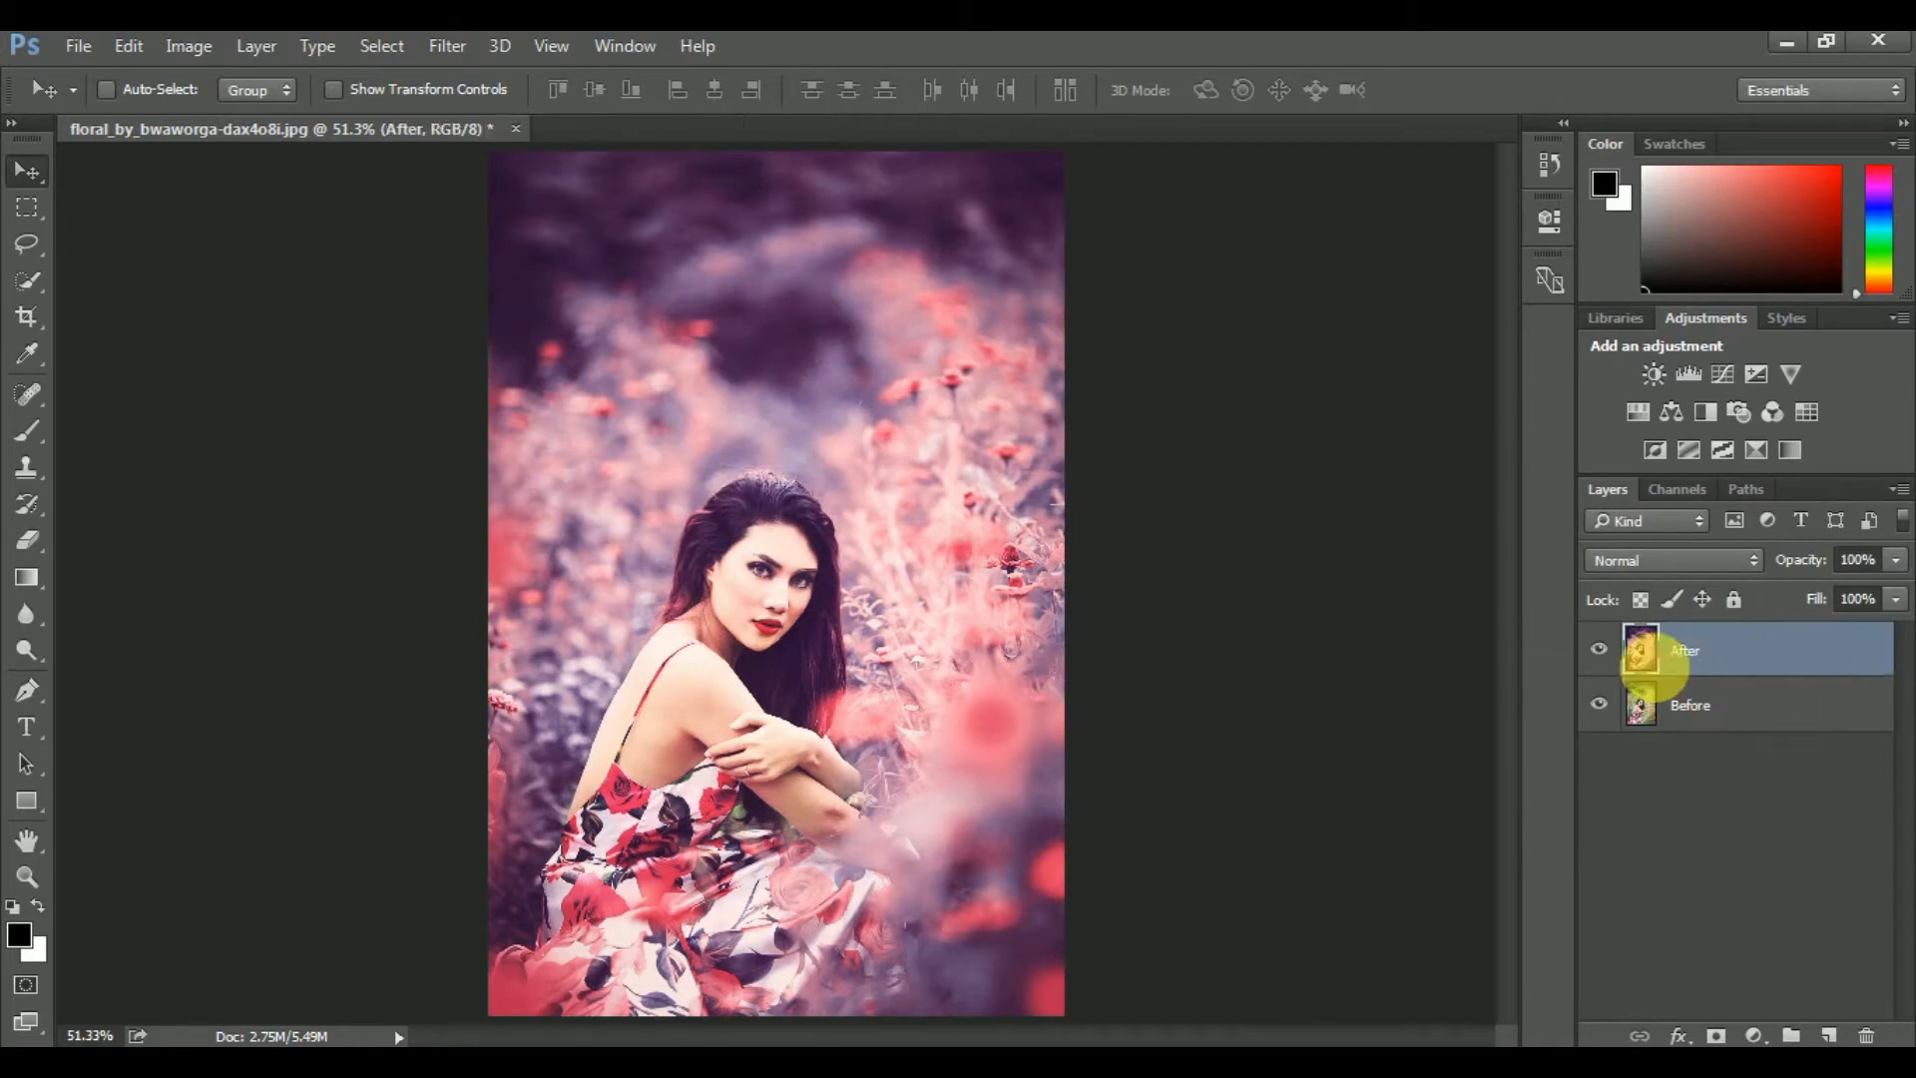
mouse_move(1451, 707)
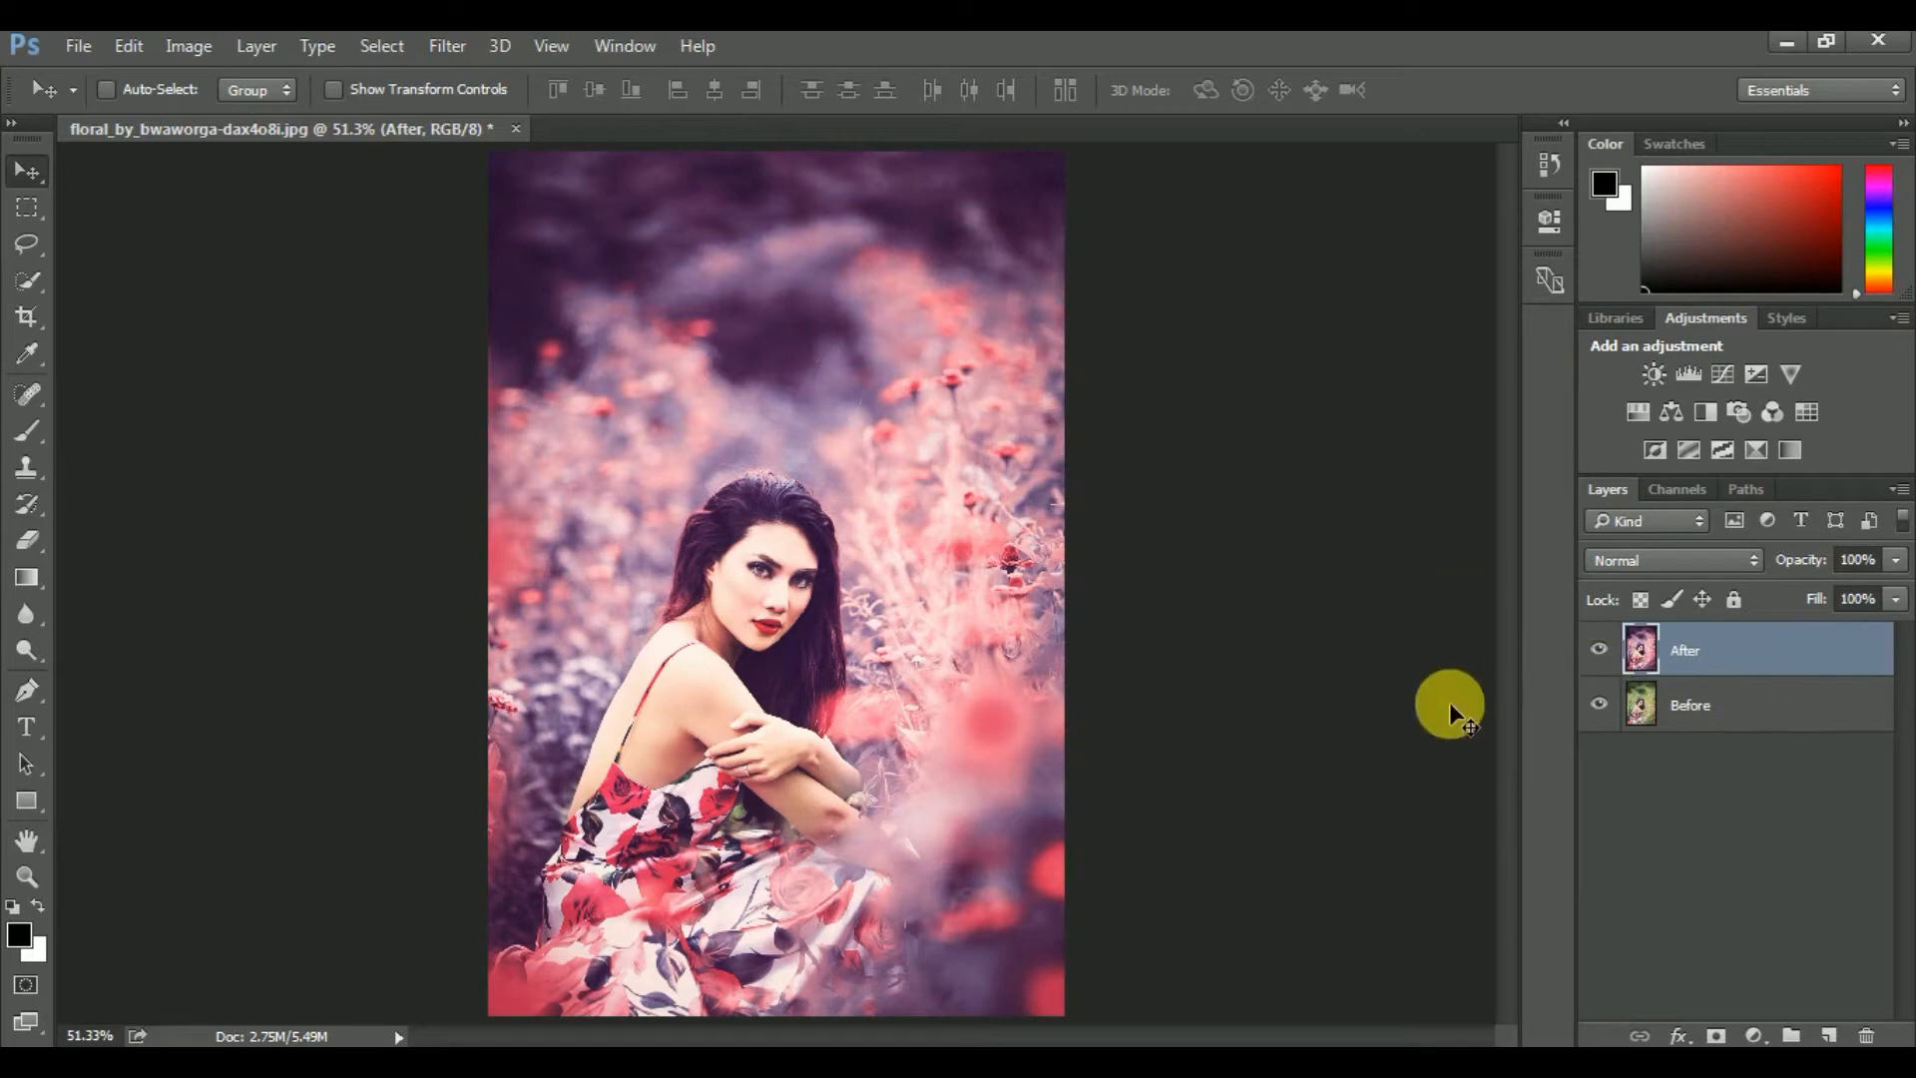
Show the Timeline panel from the Window menu and create a frame animation
click(625, 45)
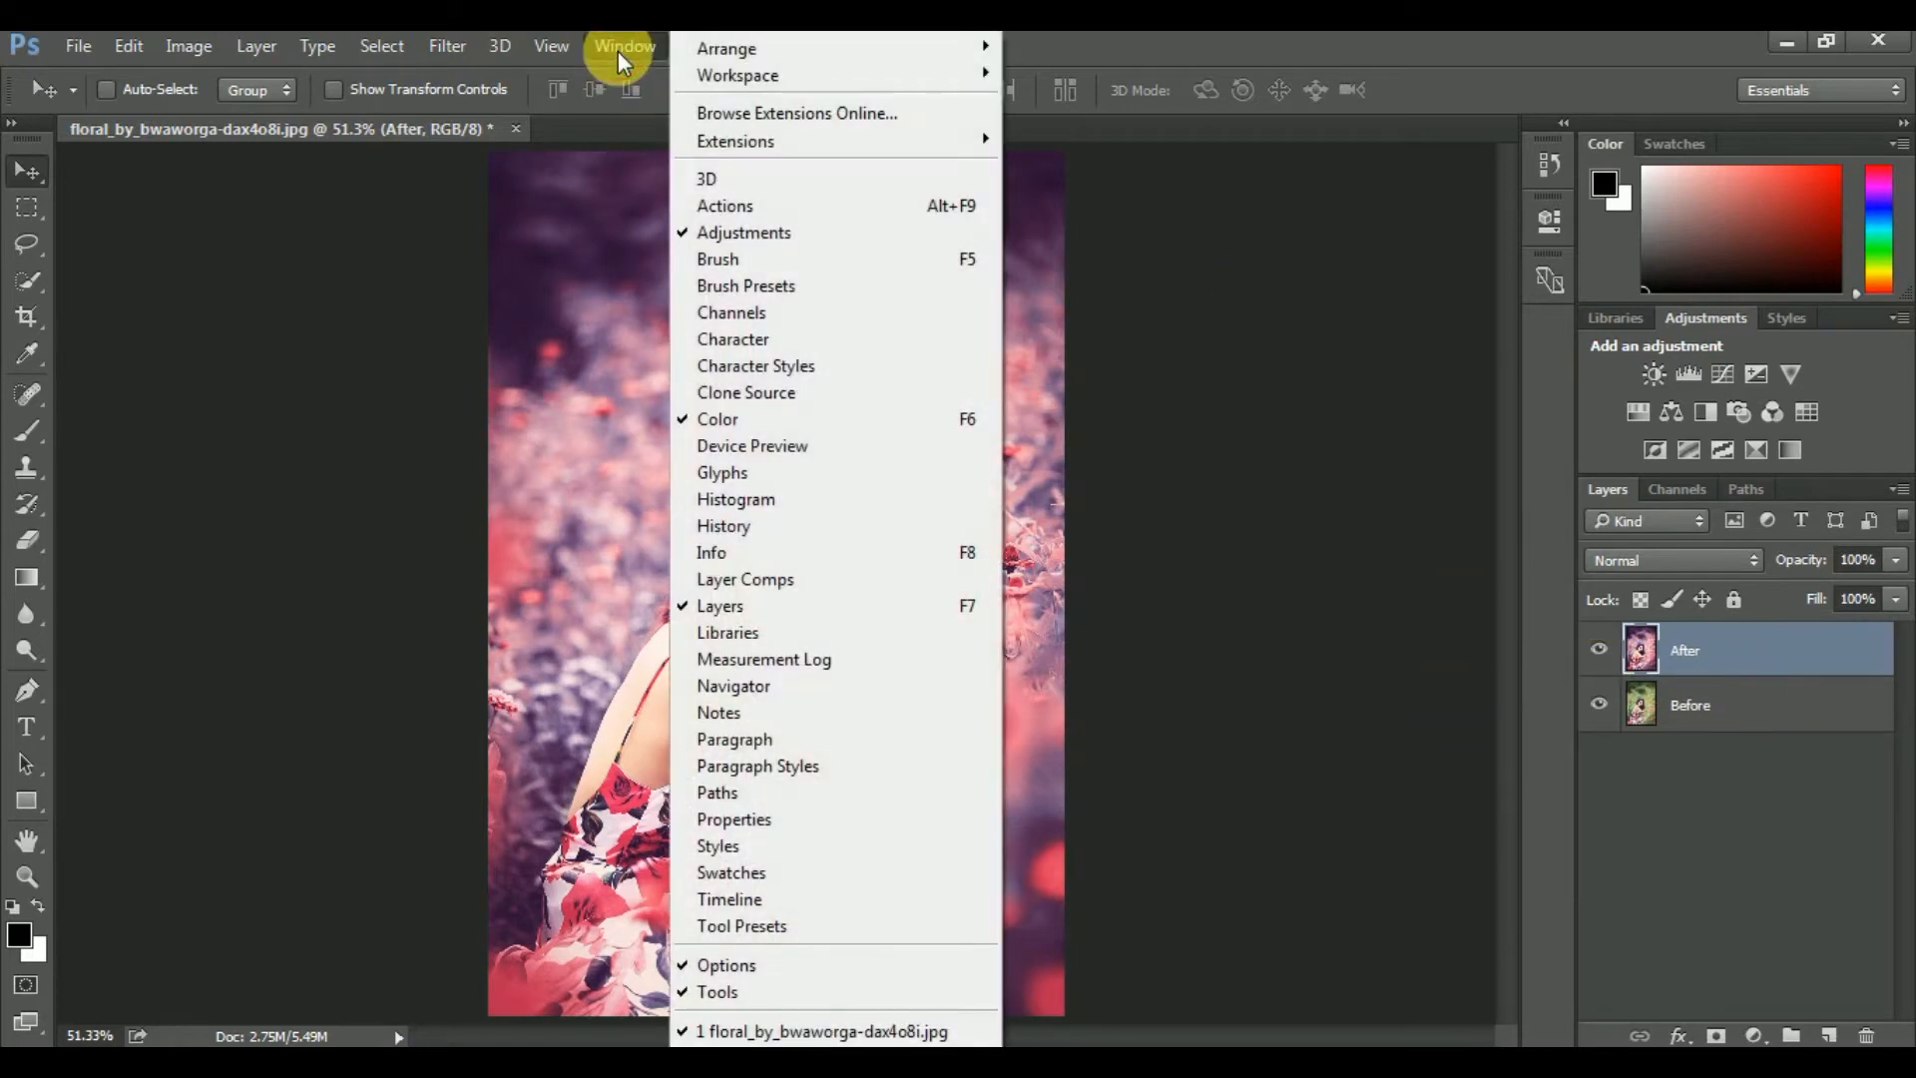
mouse_move(782, 914)
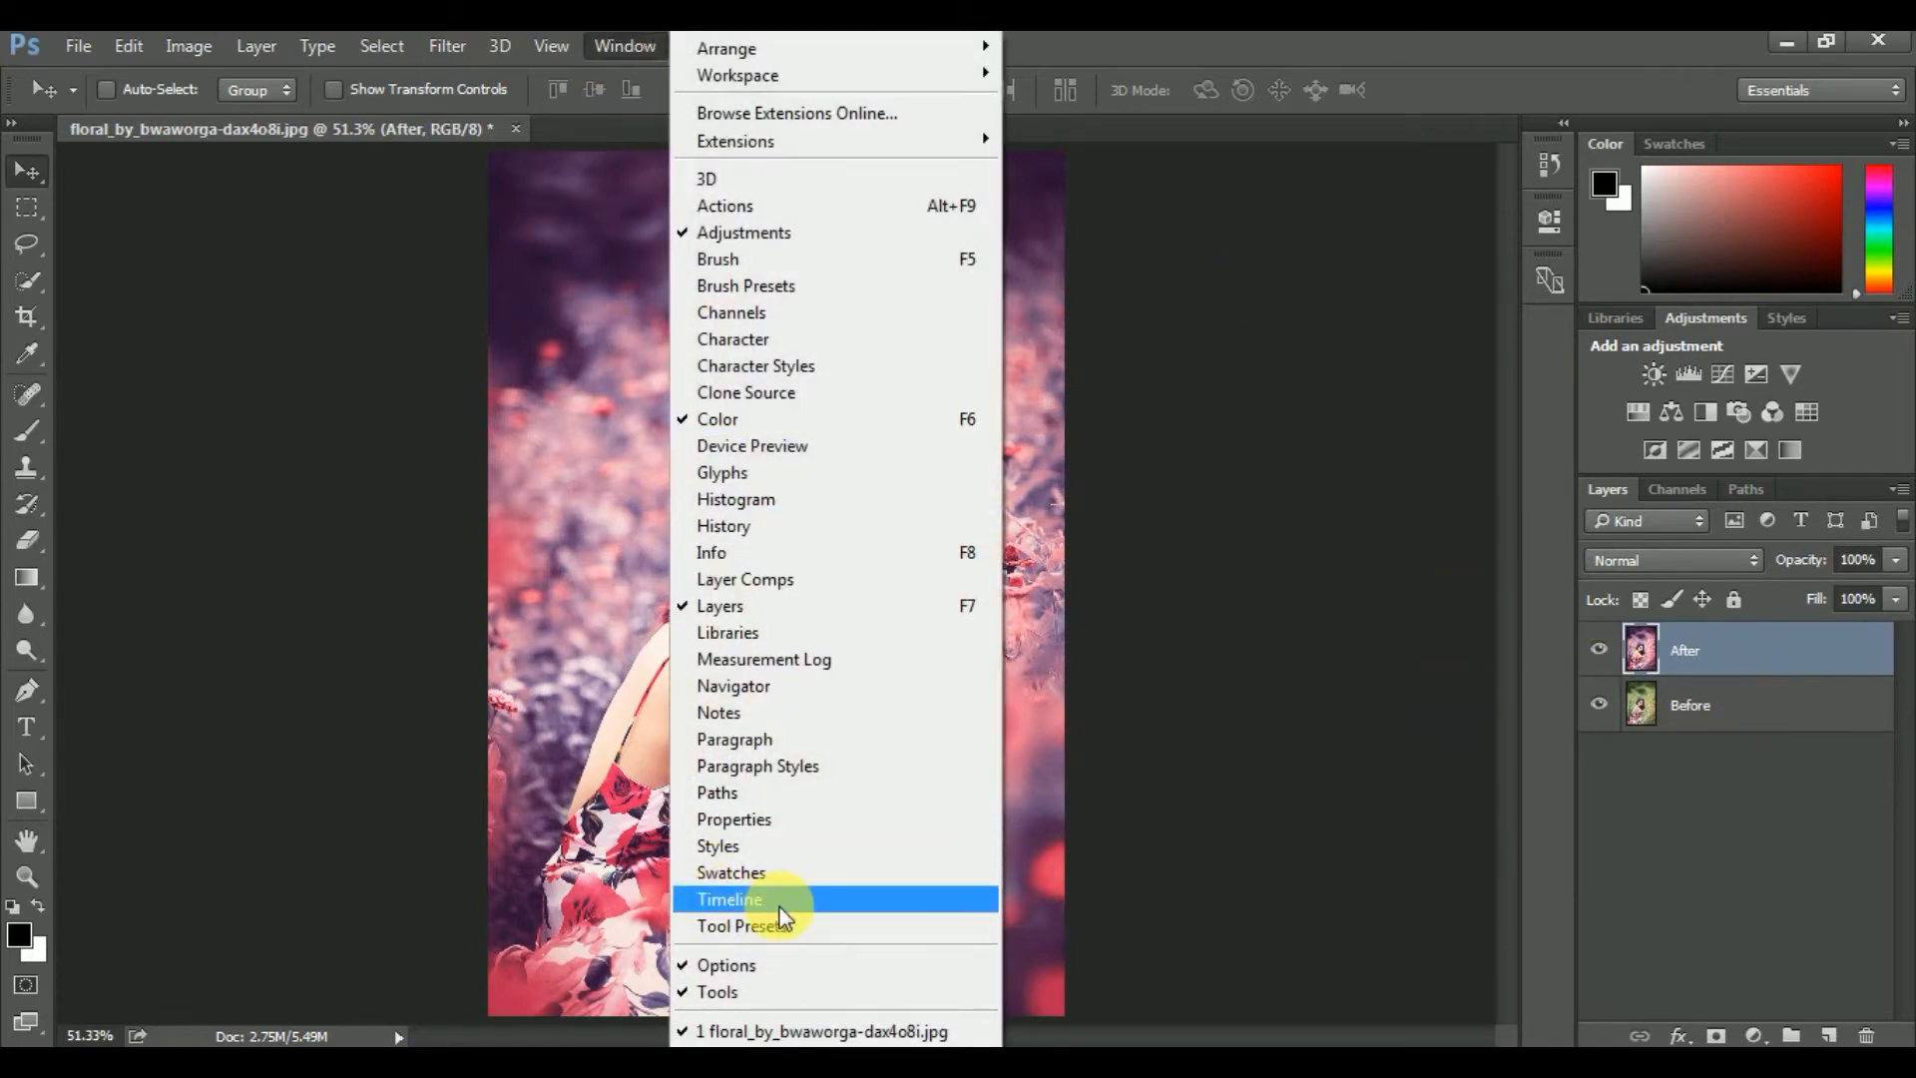
click(729, 899)
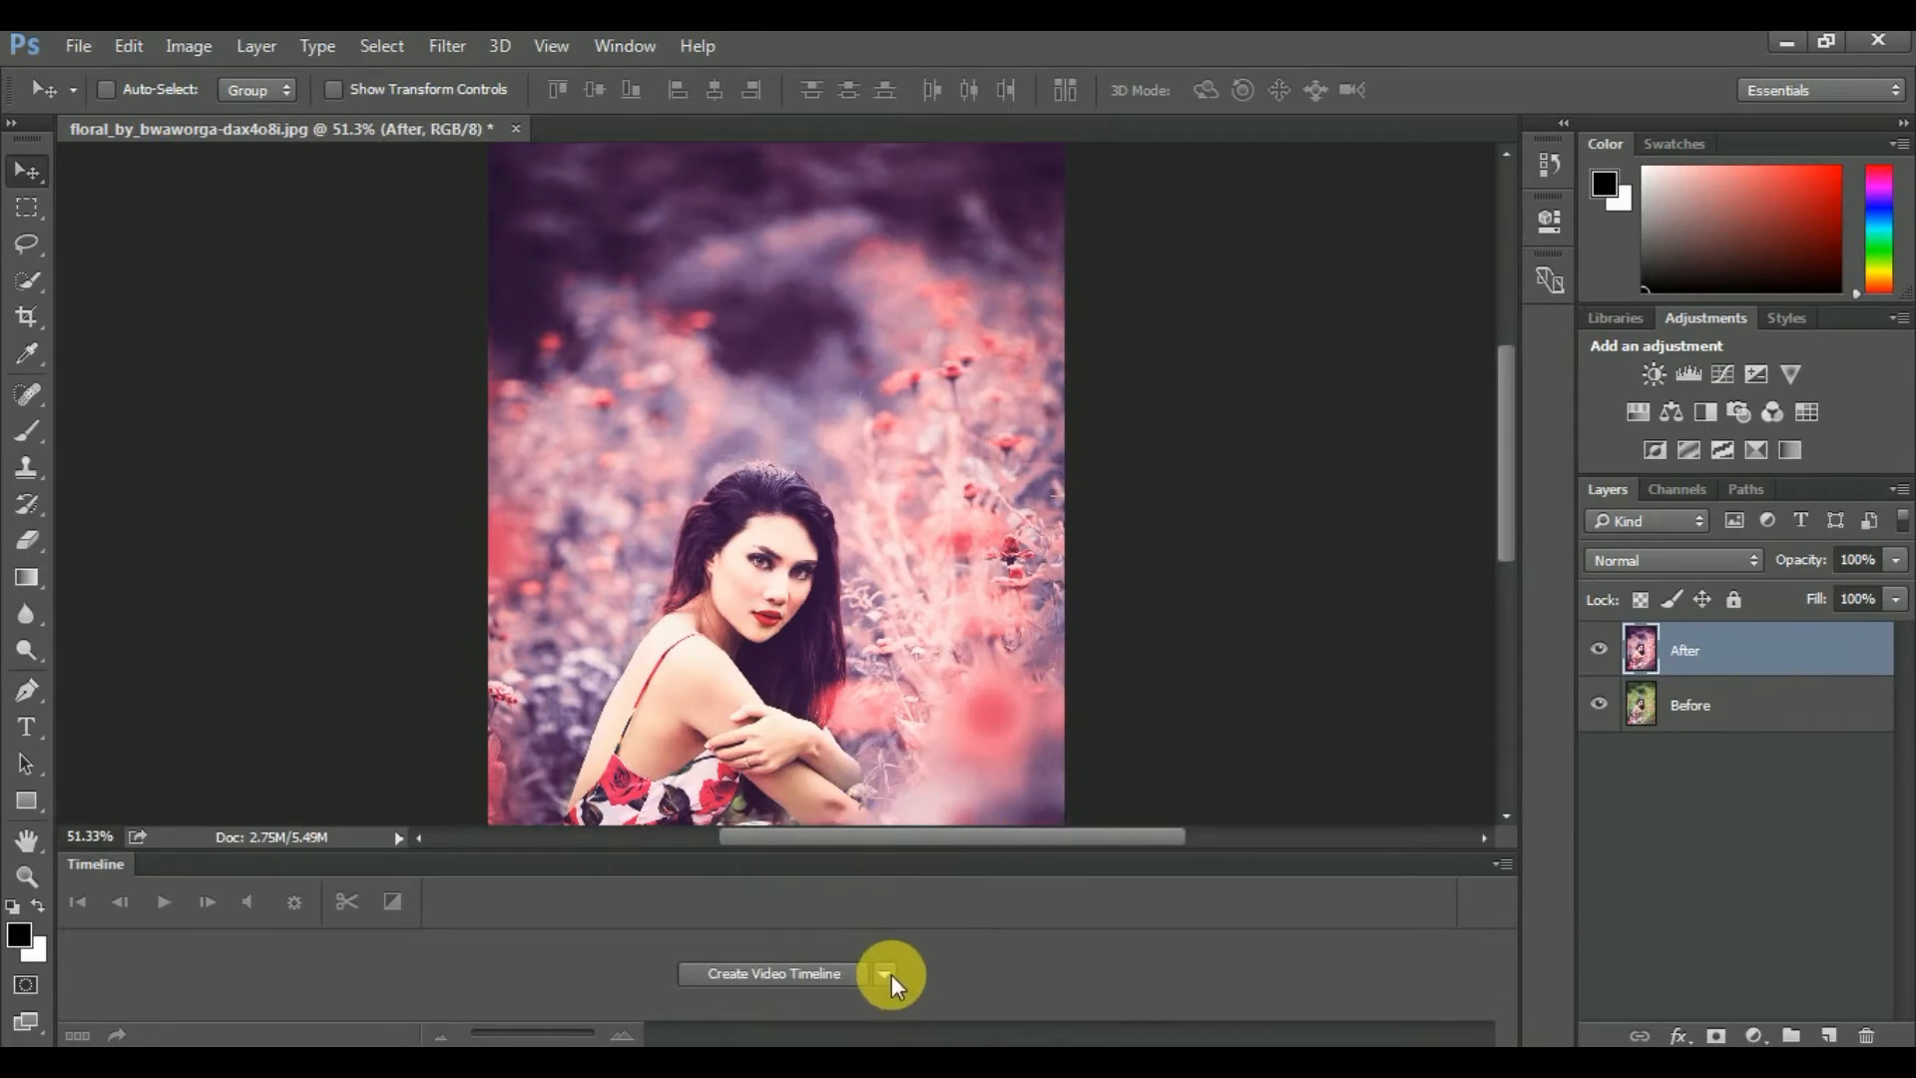
click(887, 973)
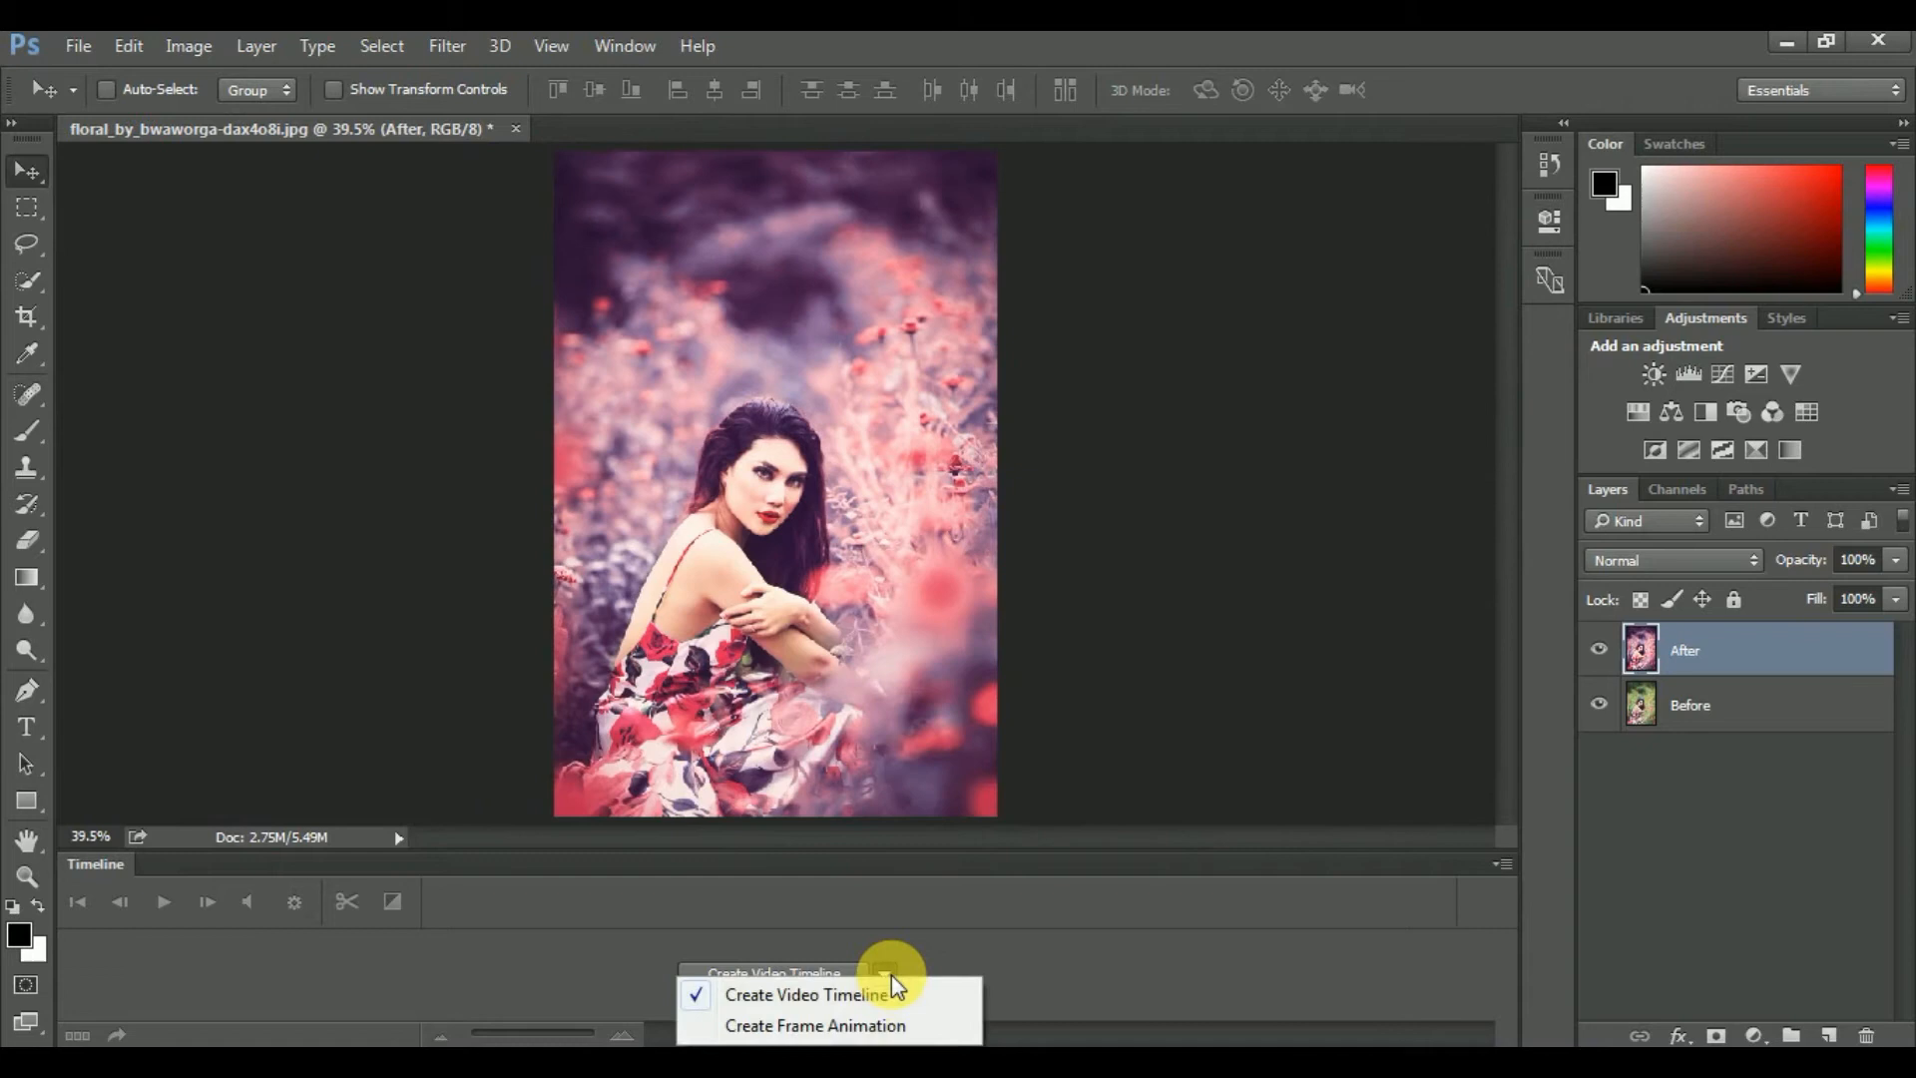
mouse_move(861, 1025)
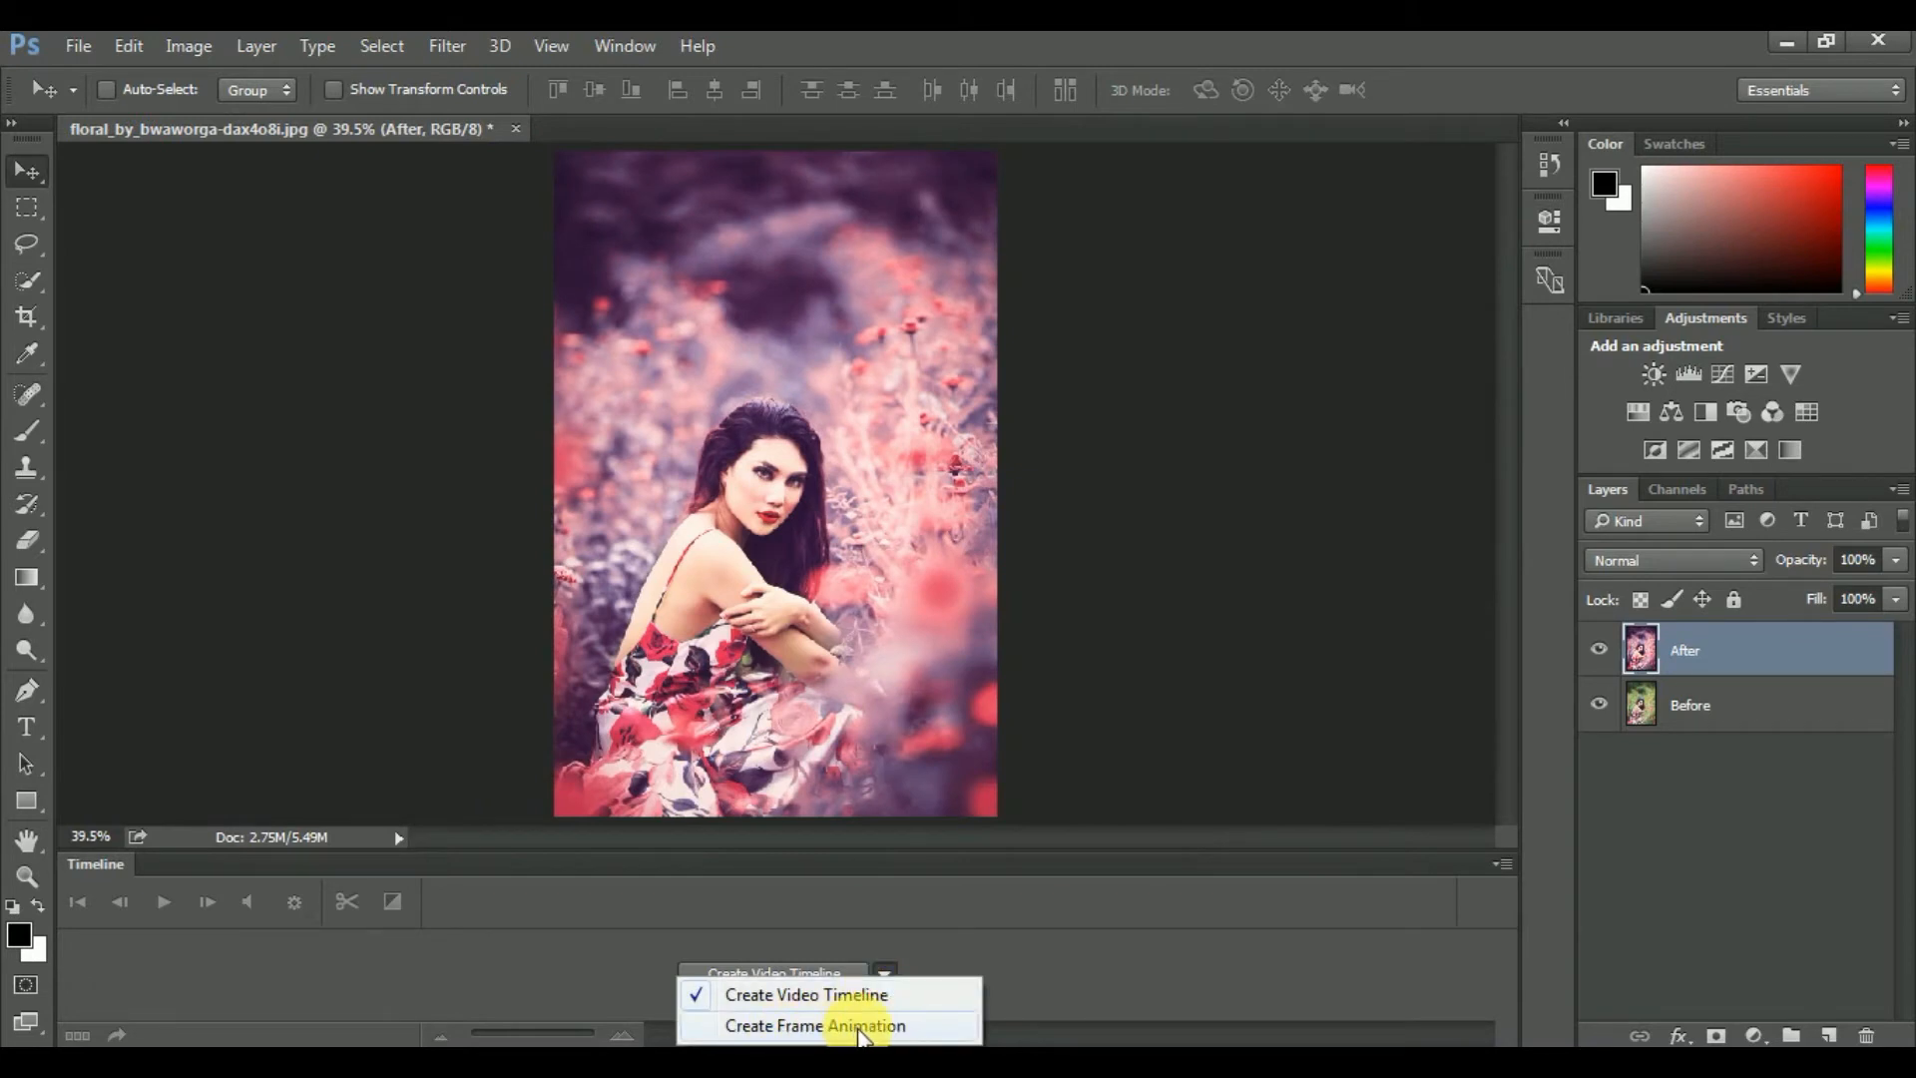
click(815, 1025)
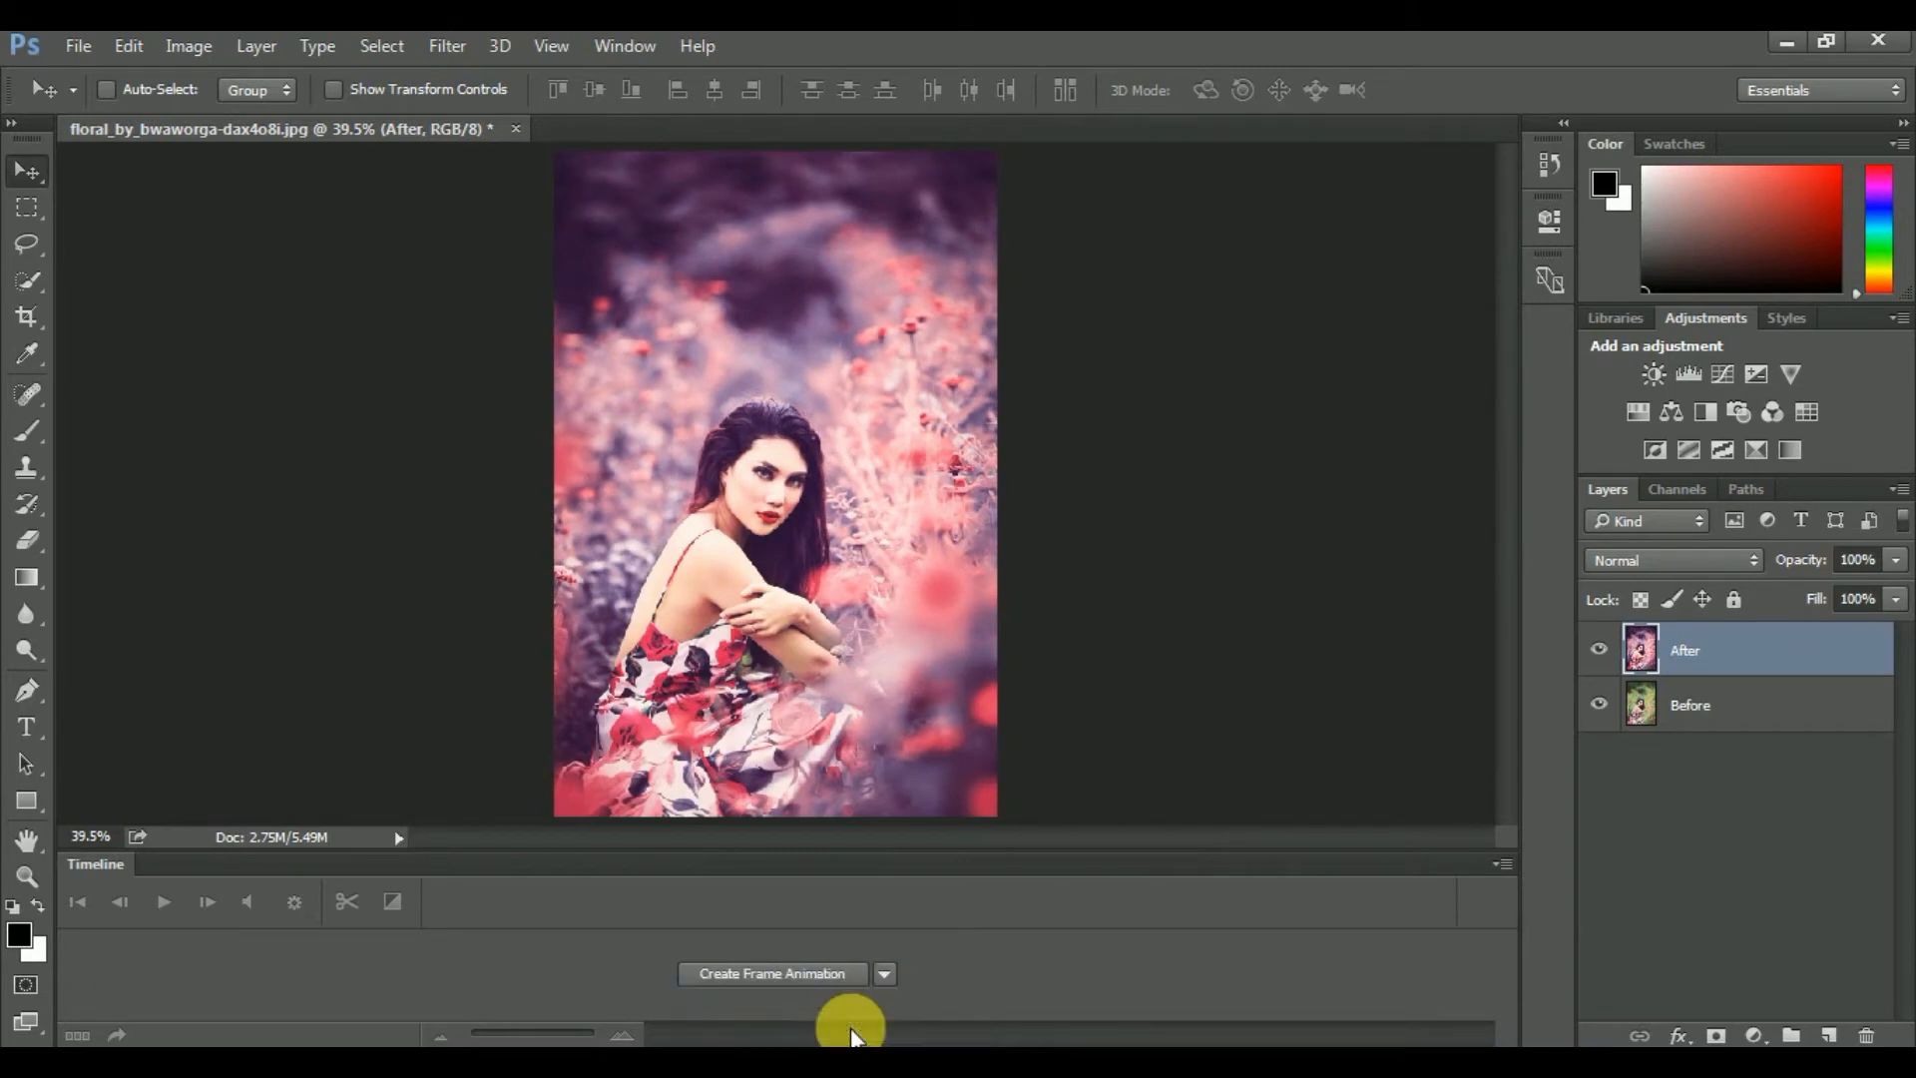
mouse_move(796, 973)
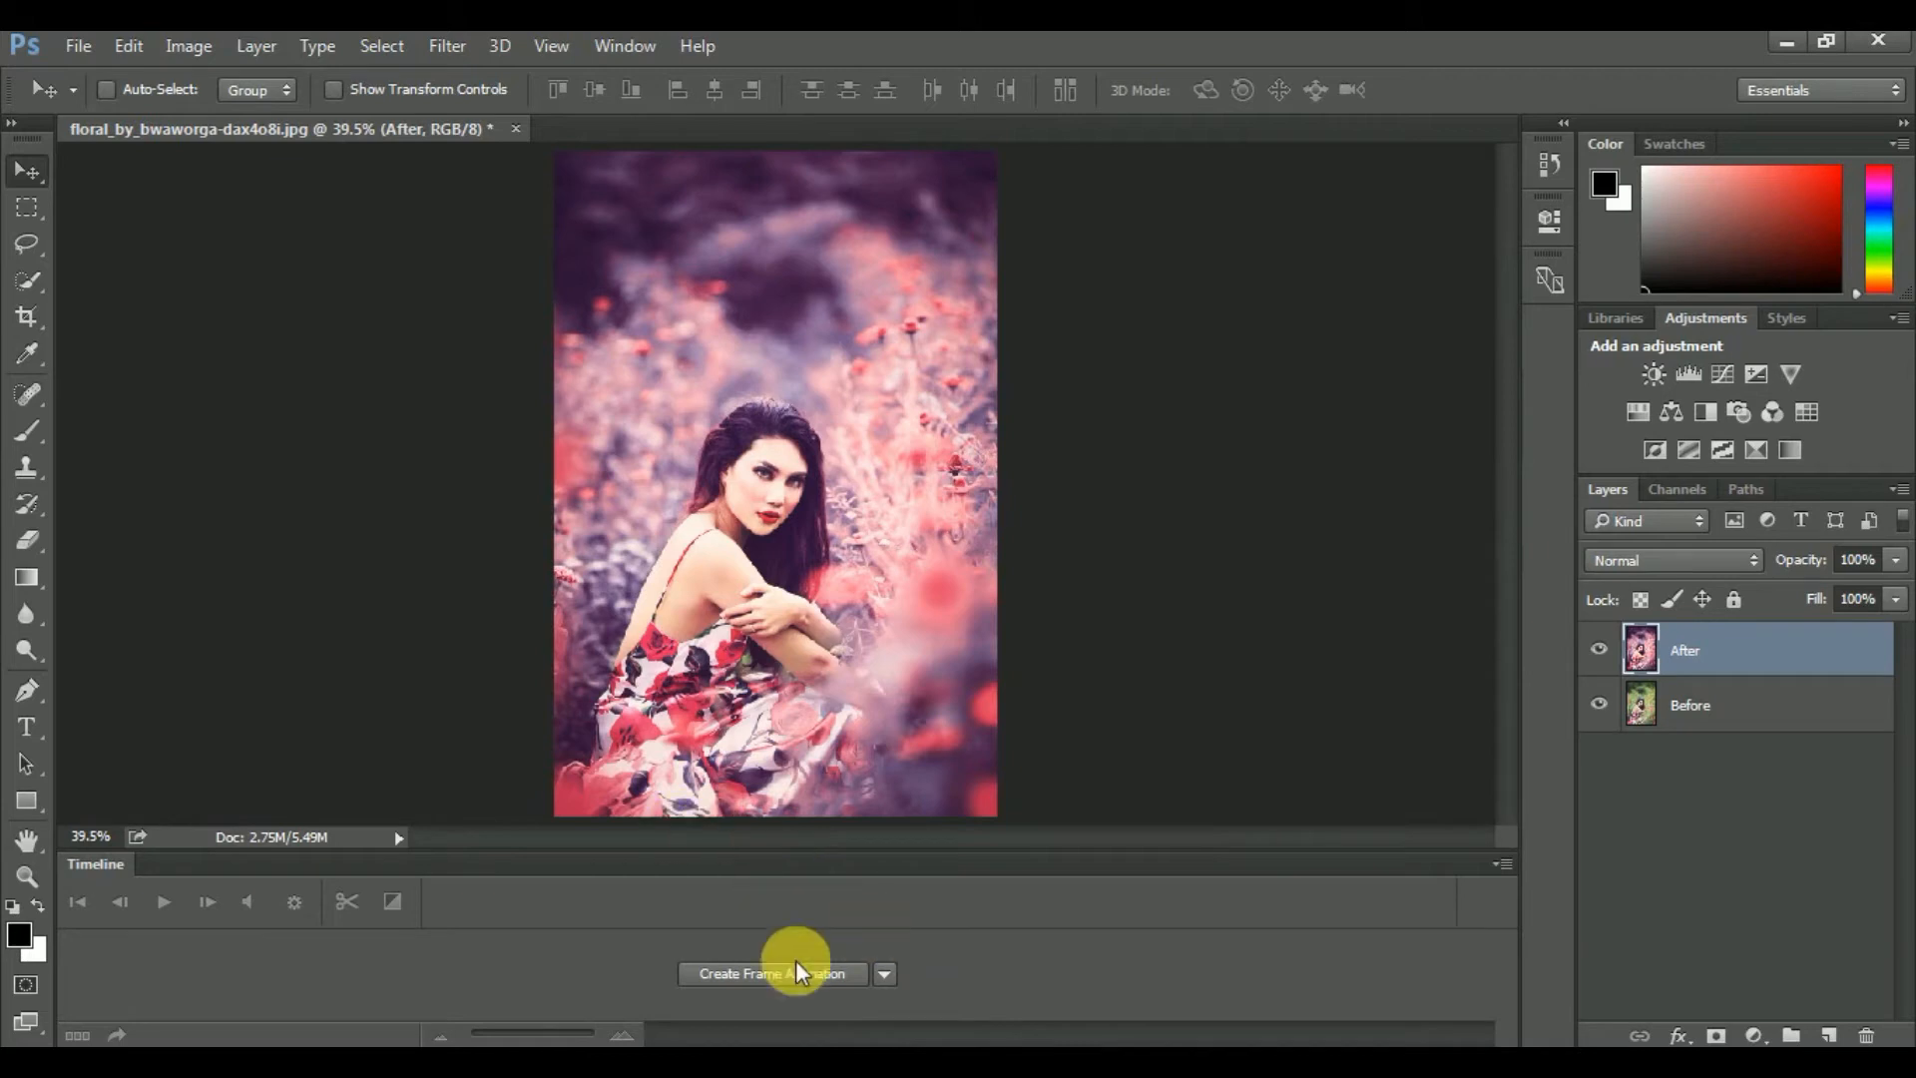
click(769, 973)
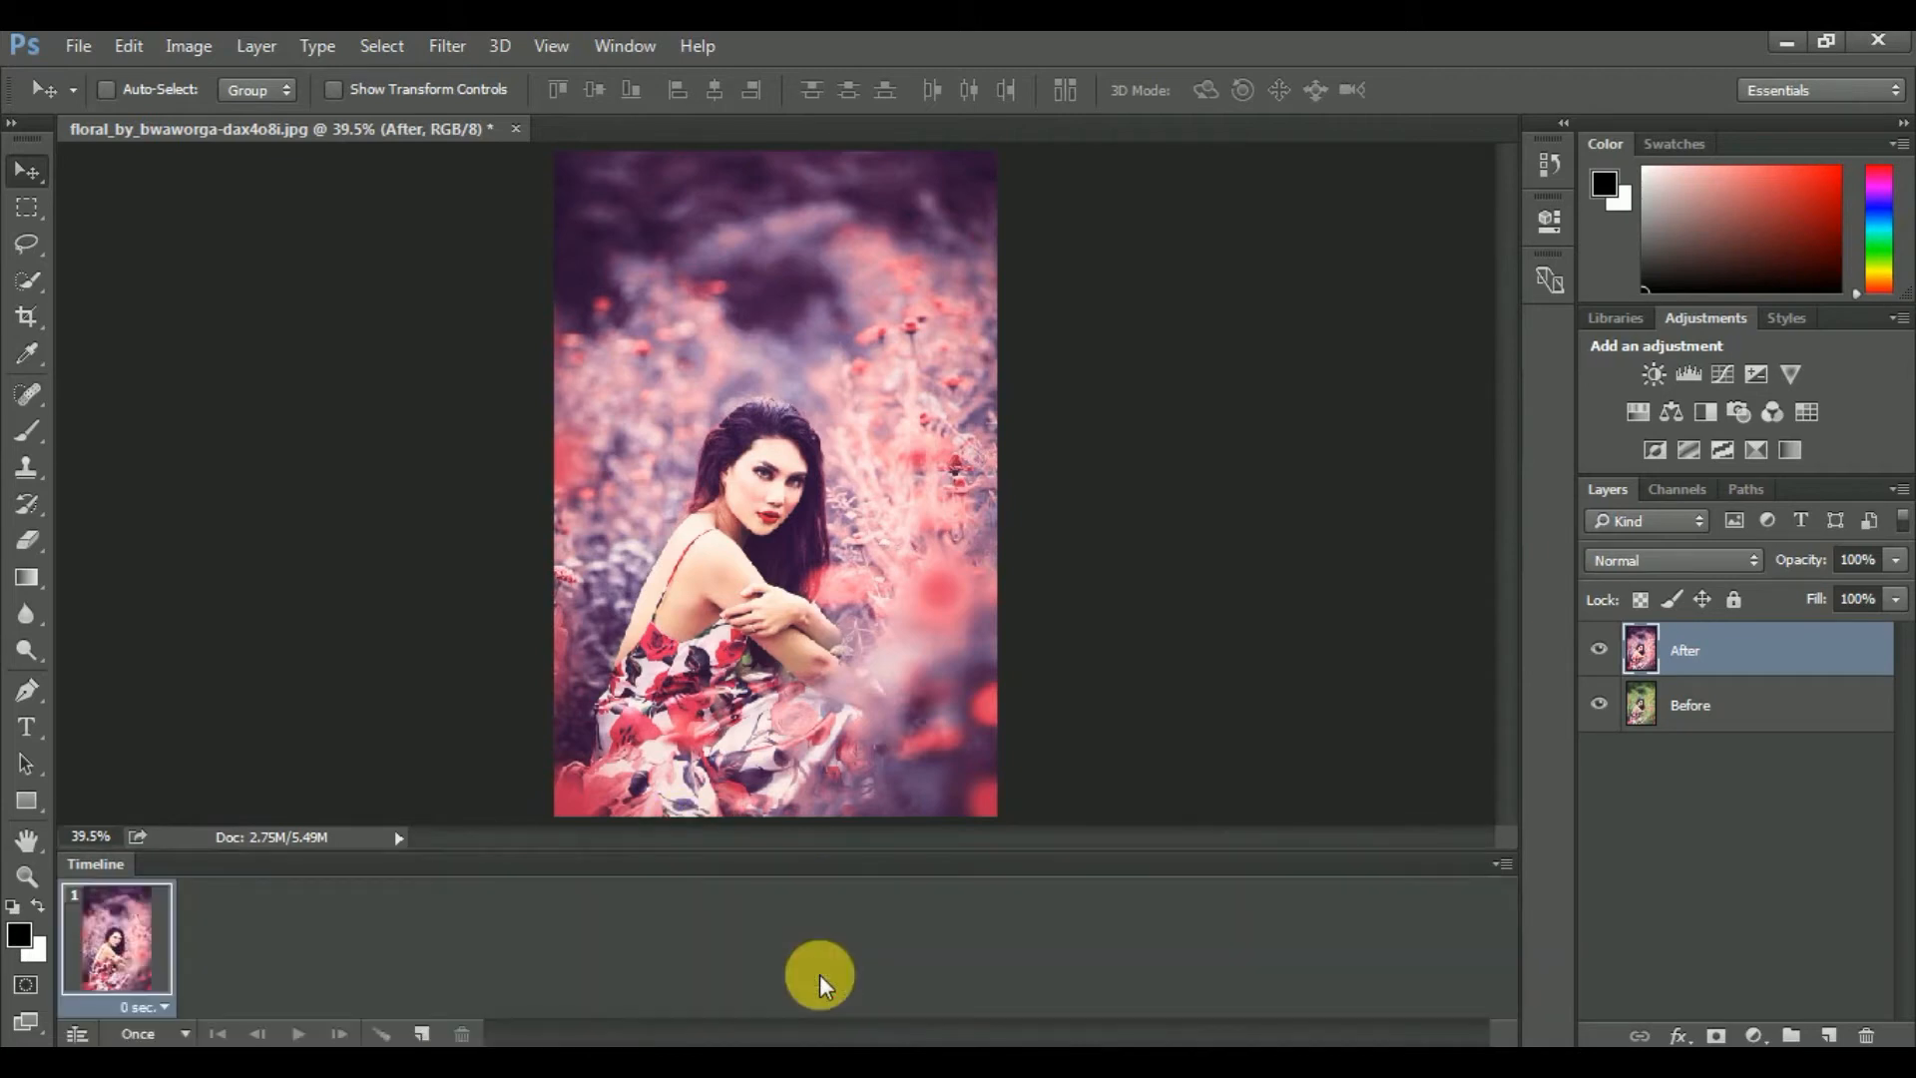
click(115, 947)
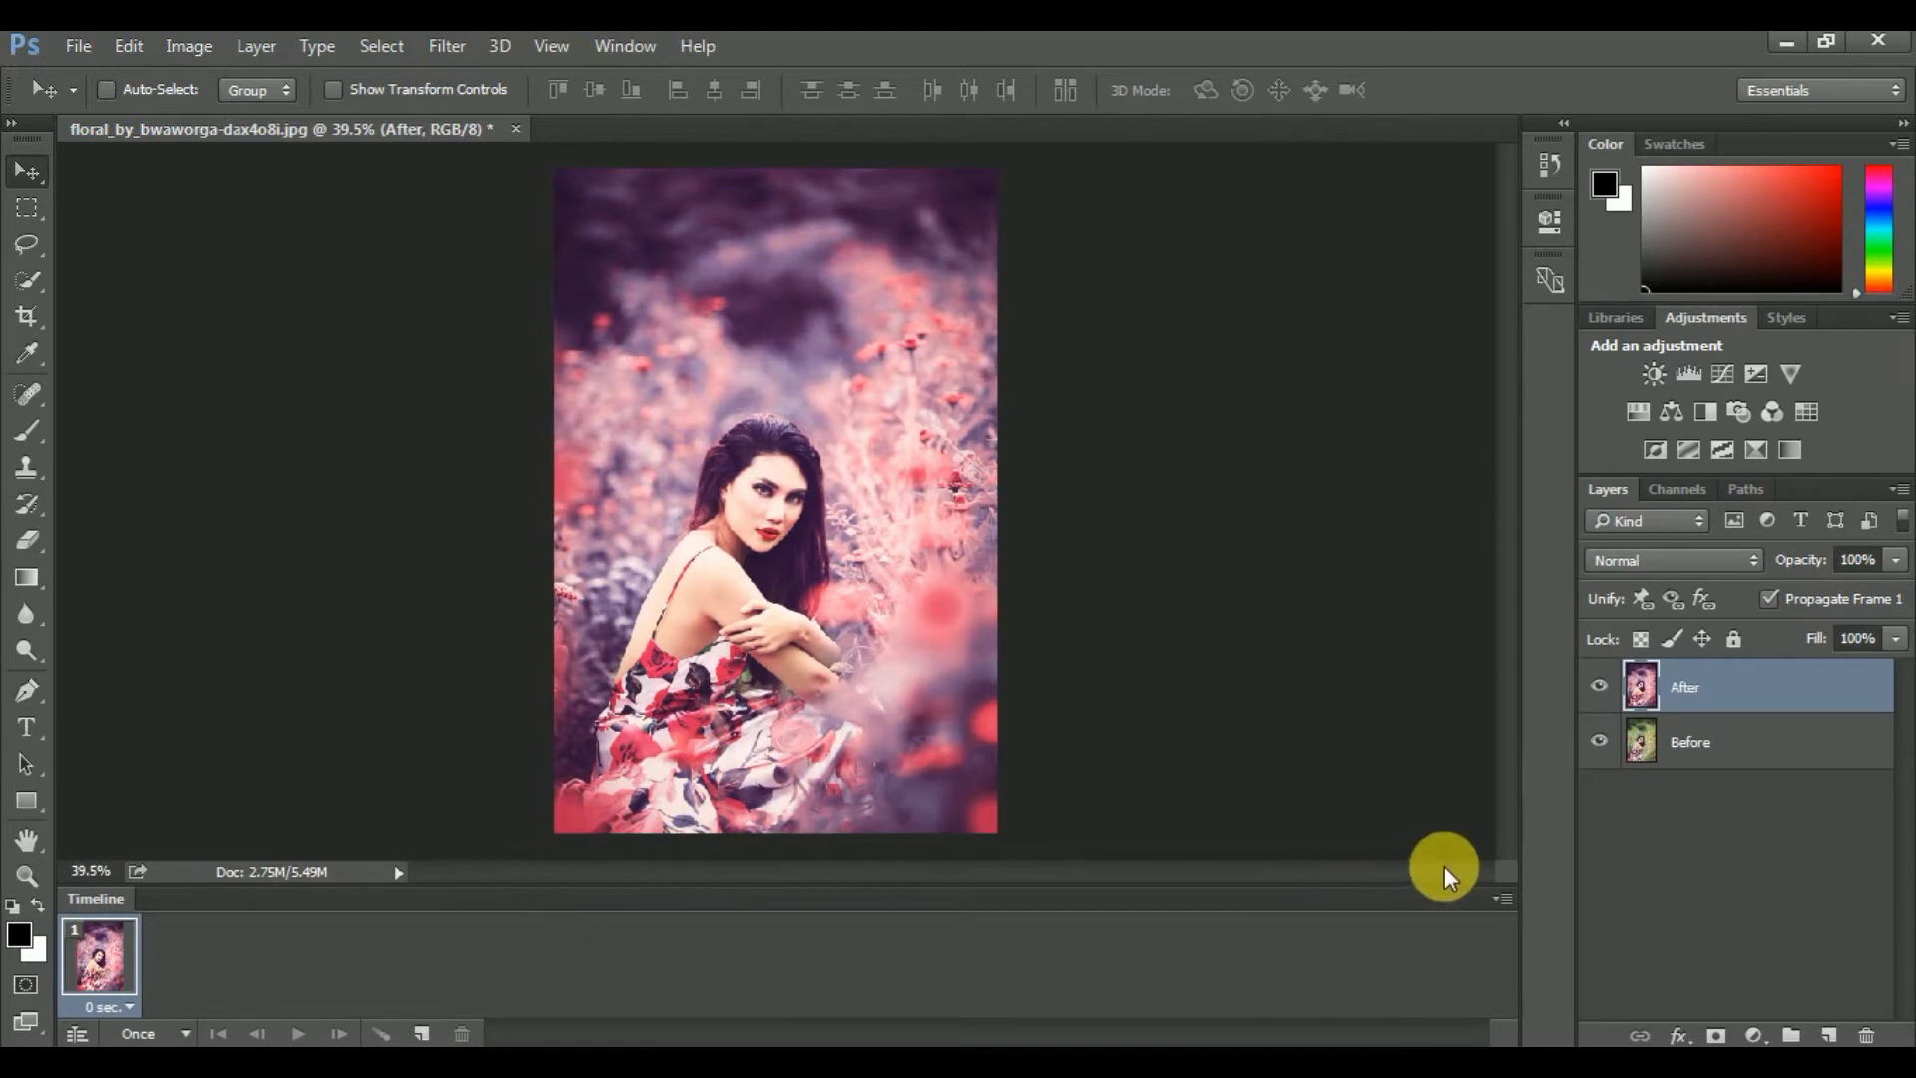
mouse_move(1504, 902)
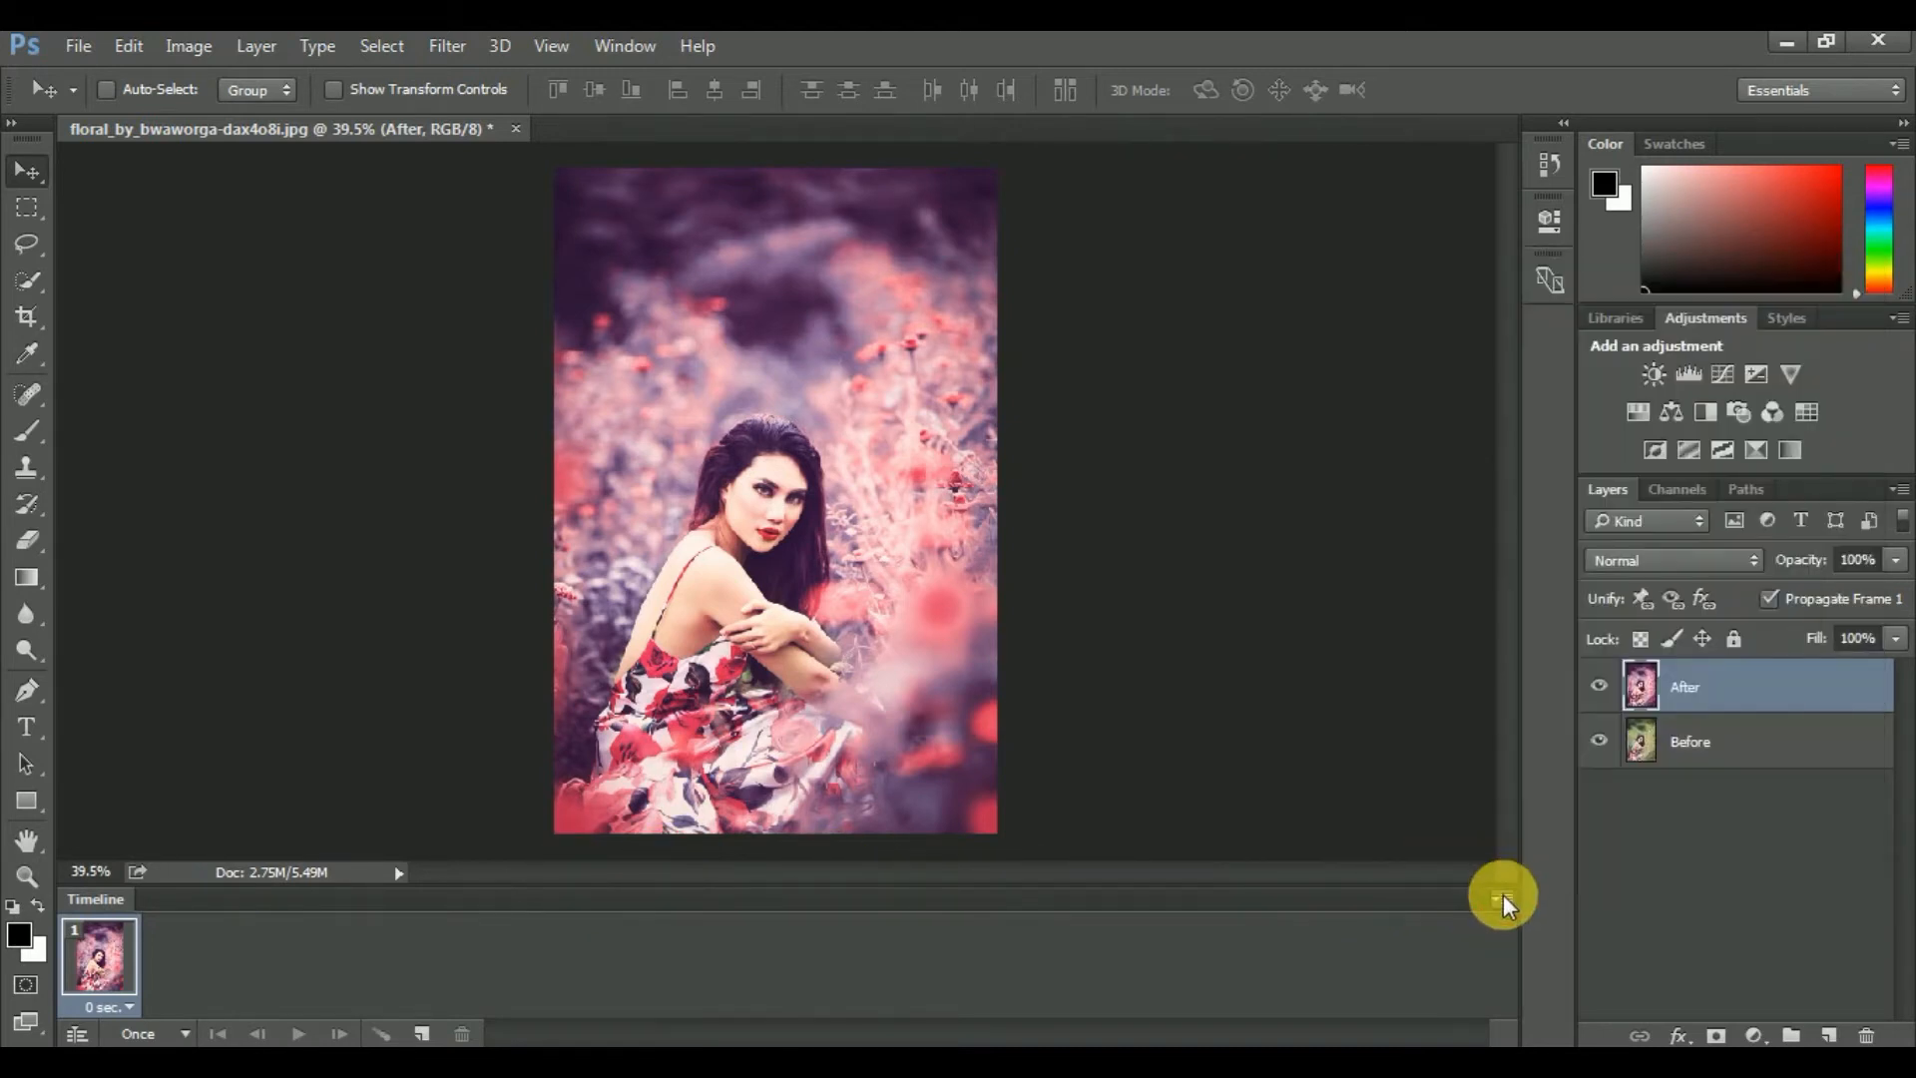
Make frames from the Before and After layers, then select frame 1
click(1501, 894)
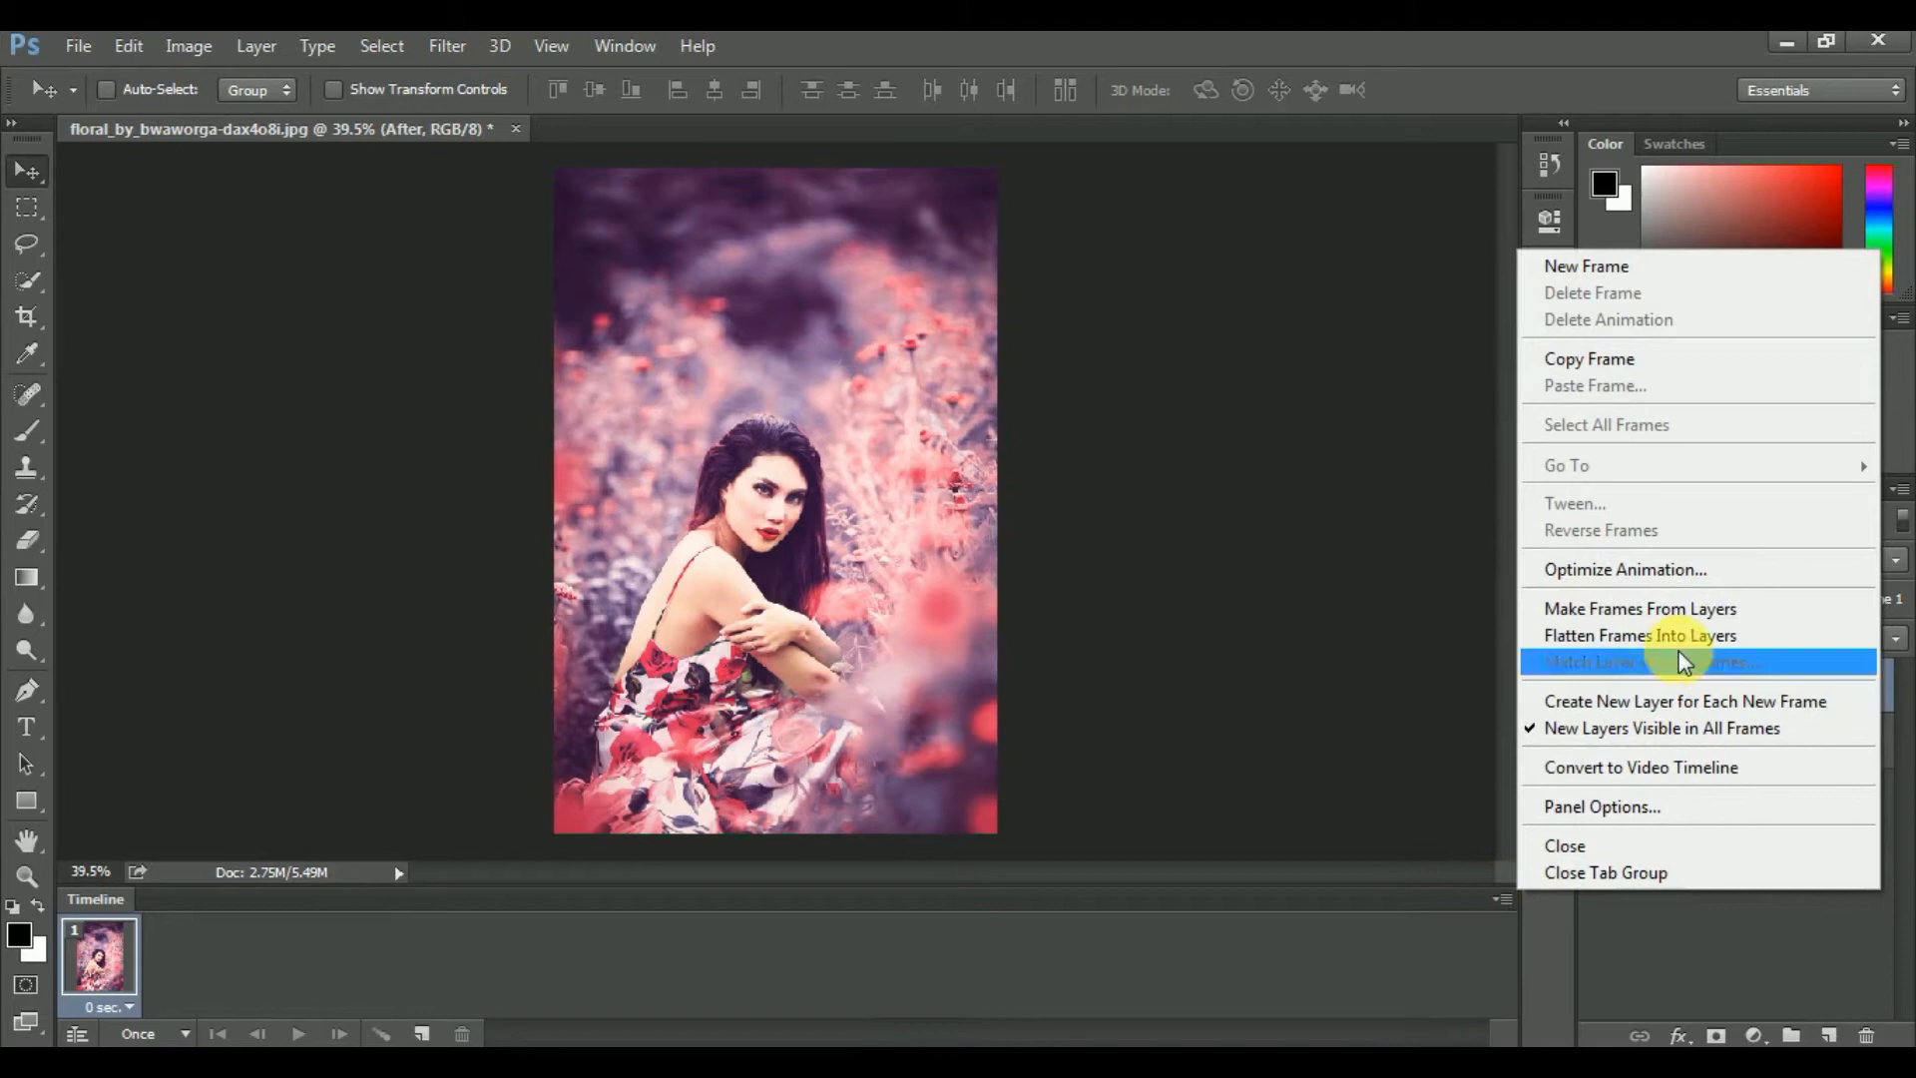
mouse_move(1747, 609)
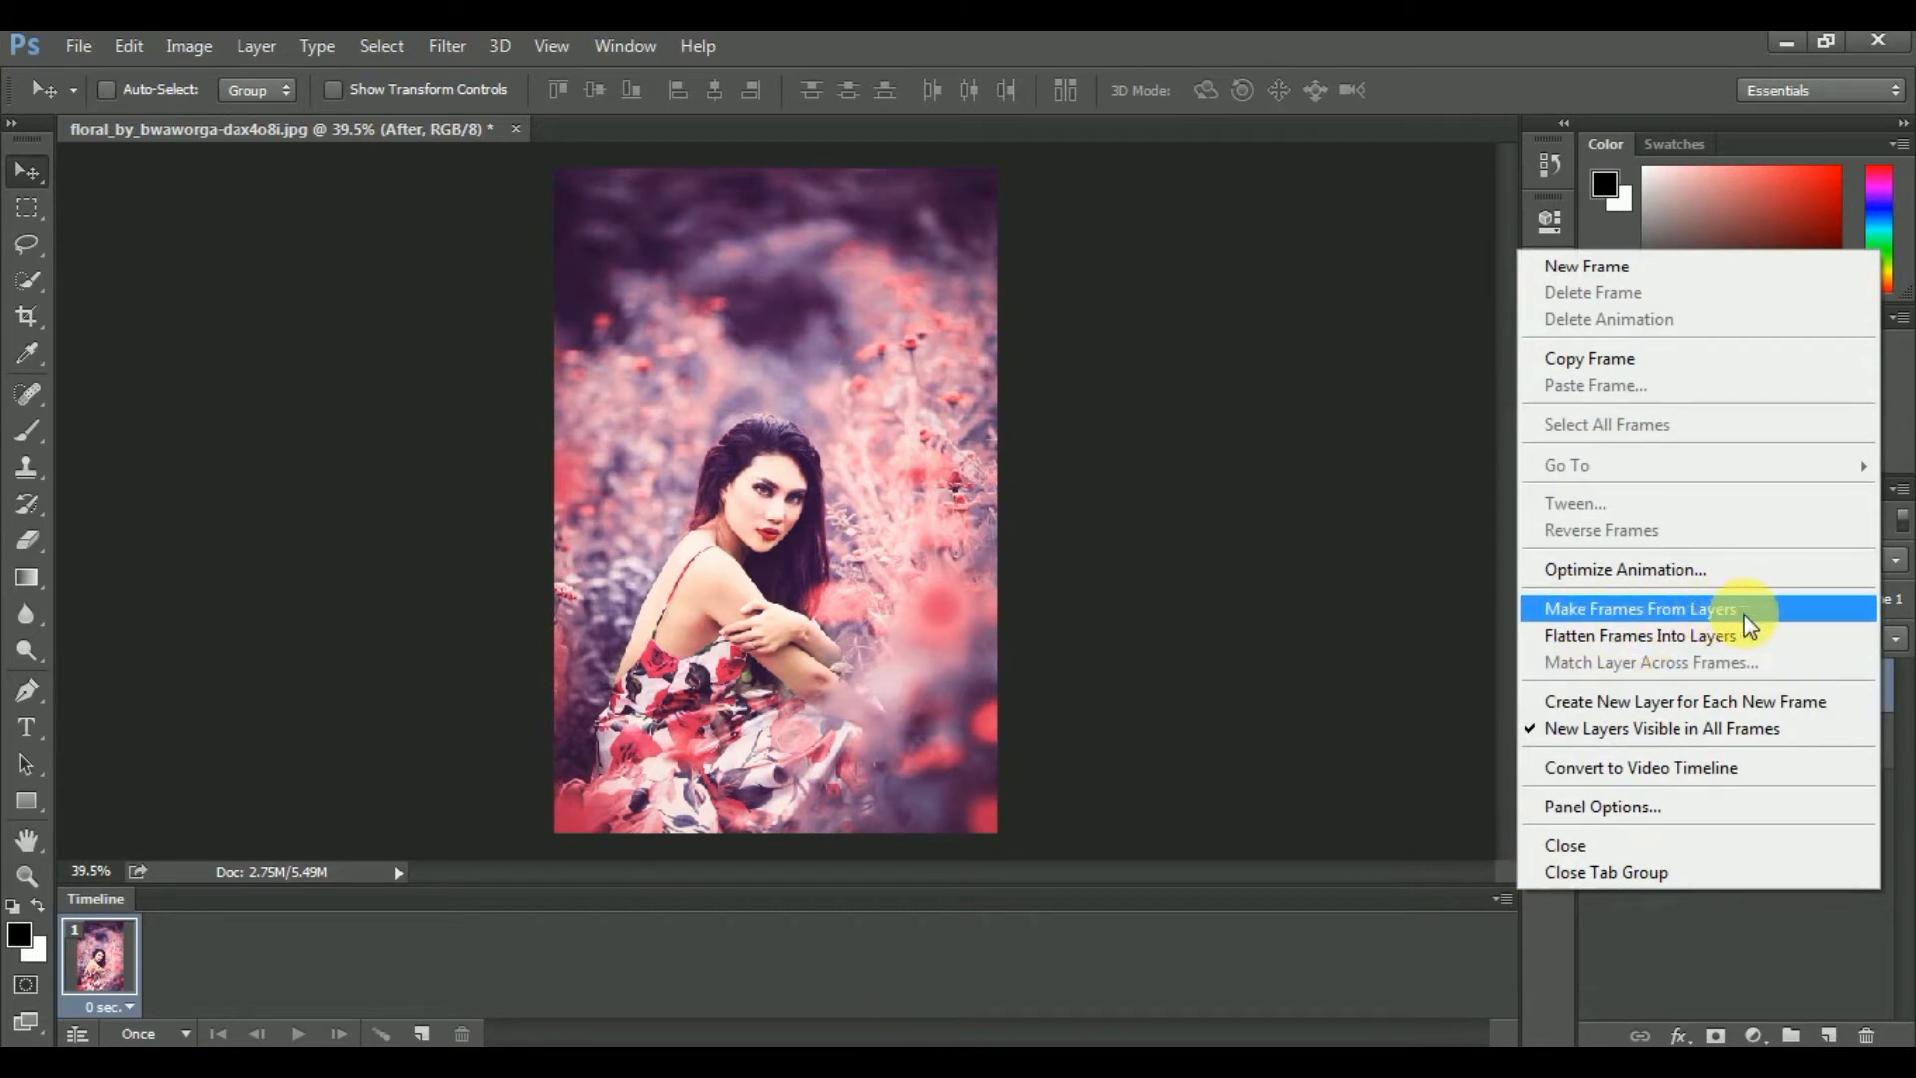
mouse_move(1696, 624)
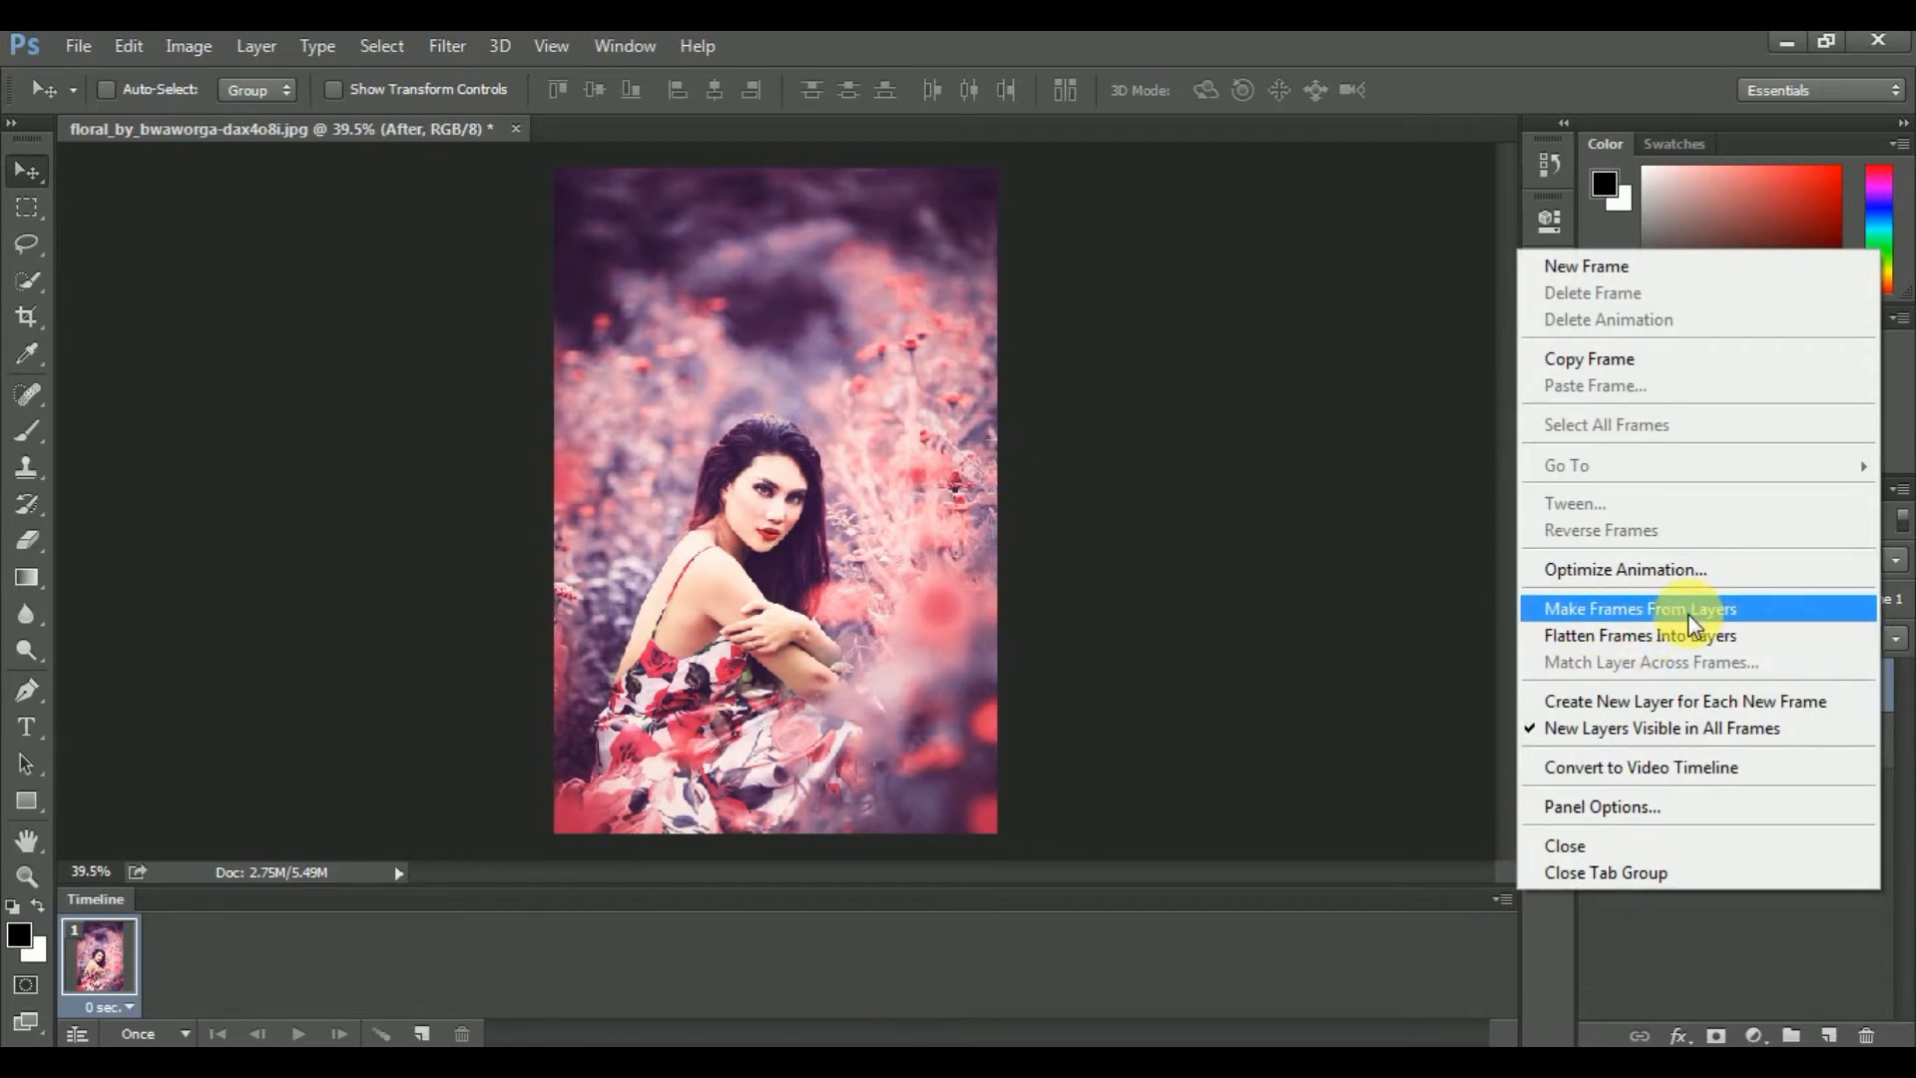
click(1639, 608)
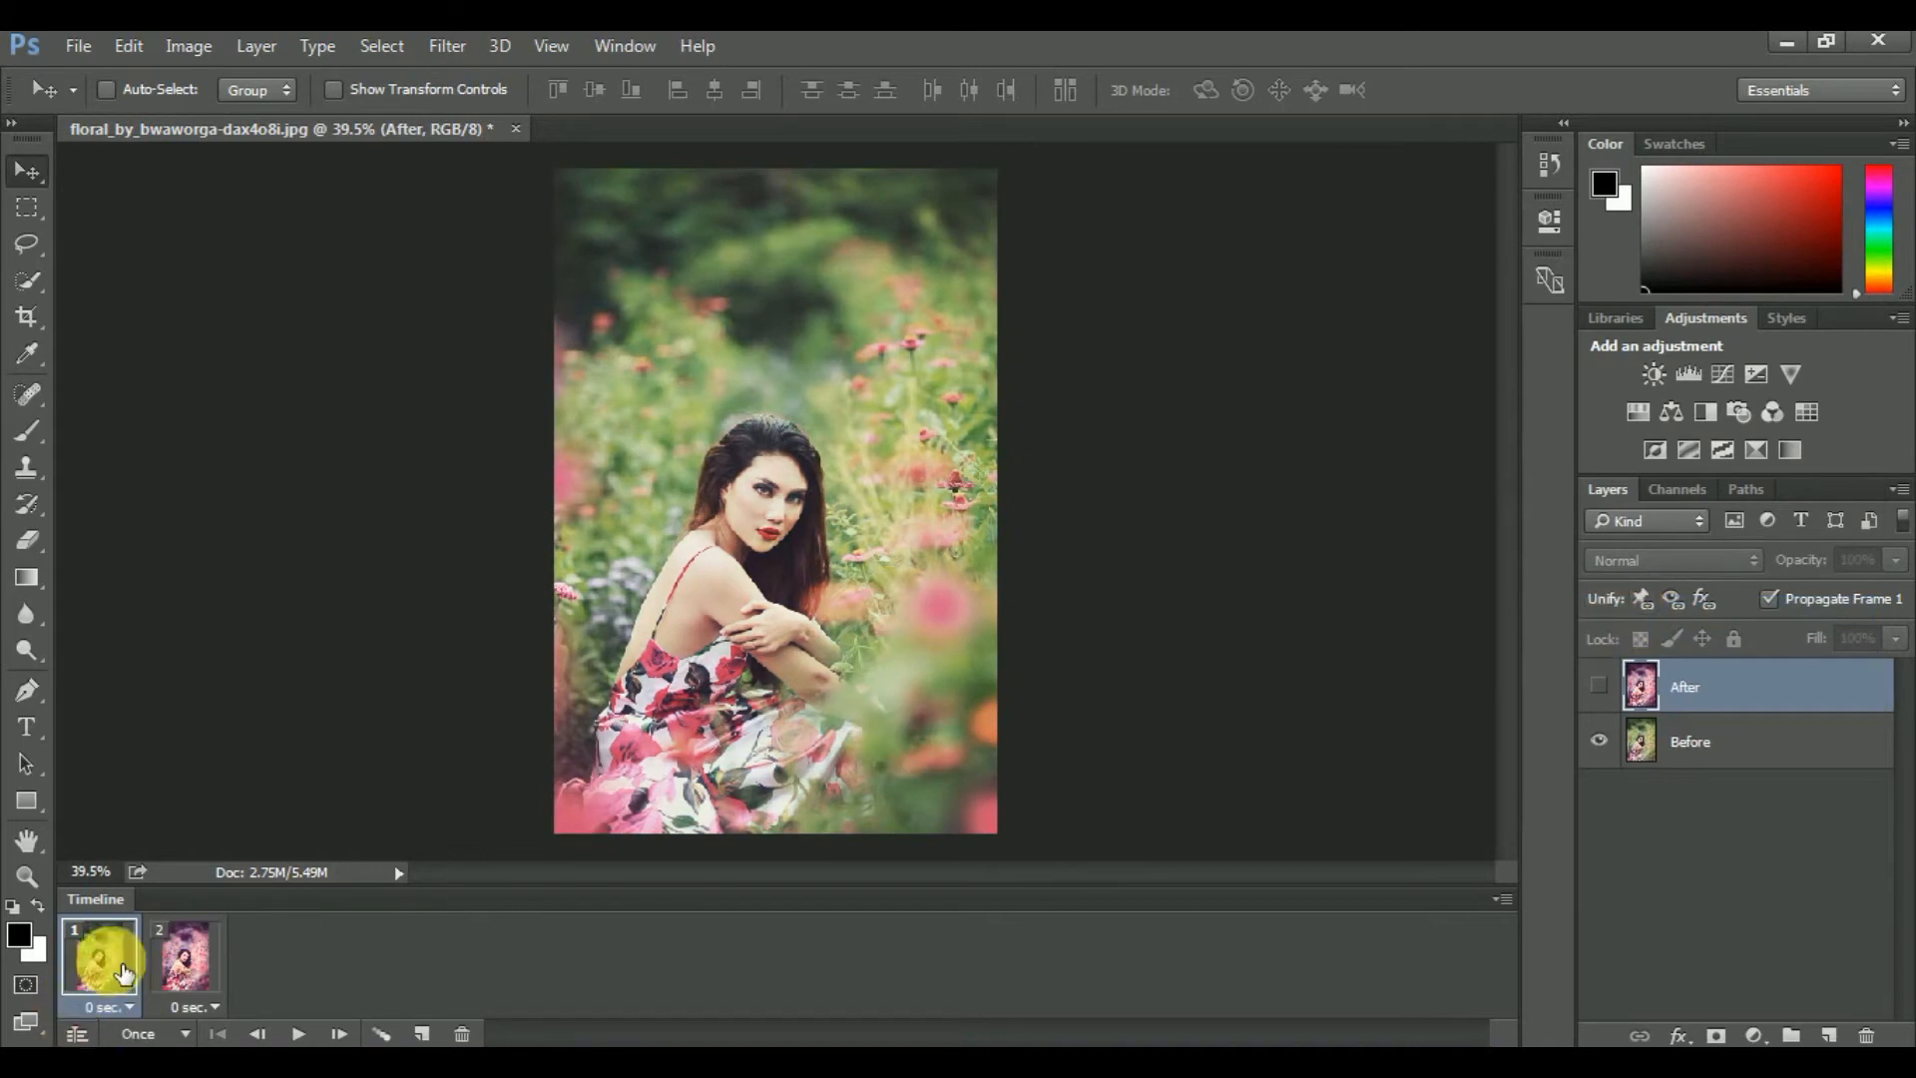
click(182, 958)
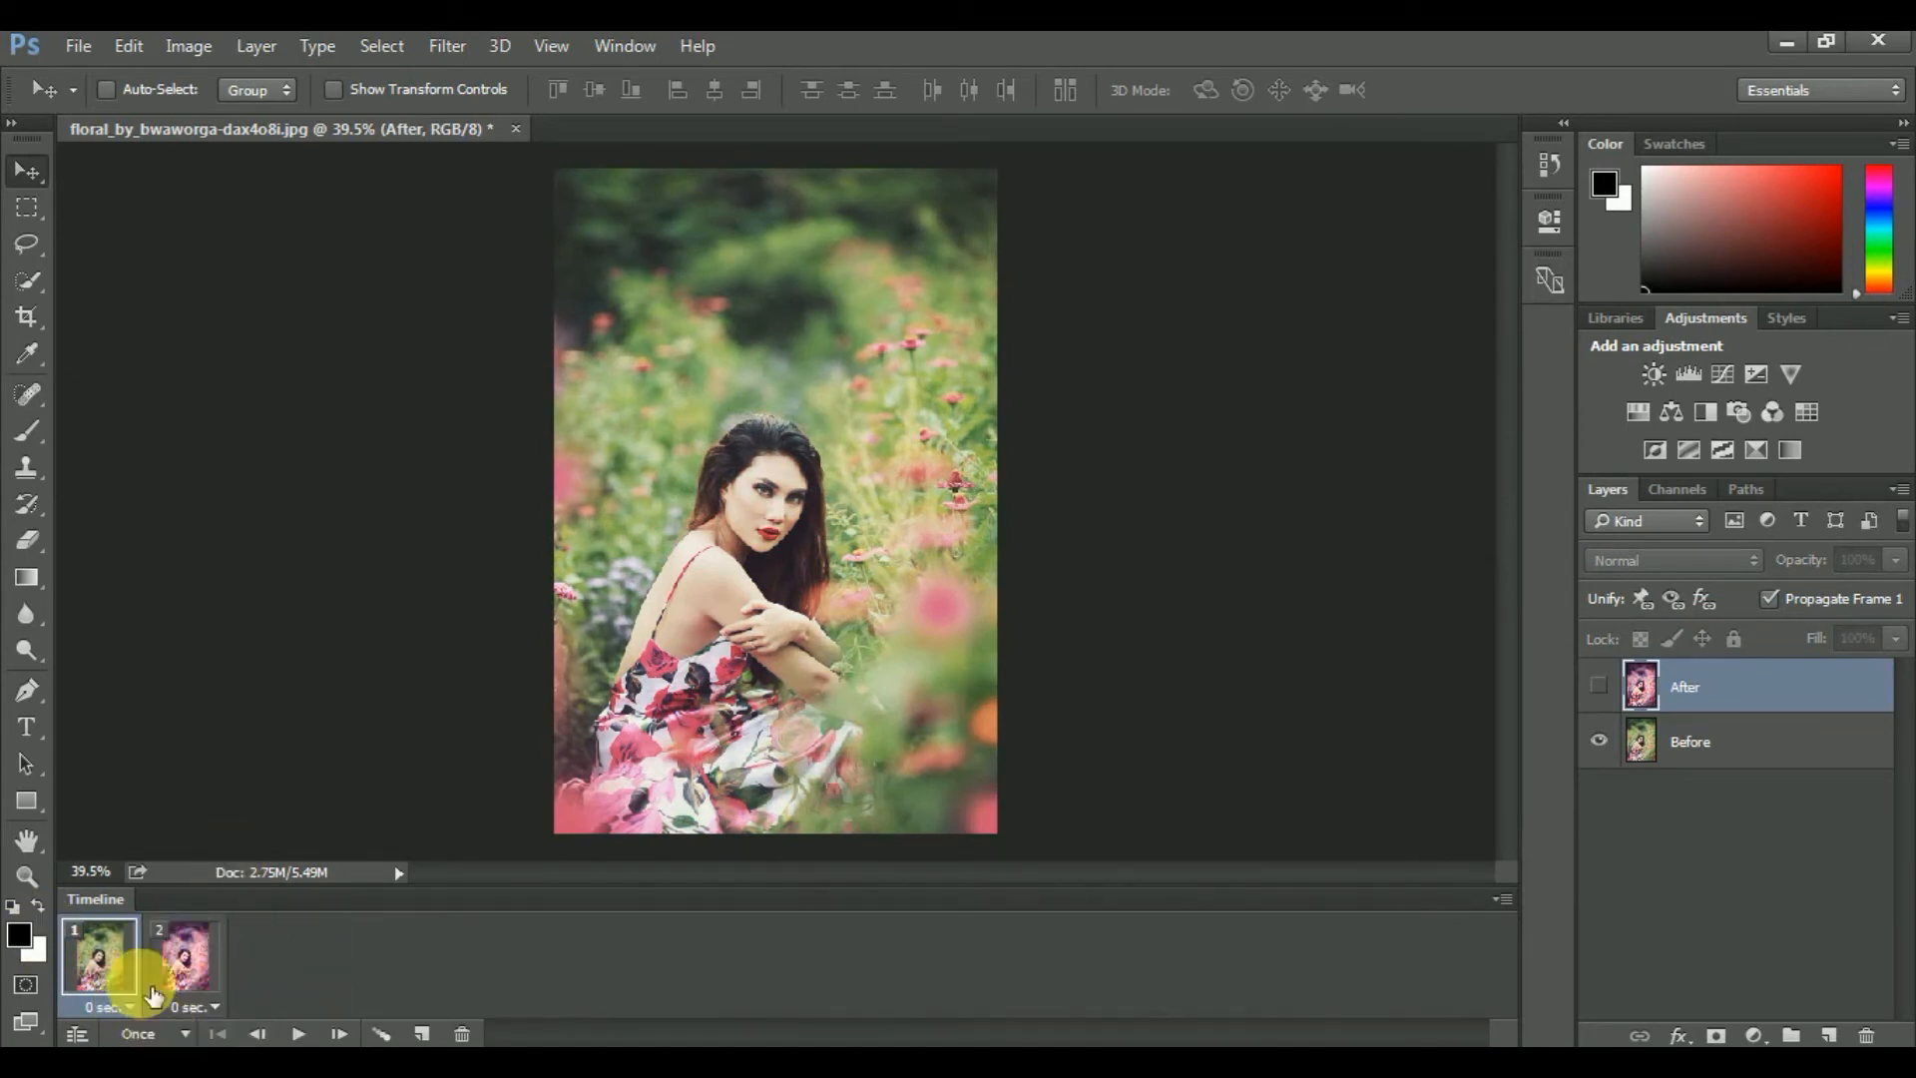
Set both frames to 1-second delay, loop Forever, and stop the preview
click(184, 959)
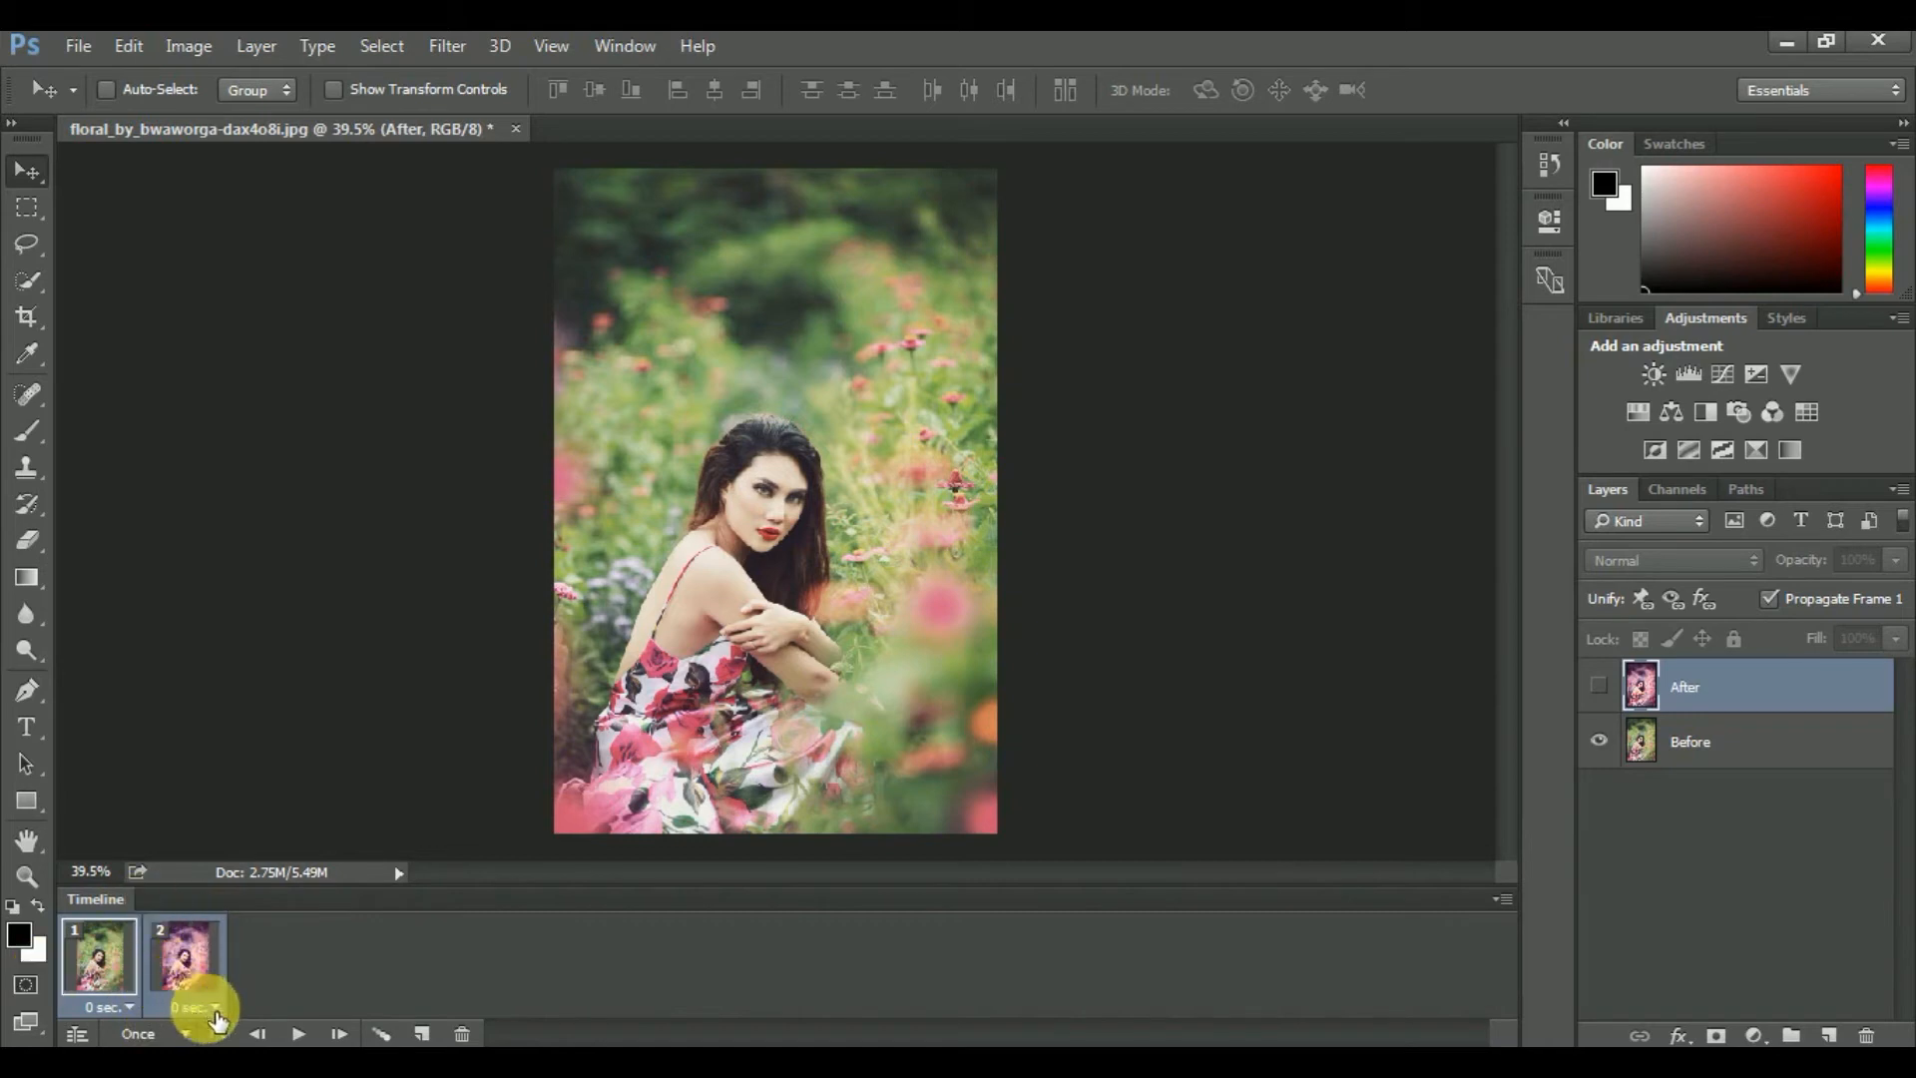
click(213, 1007)
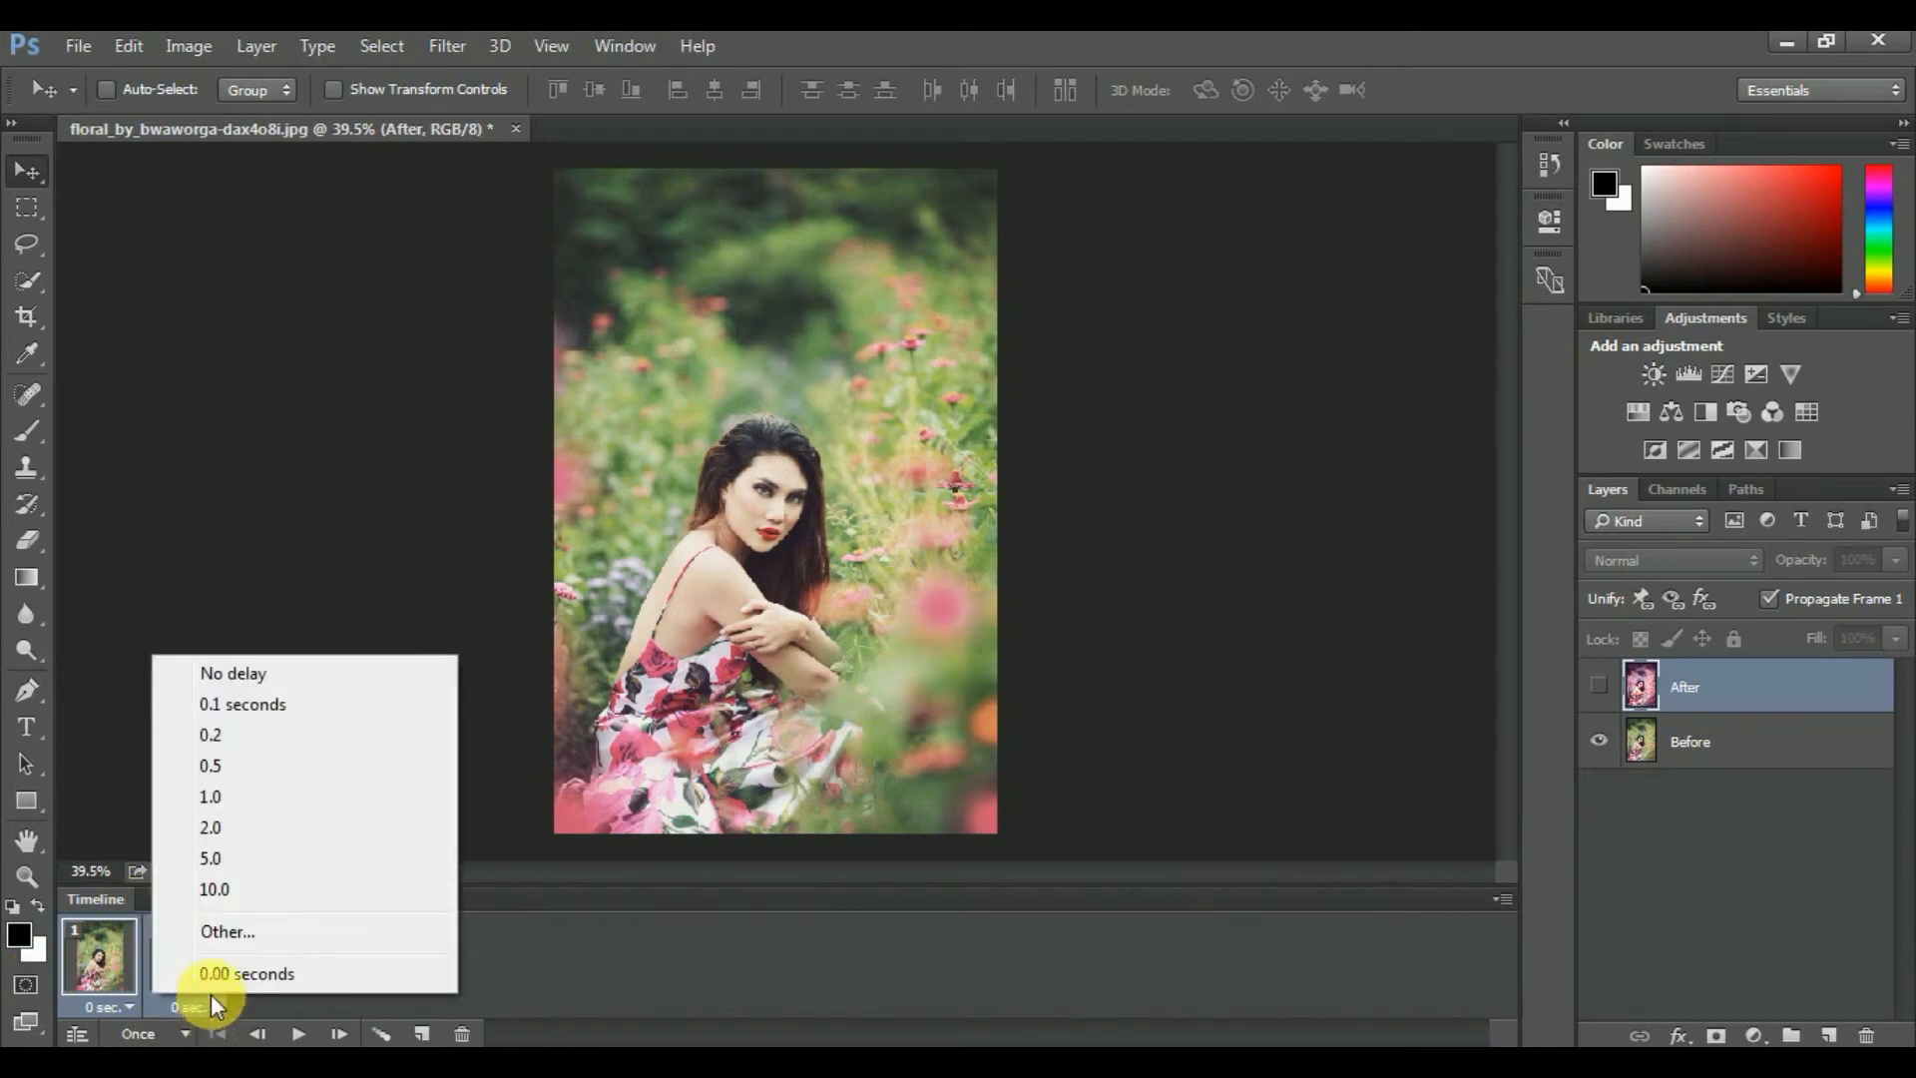
mouse_move(211, 796)
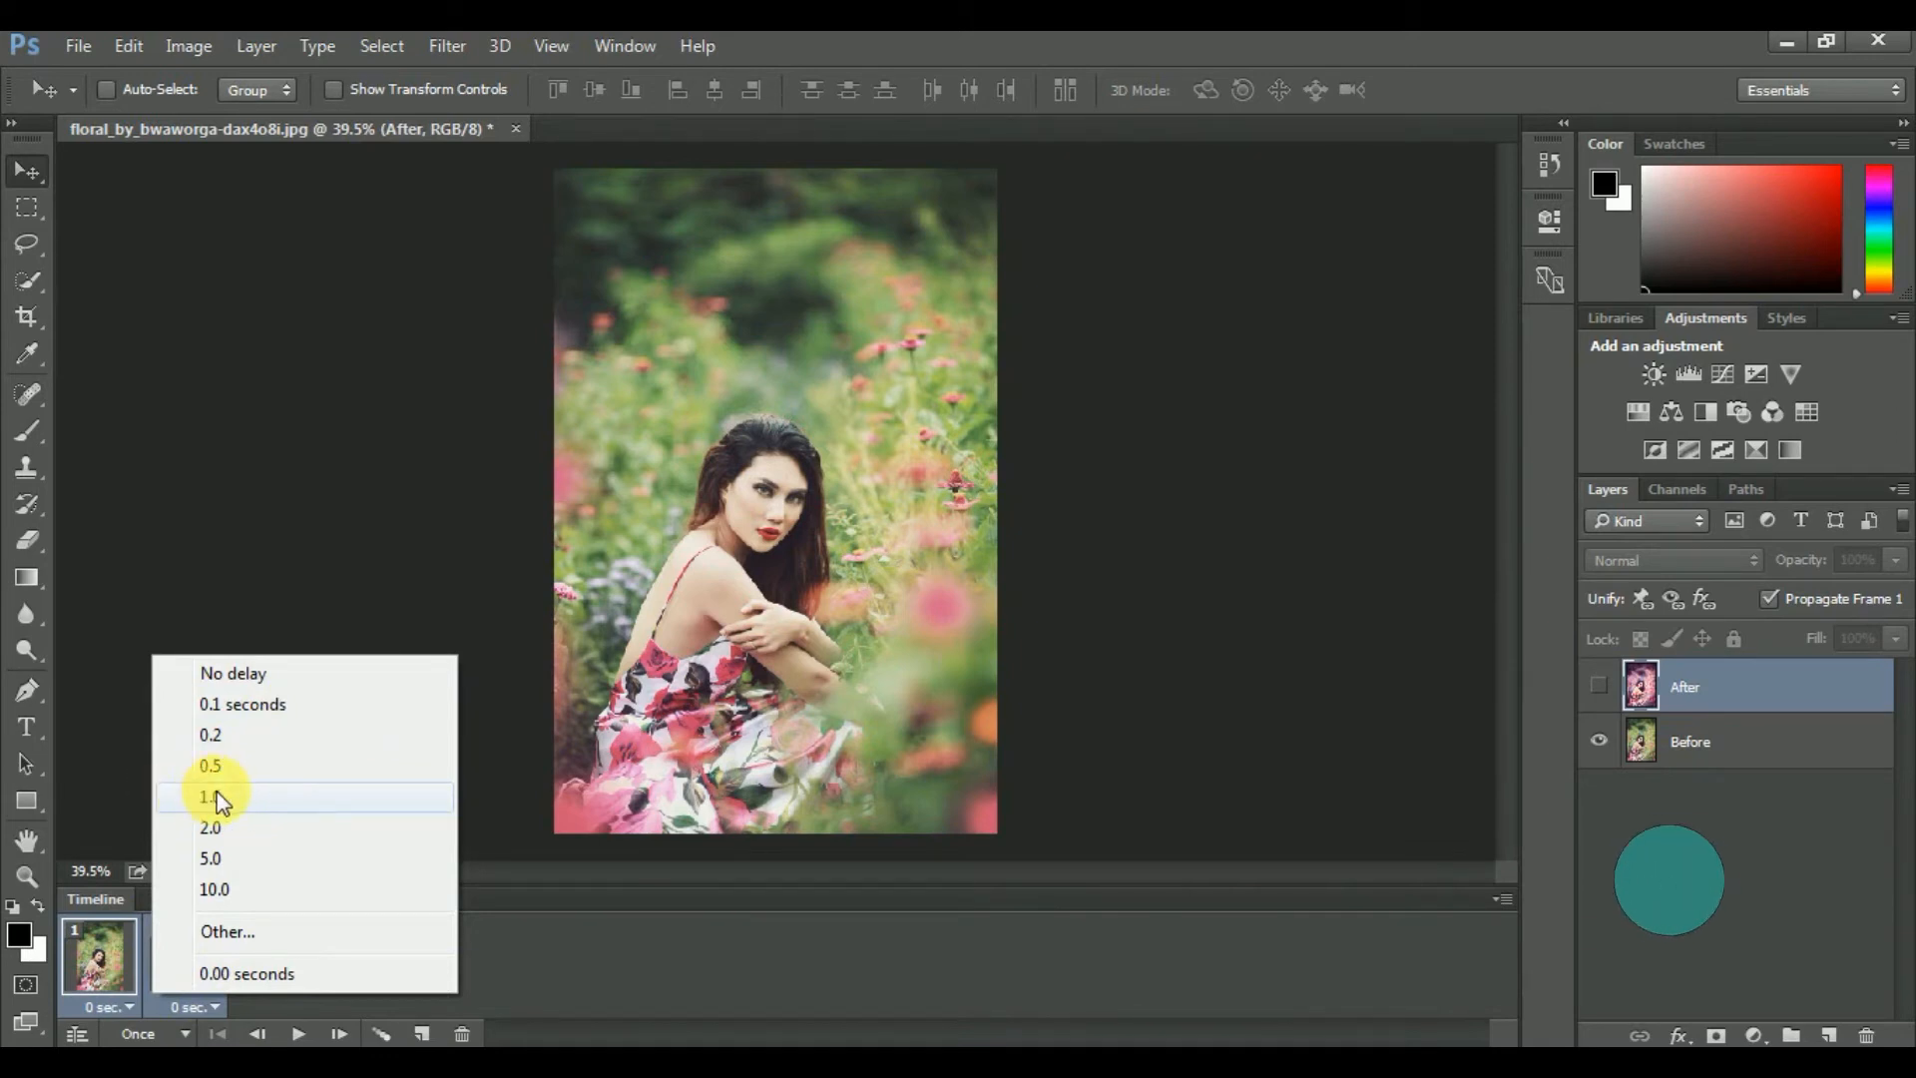
click(208, 795)
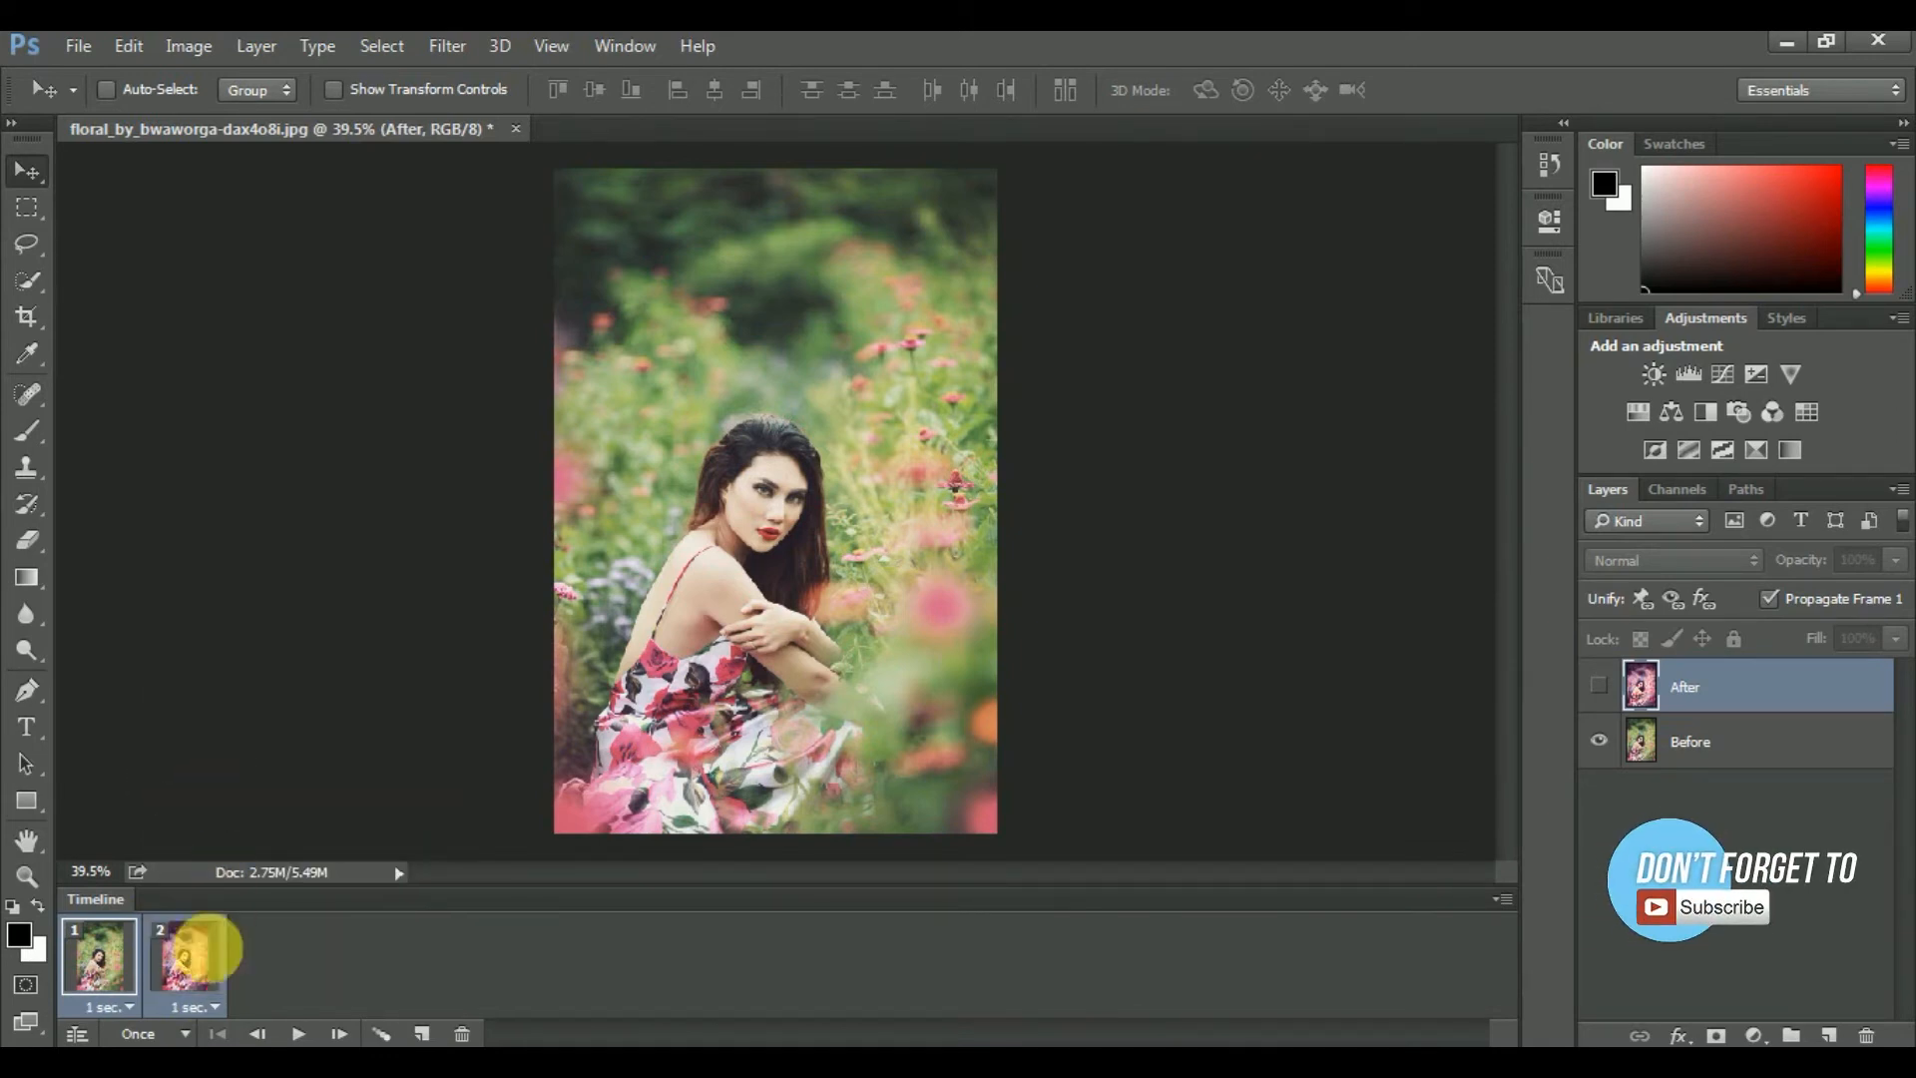
click(138, 1033)
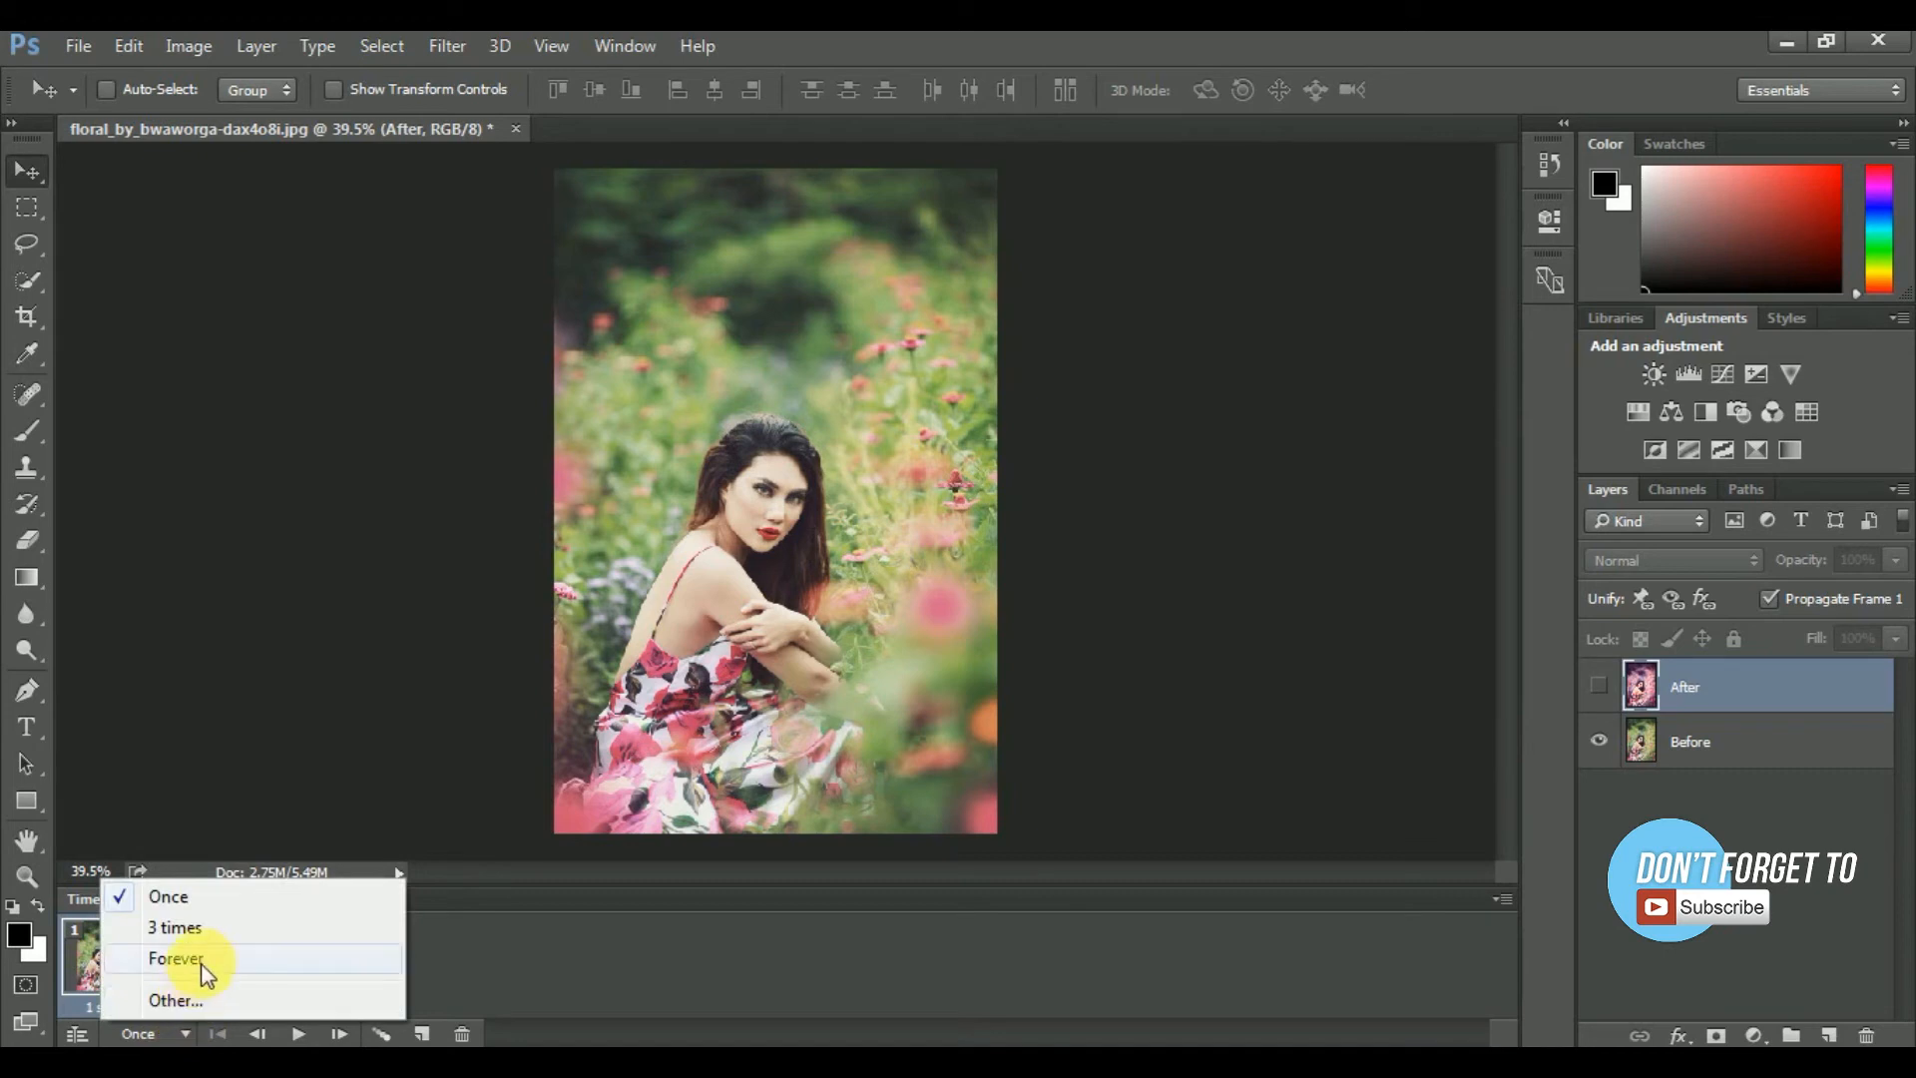
click(178, 958)
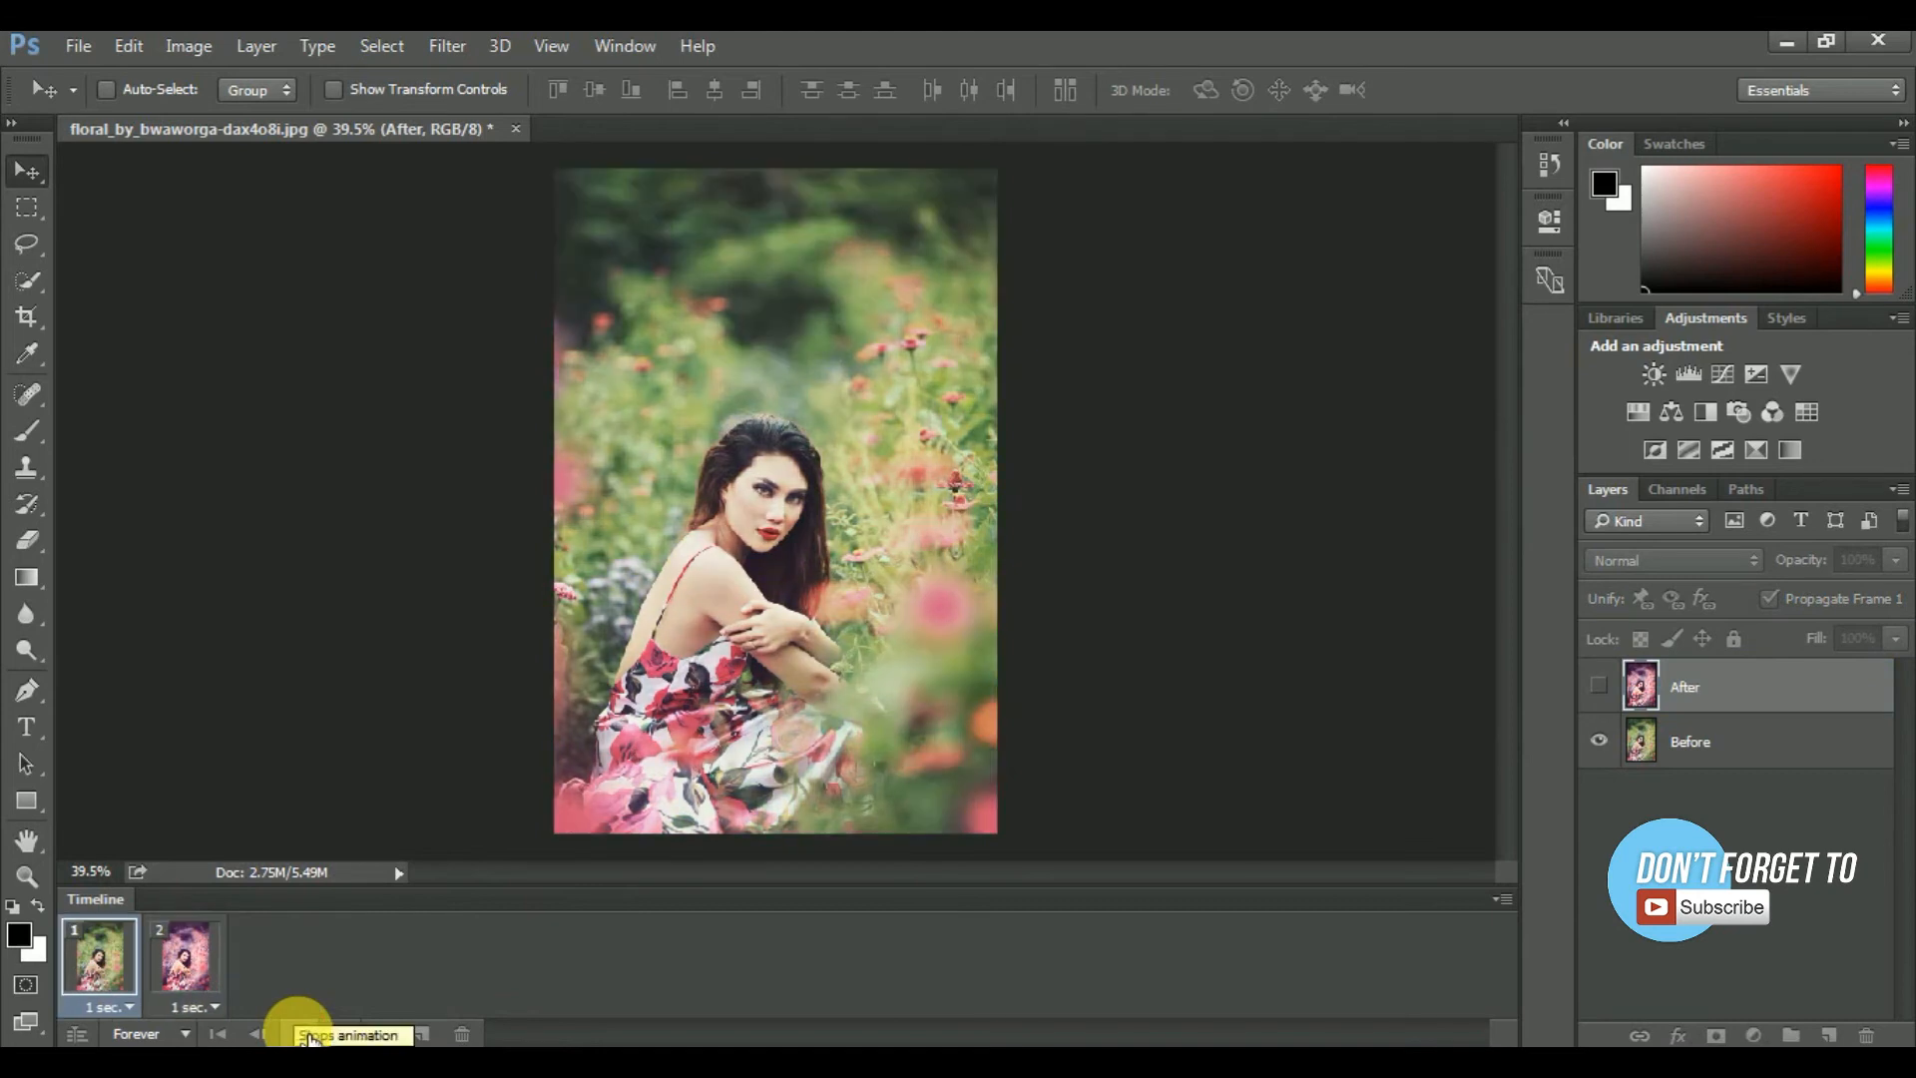
click(182, 956)
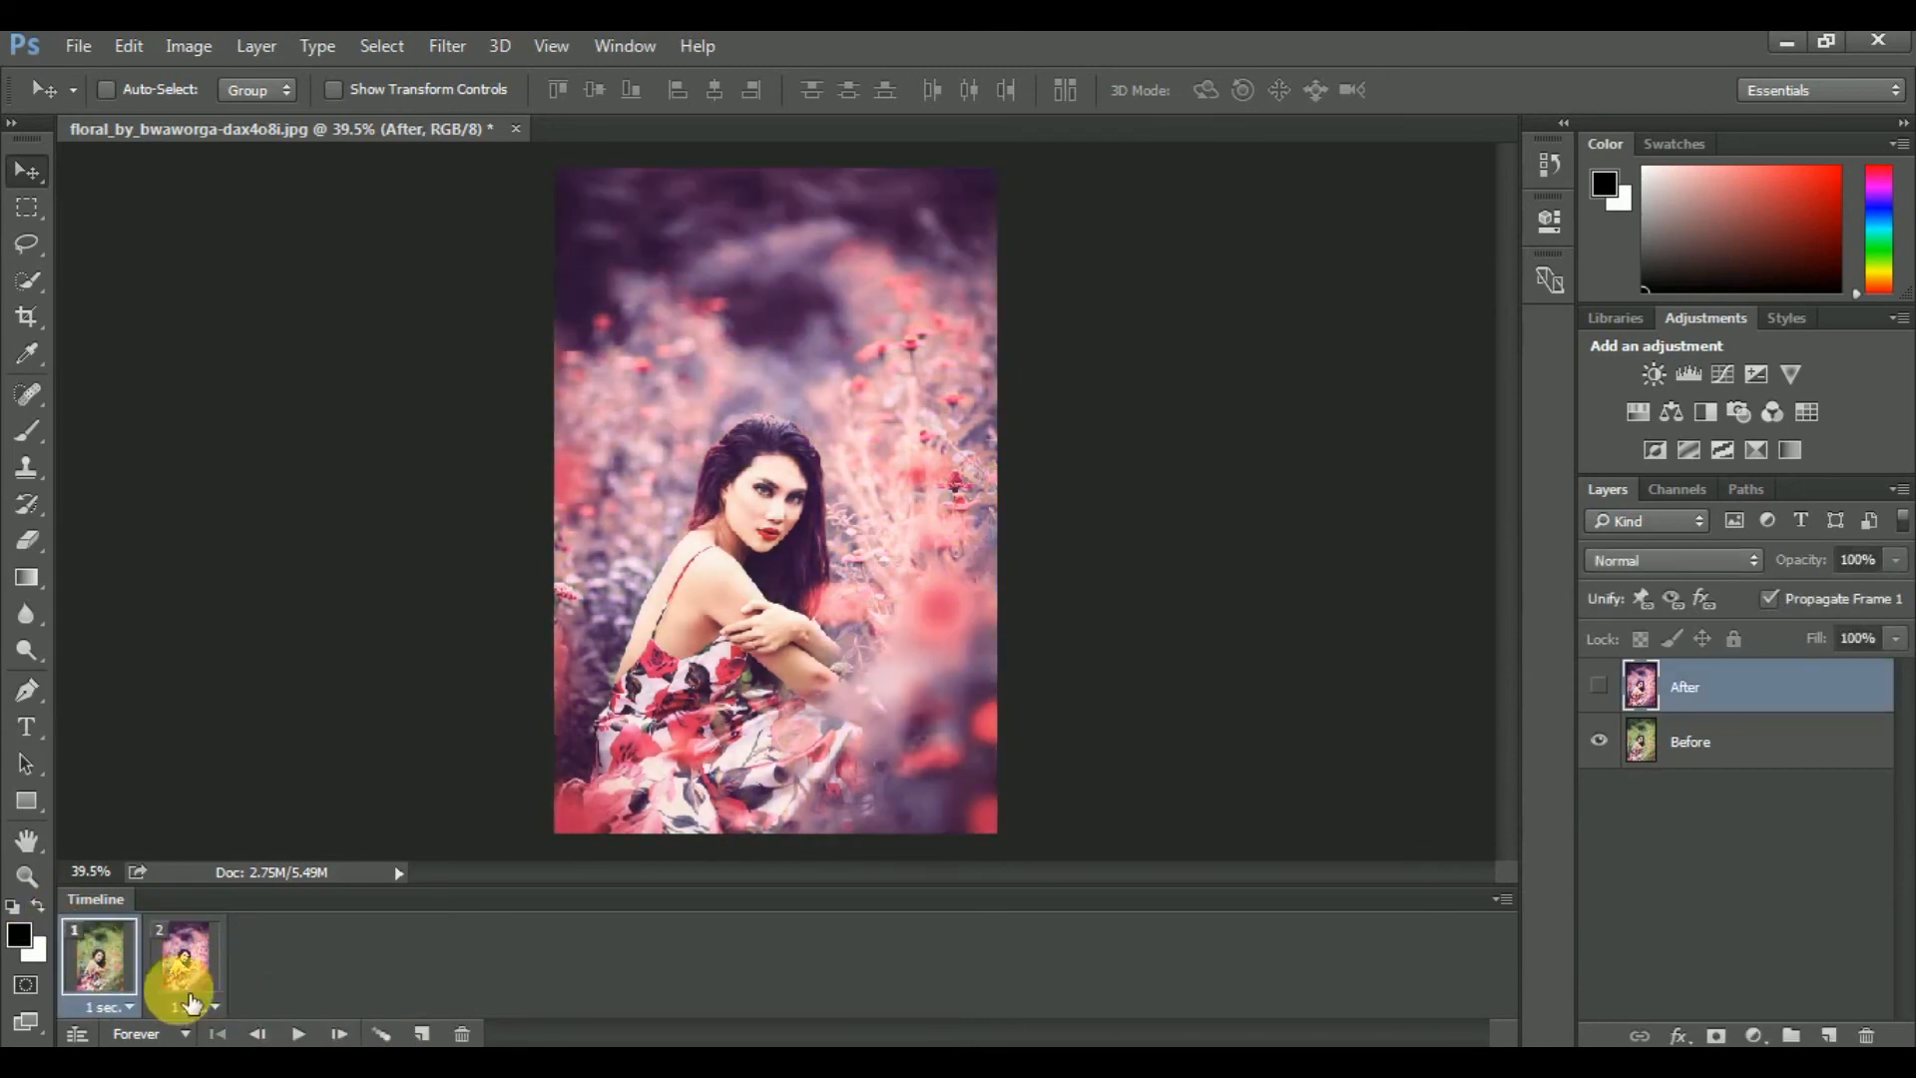
Set both frames to a 2-second delay, then play and stop the animation
click(190, 1005)
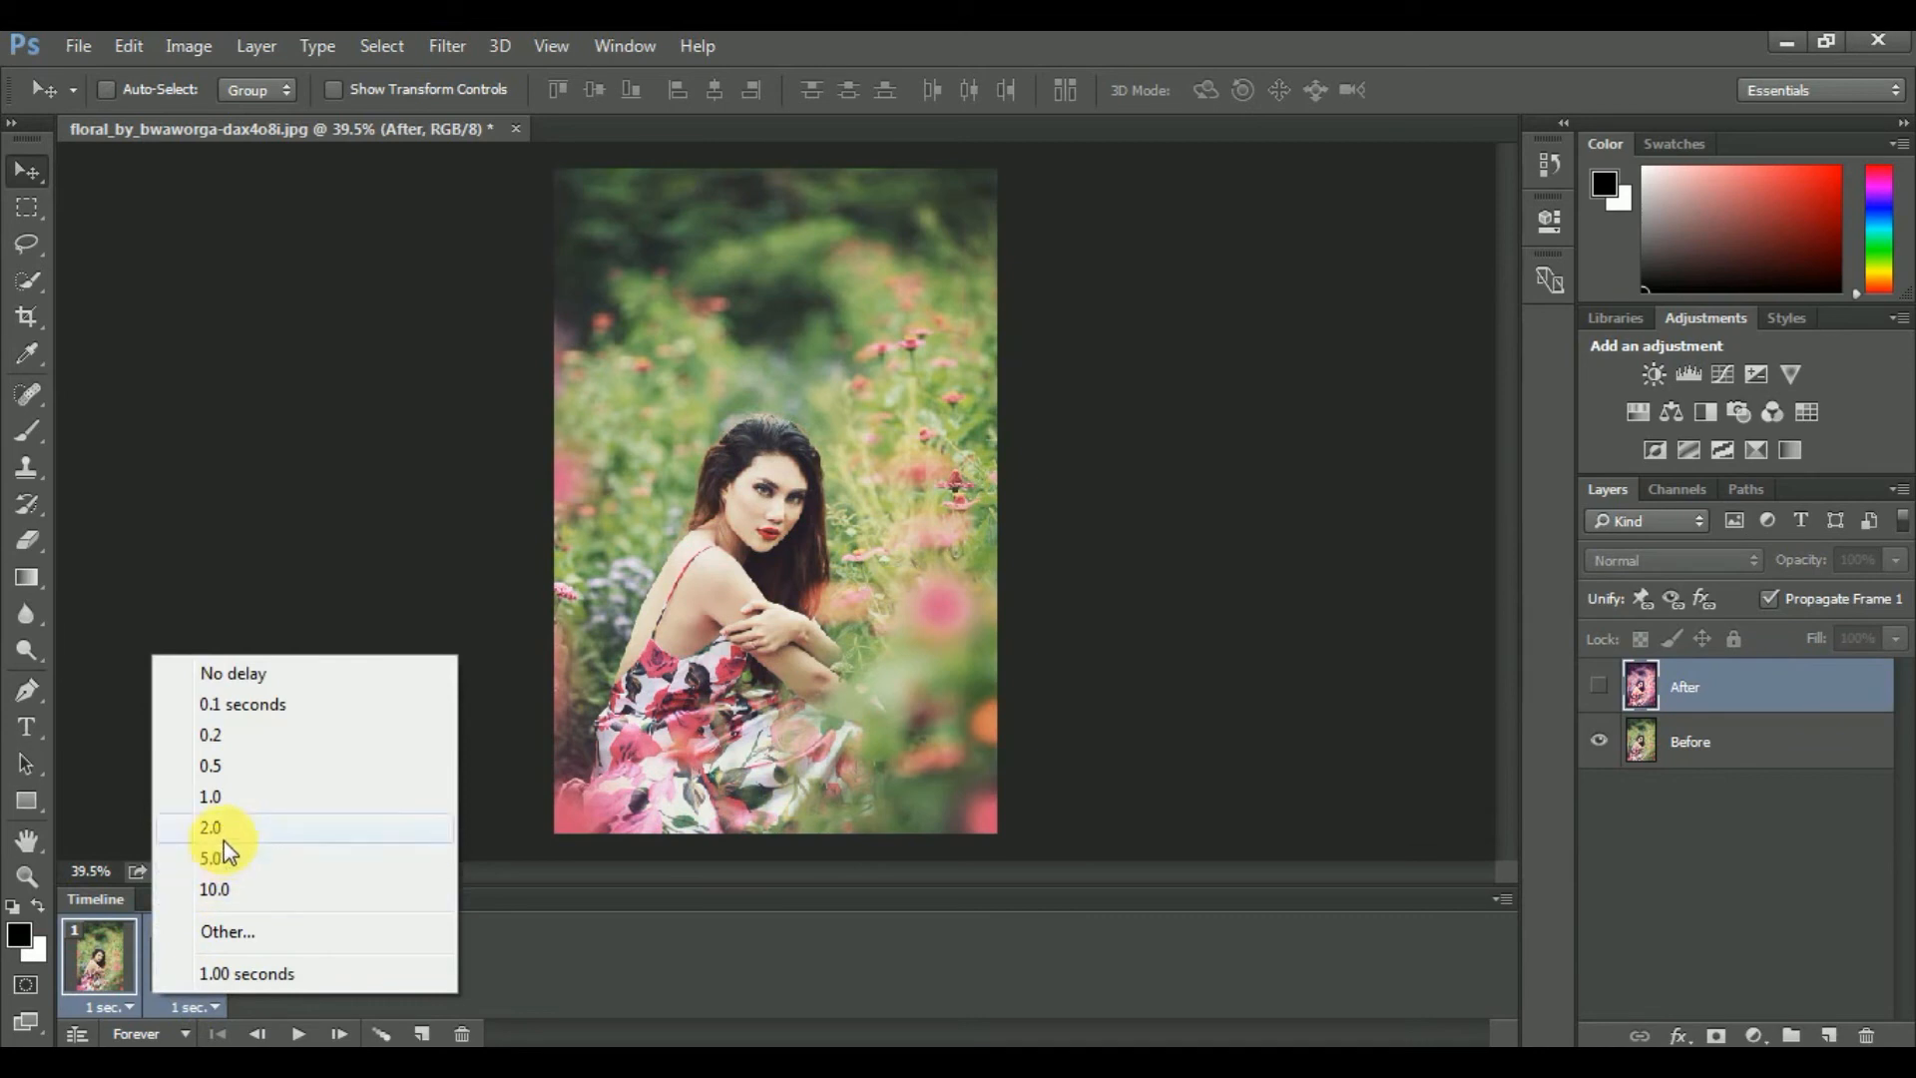
click(210, 827)
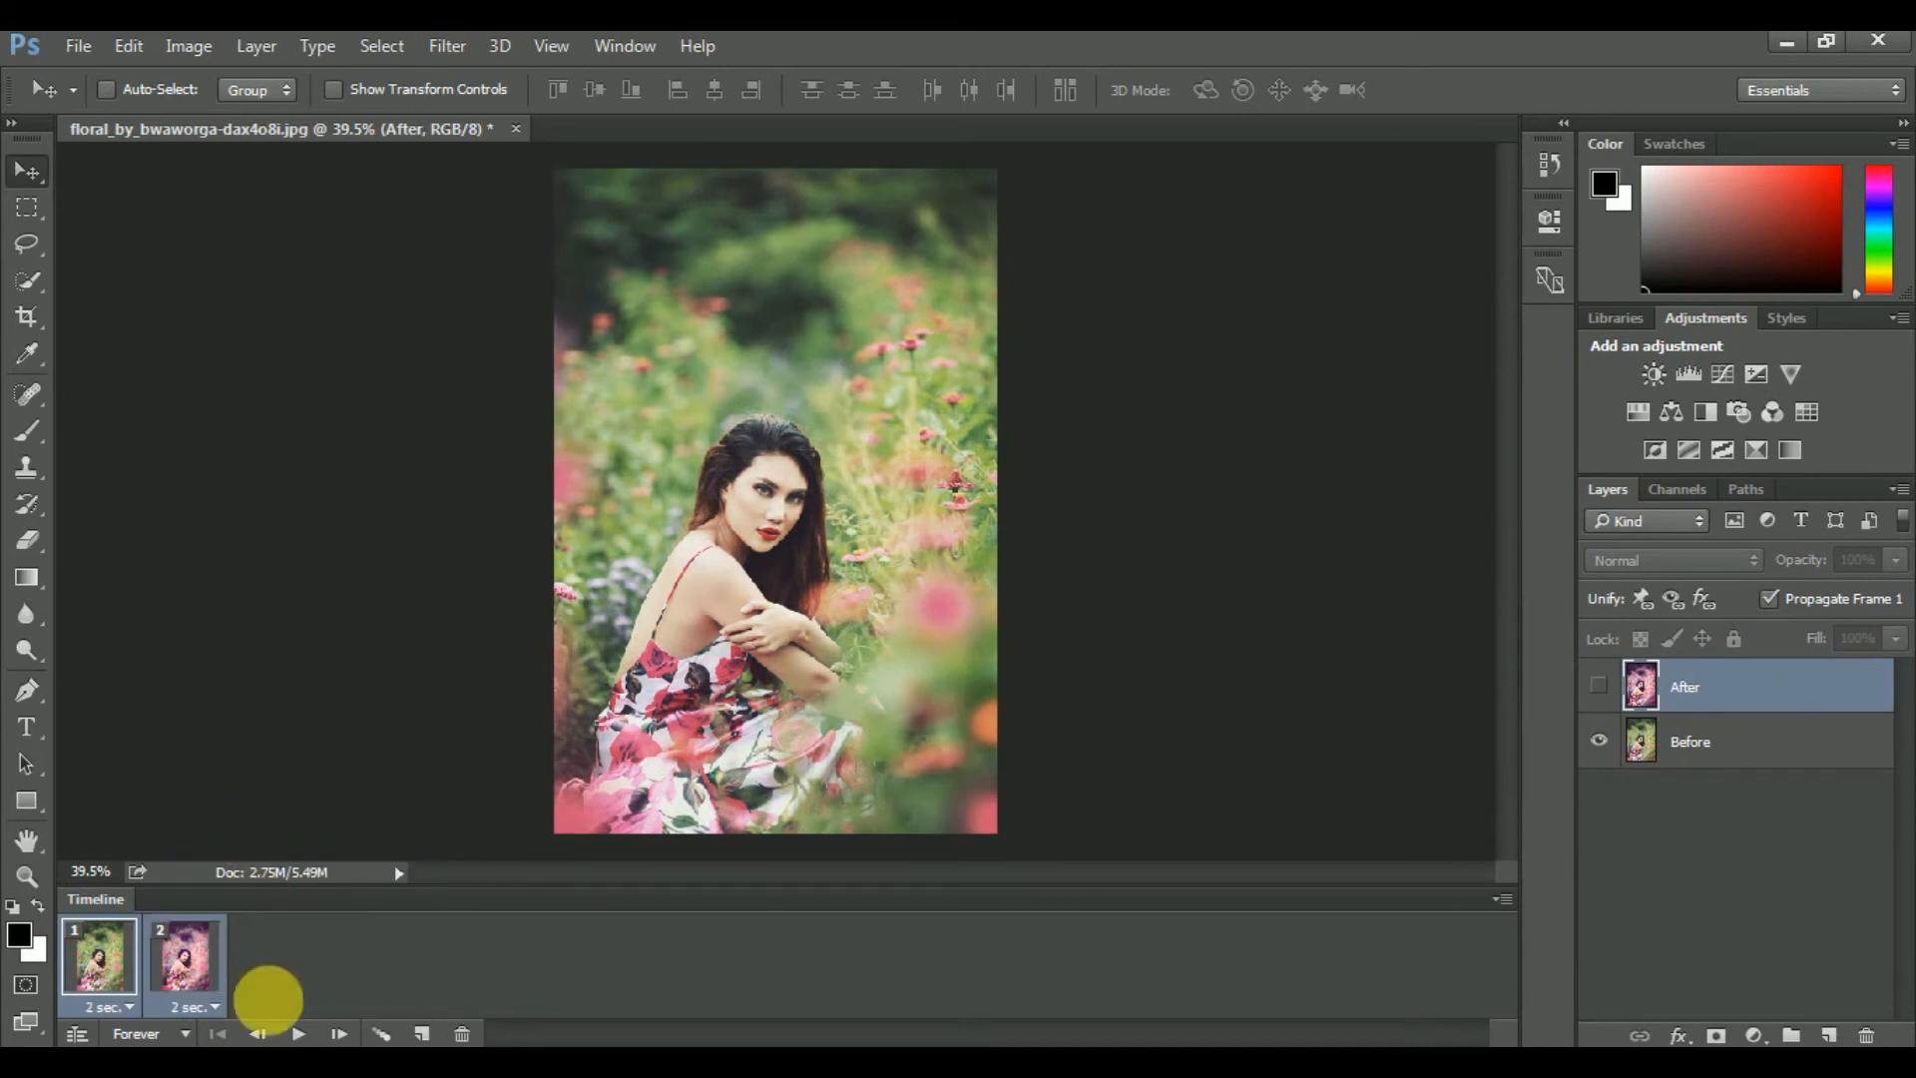
click(298, 1033)
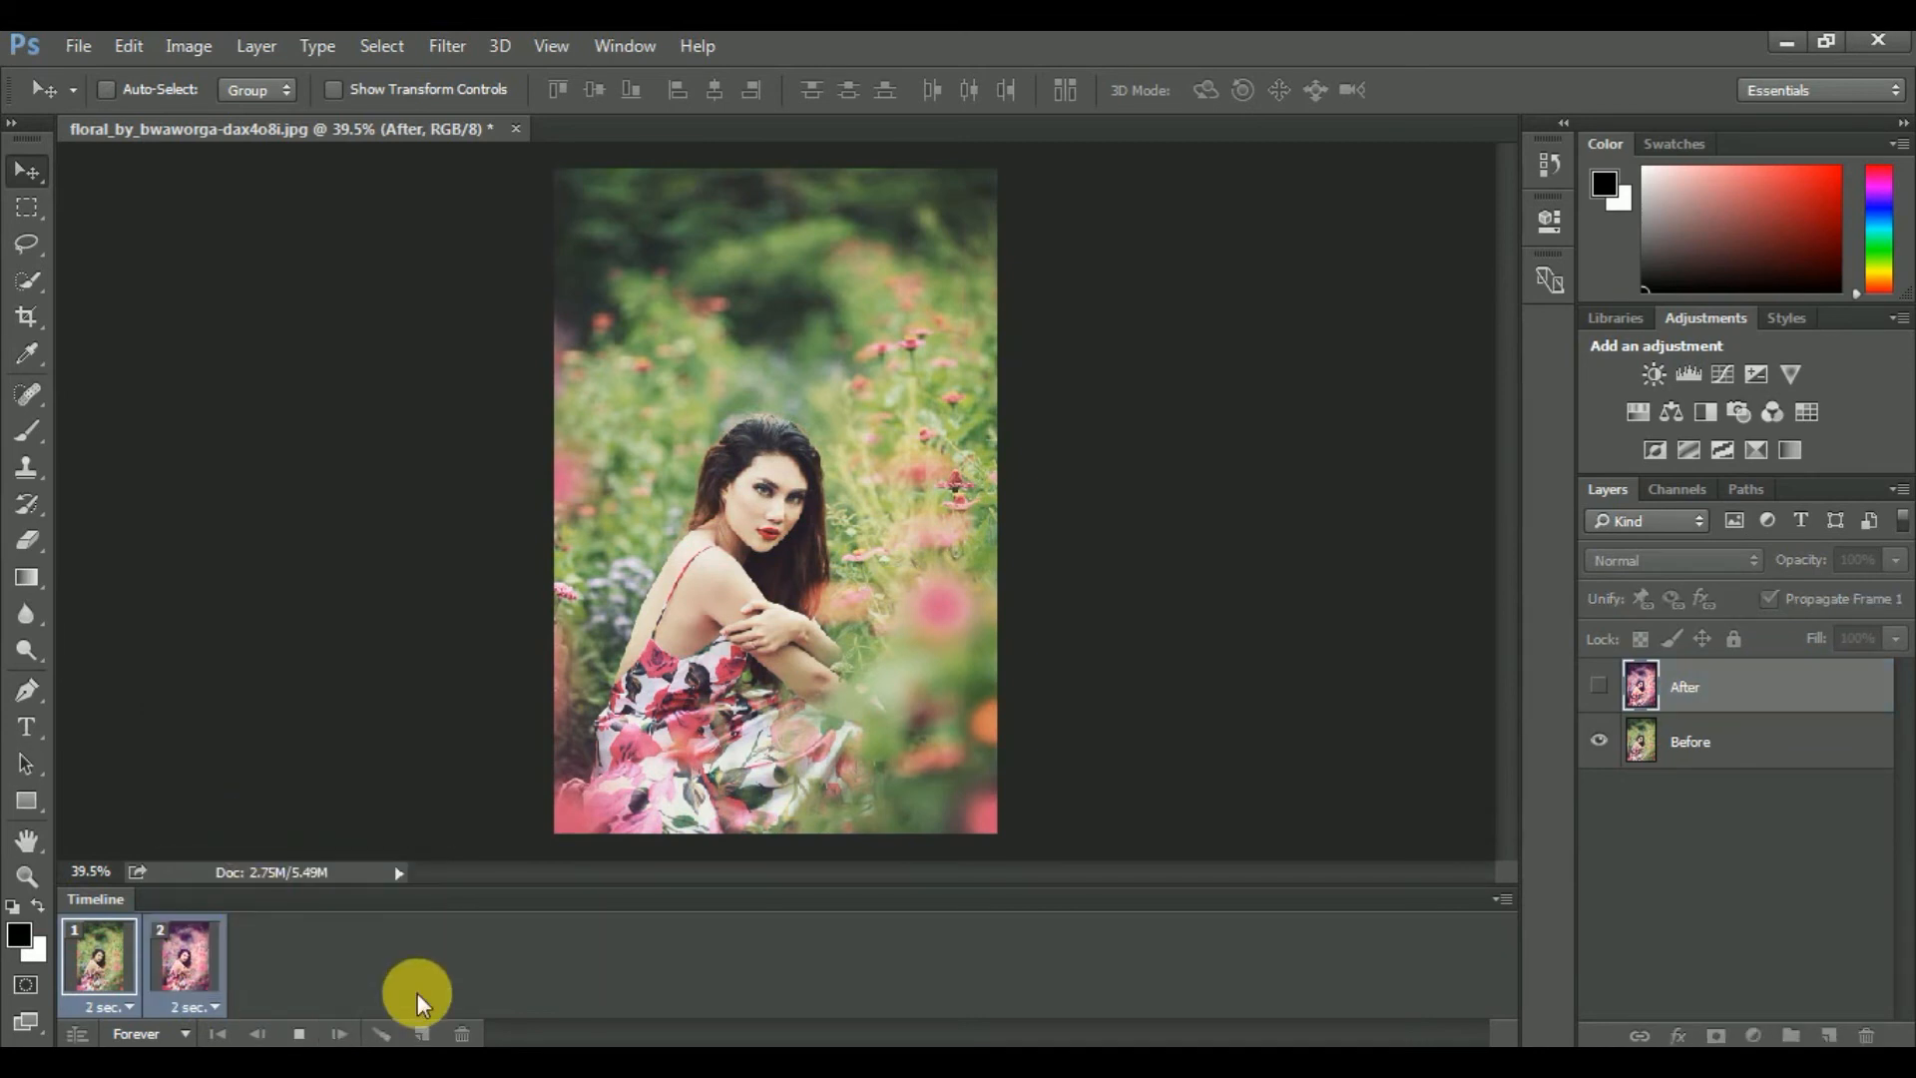
click(184, 961)
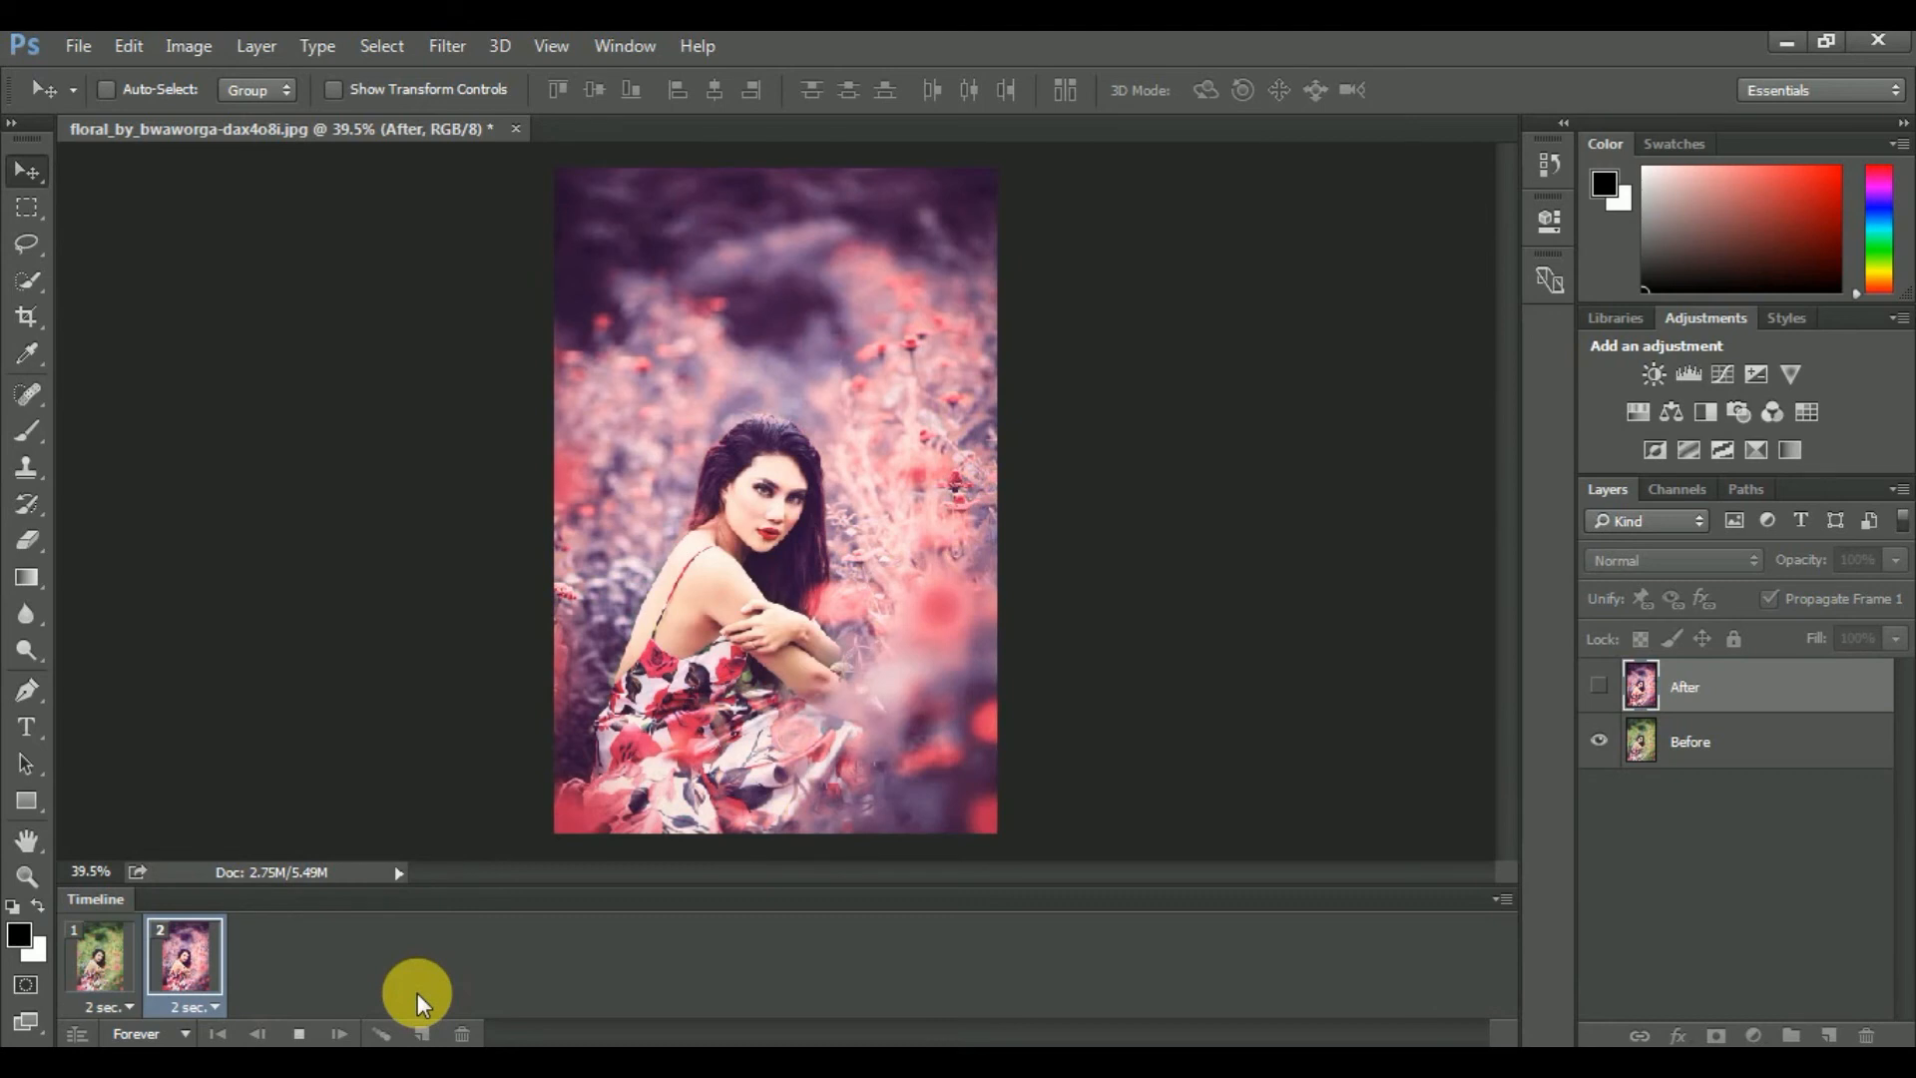
click(98, 959)
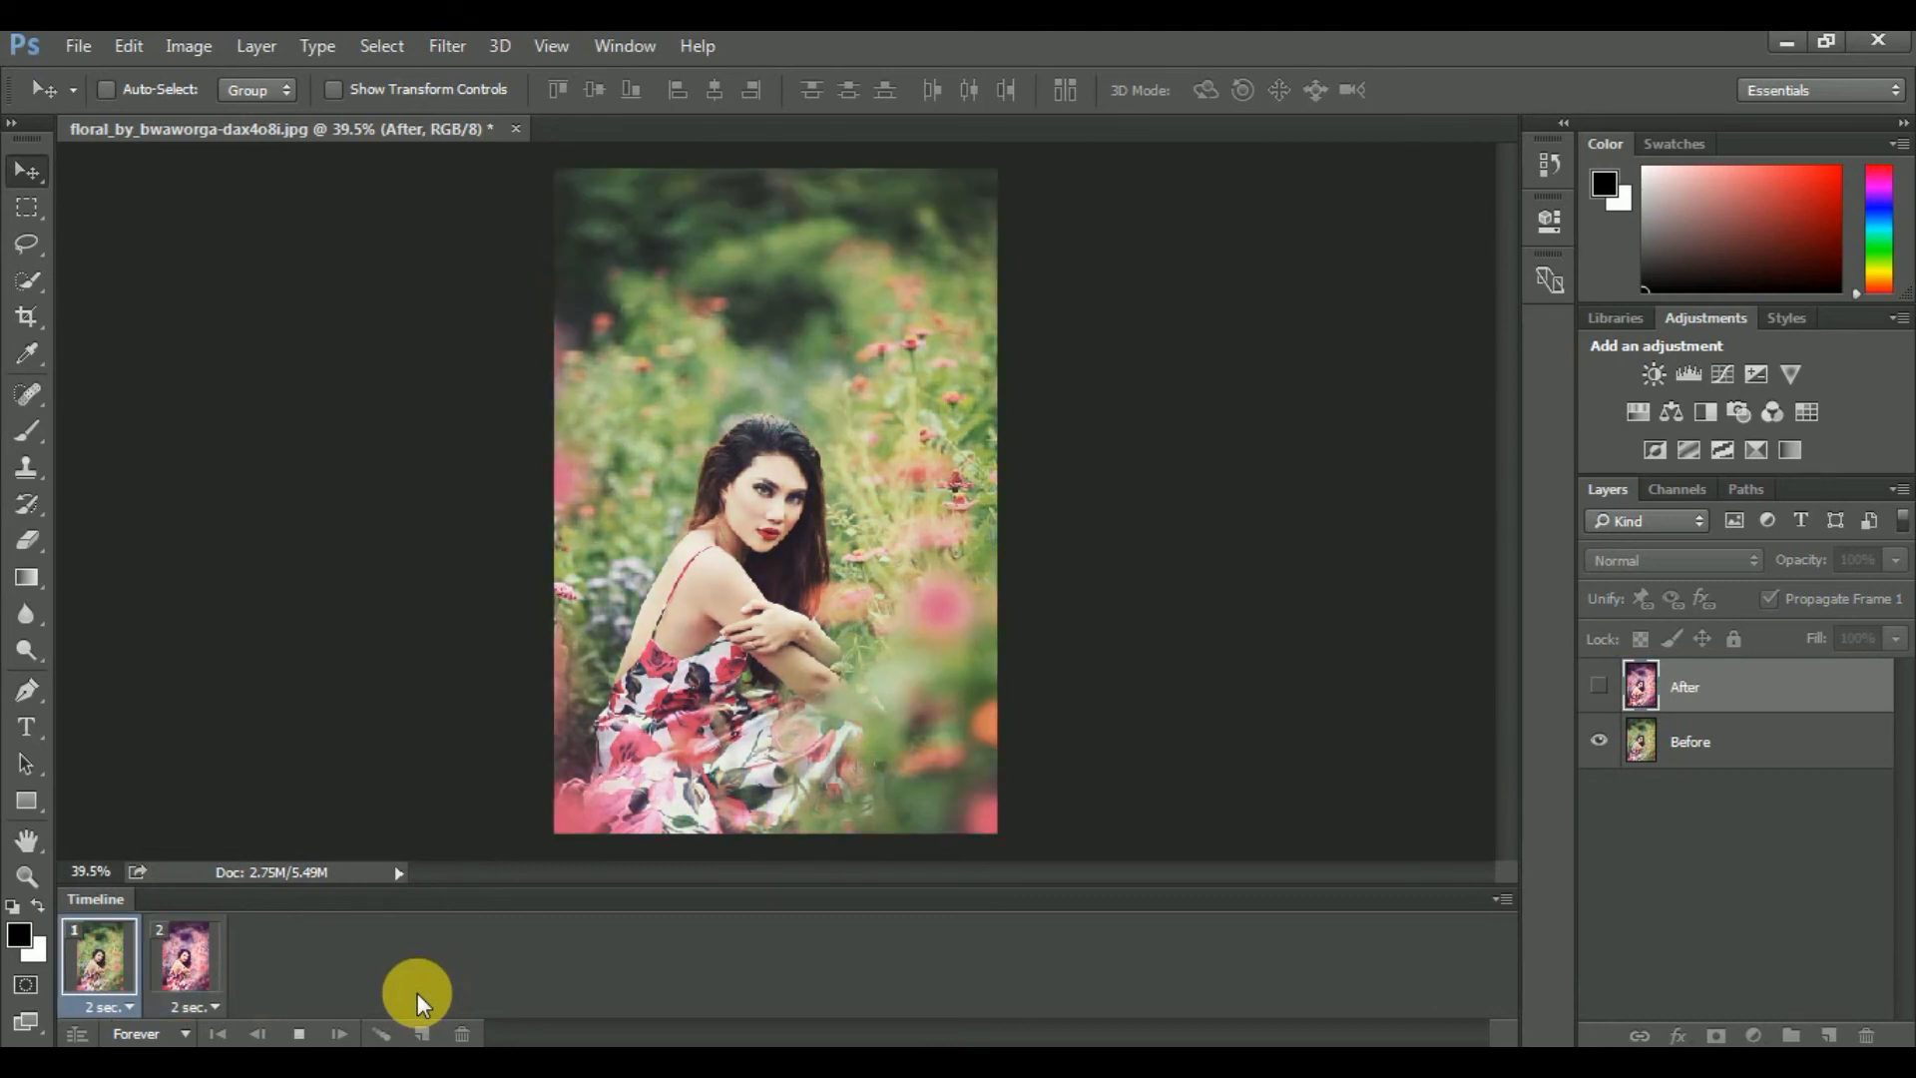
click(182, 959)
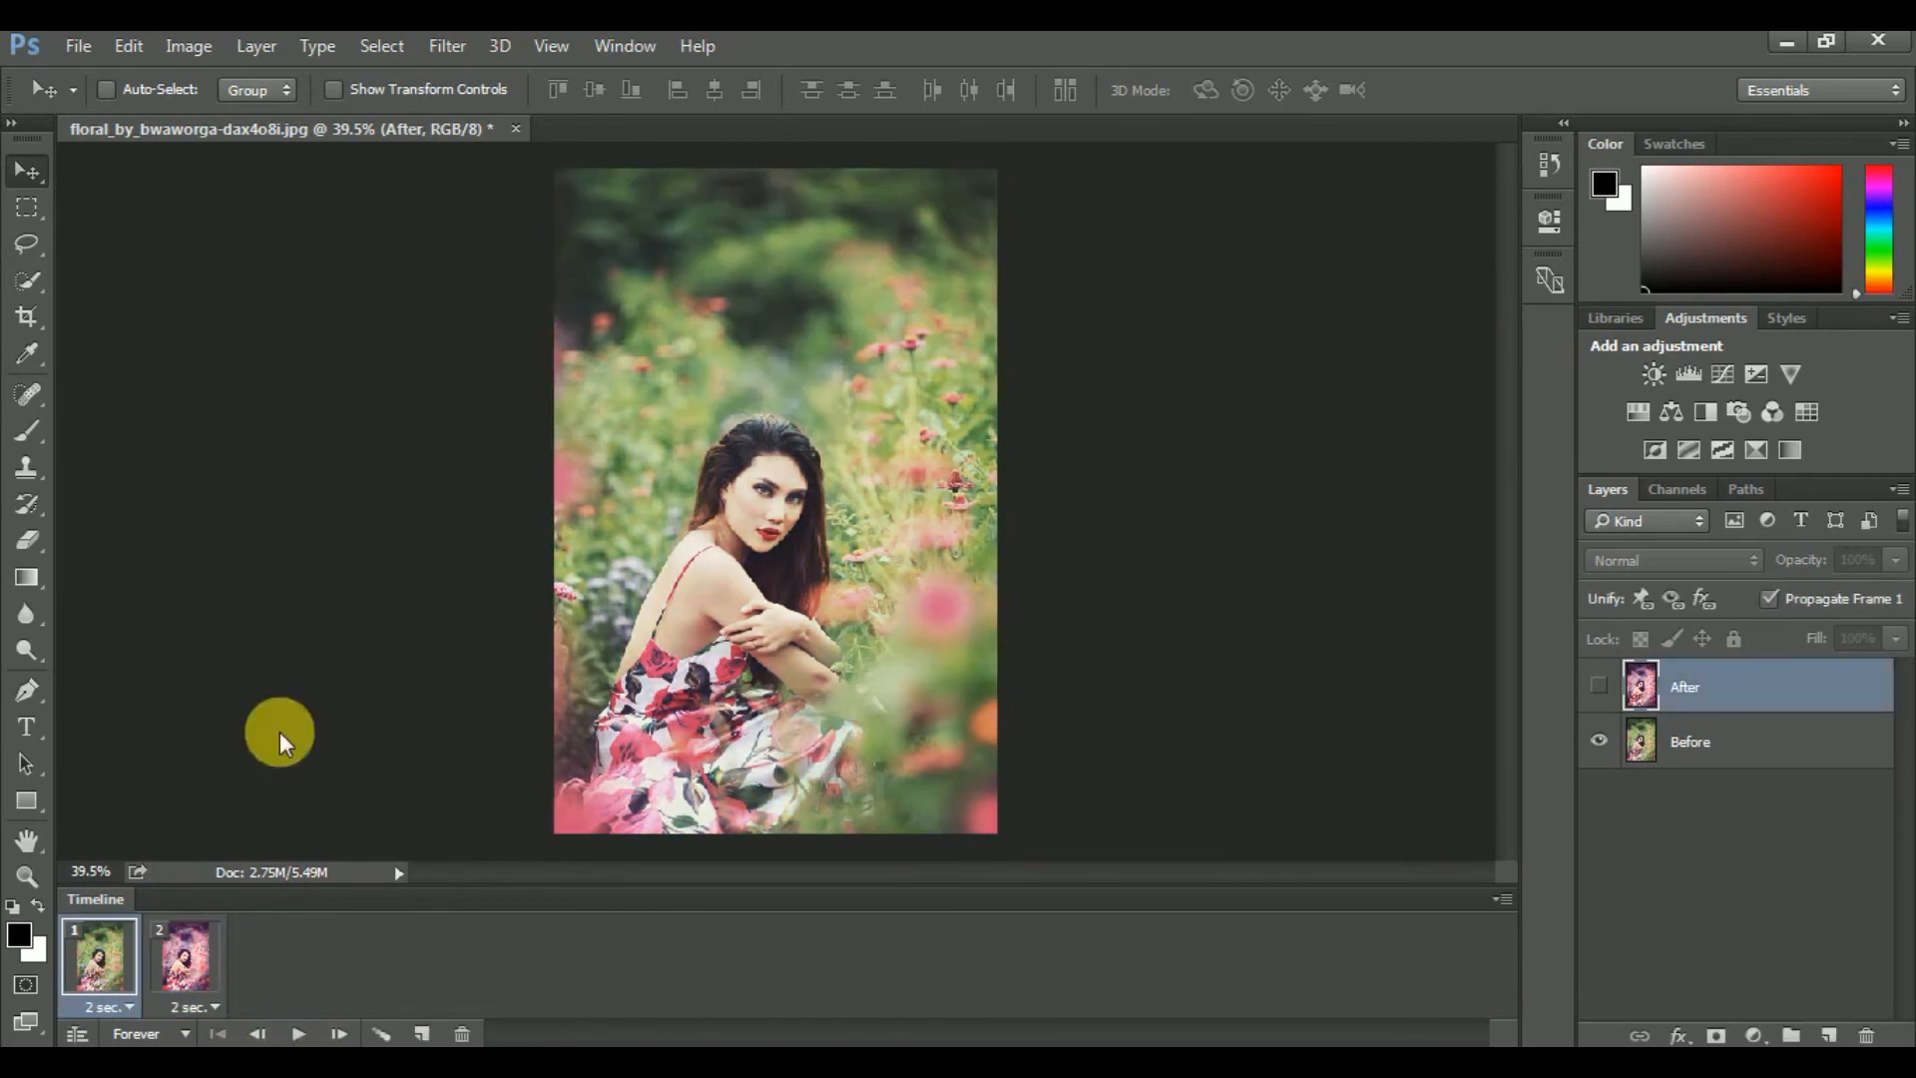
mouse_move(1186, 561)
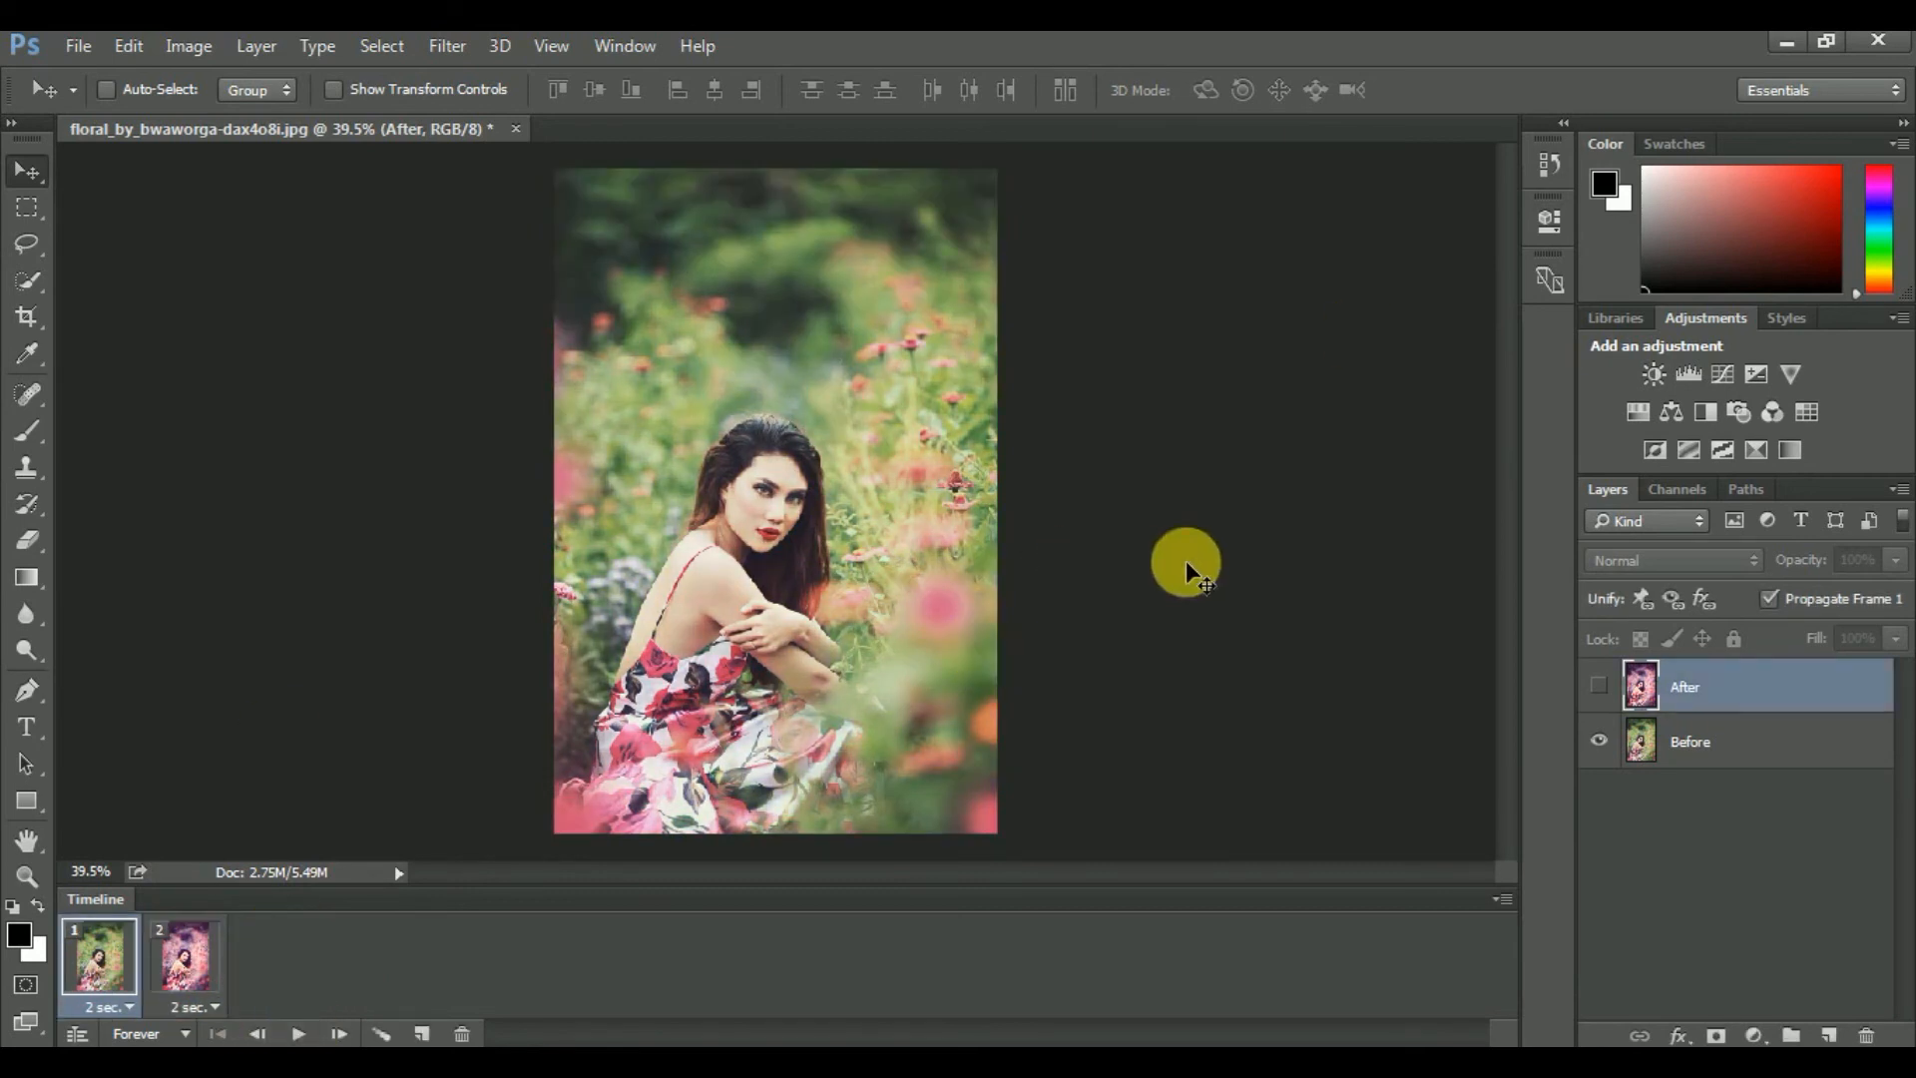